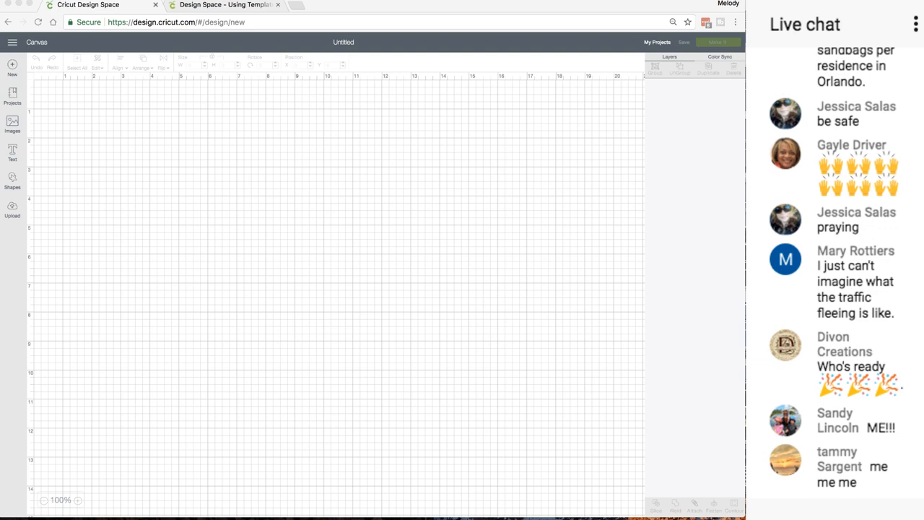
Reload the Design Space page so the new Templates tool becomes available
scroll("down", 3)
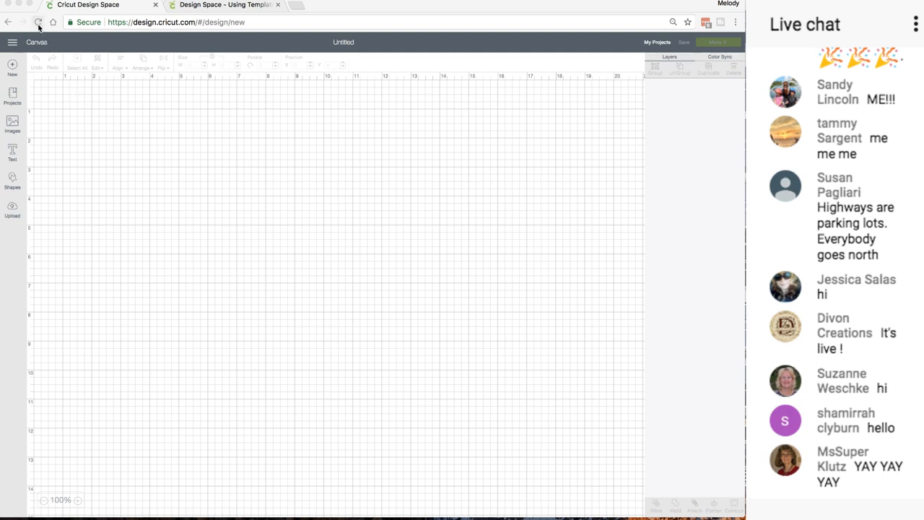
left_click(38, 23)
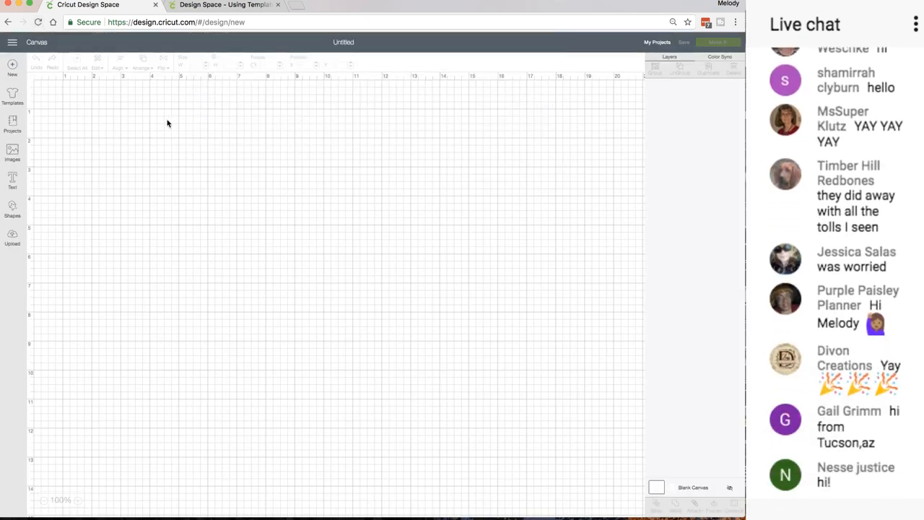
scroll("down", 3)
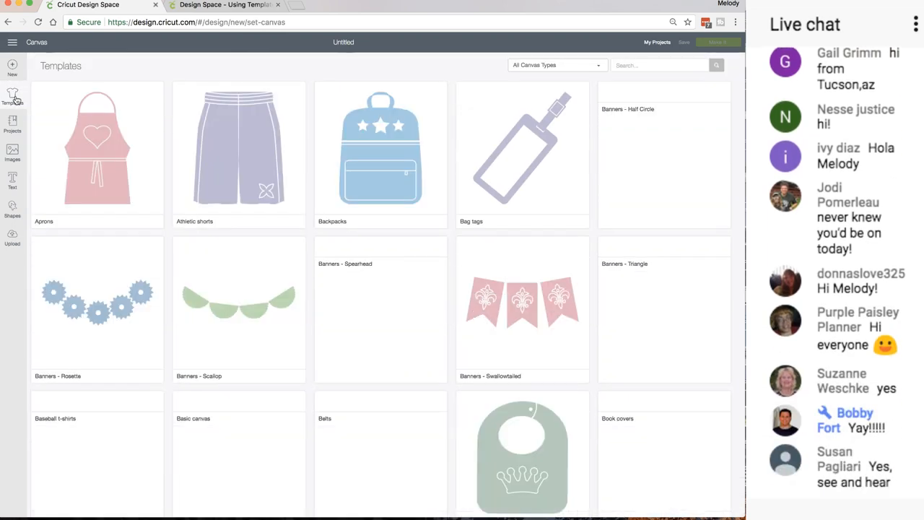
scroll("down", 3)
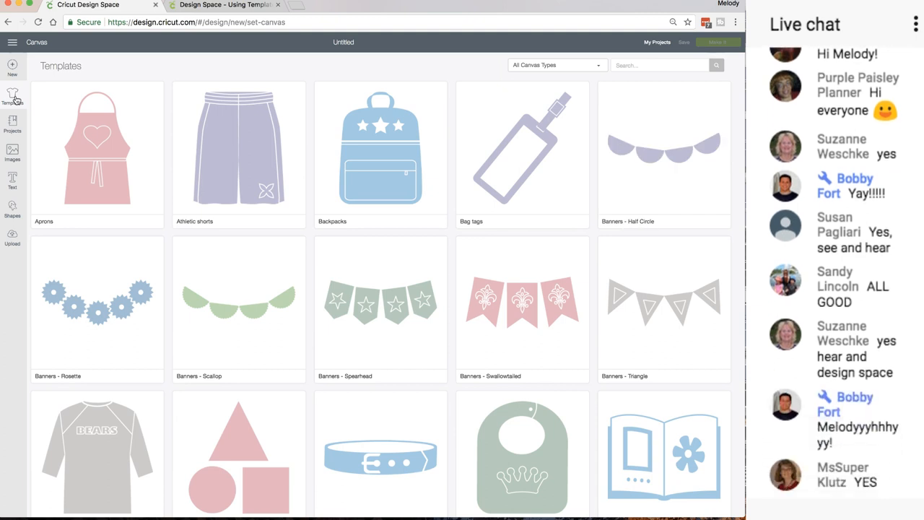
scroll("down", 3)
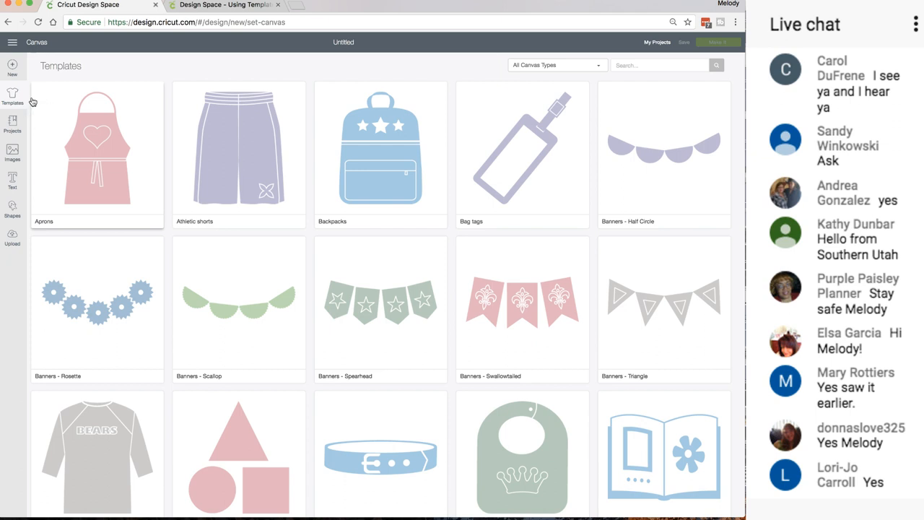
scroll("down", 3)
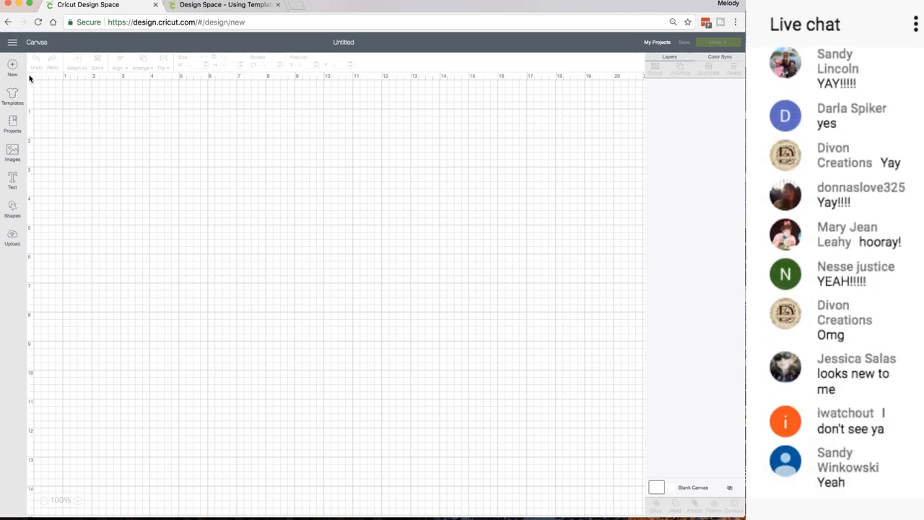
Recolor the Blank Canvas layer teal from its colour swatch in the Layers panel
scroll("down", 3)
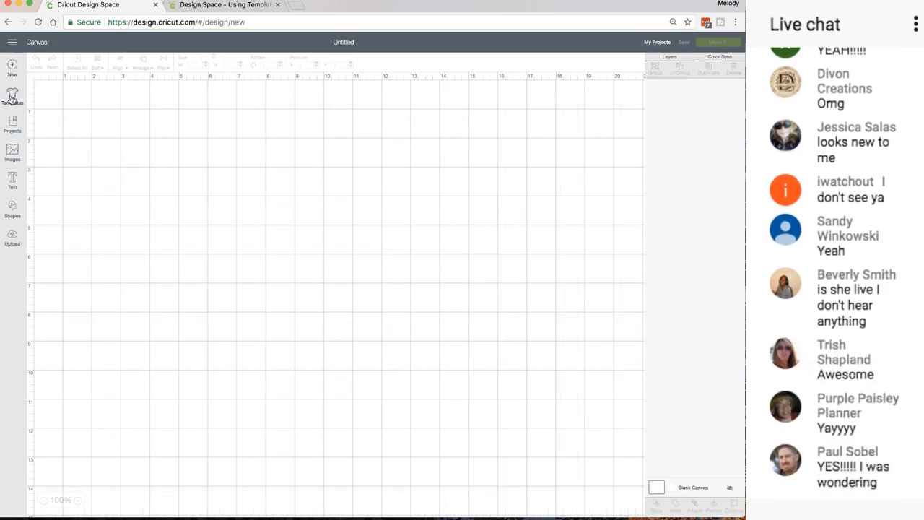
left_click(11, 98)
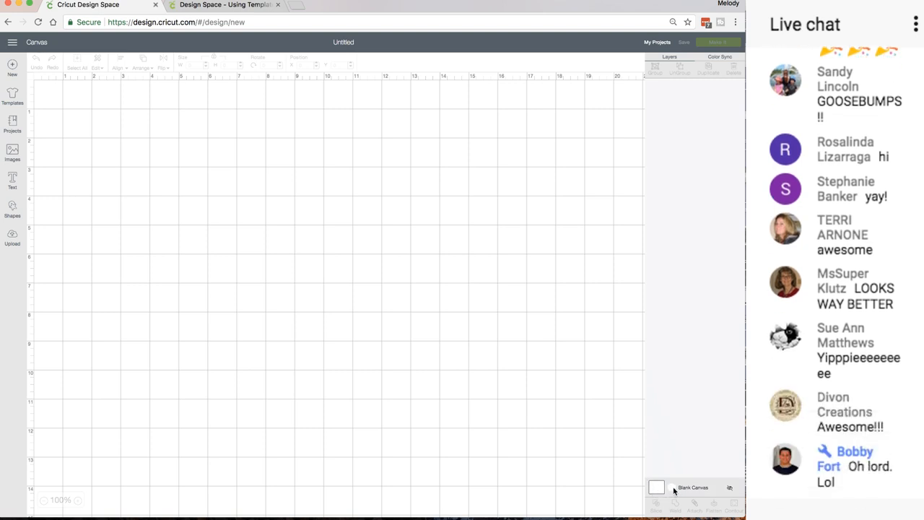
left_click(657, 487)
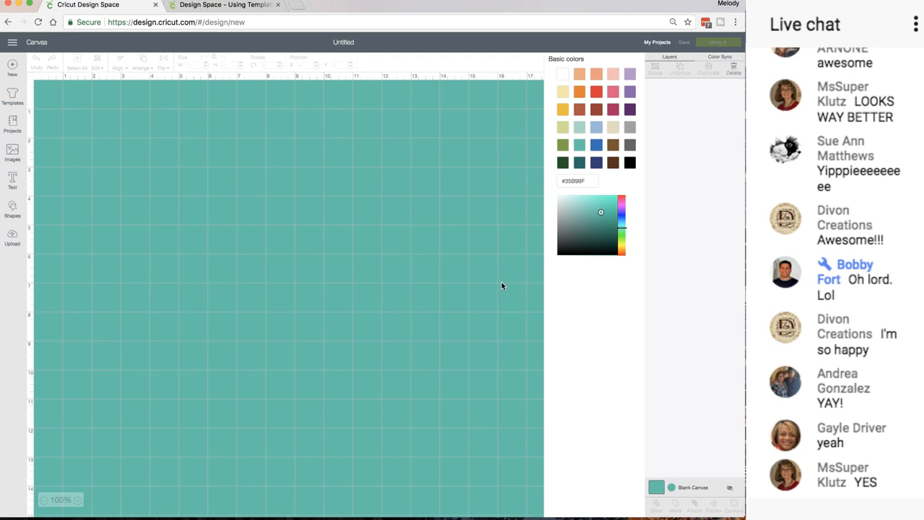
scroll("down", 3)
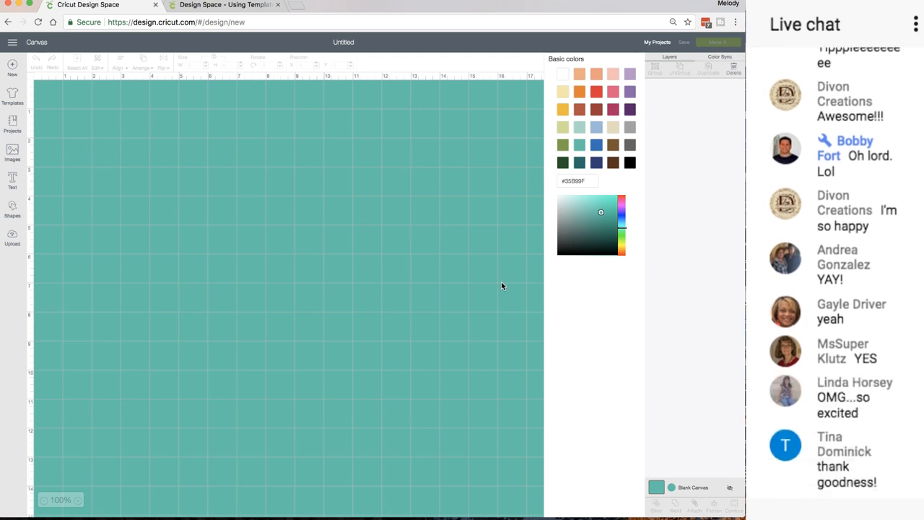
scroll("down", 3)
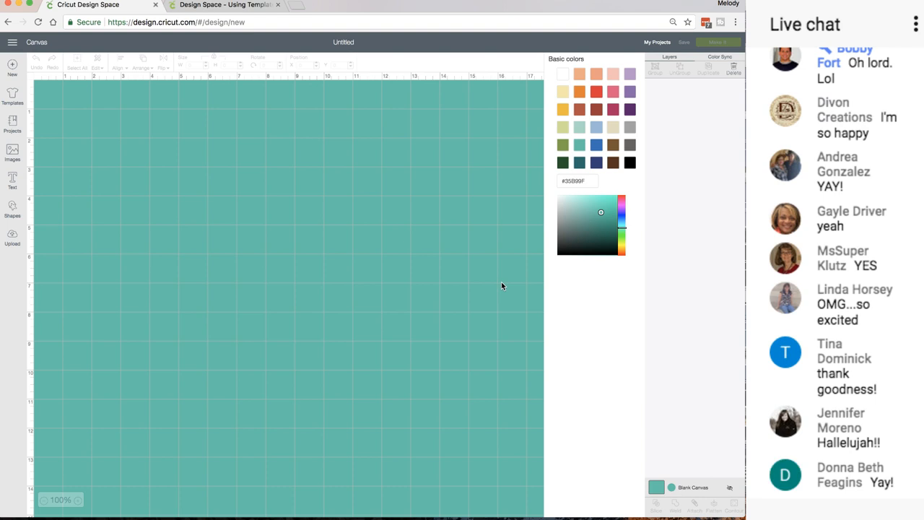
scroll("down", 3)
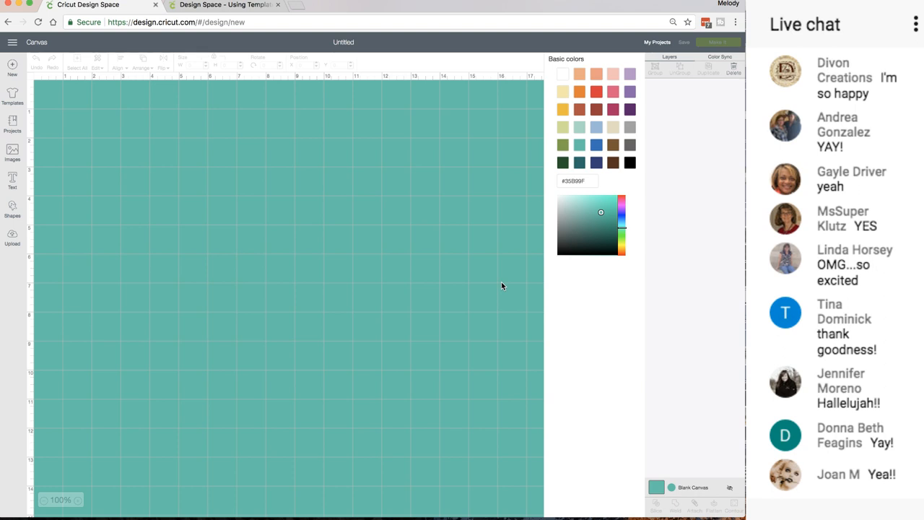
scroll("down", 3)
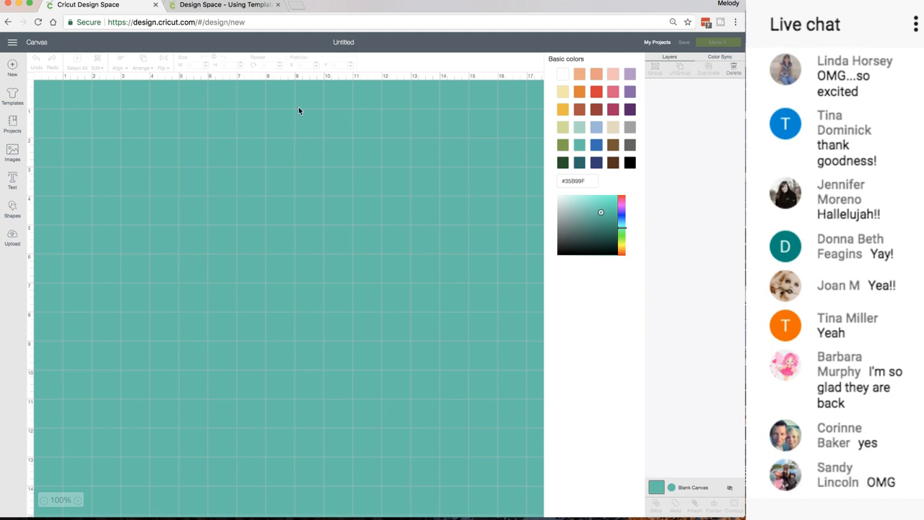
Place the Camping chairs template from the gallery onto the canvas
left_click(11, 95)
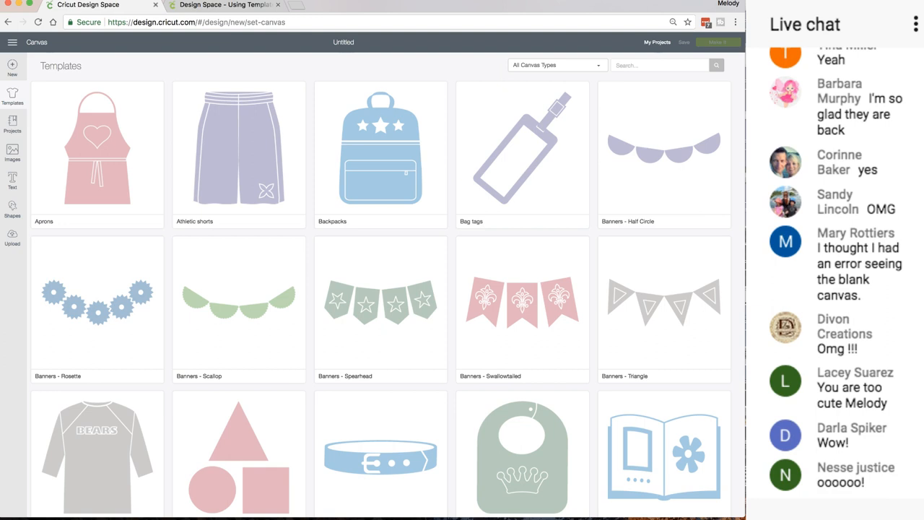
scroll("down", 3)
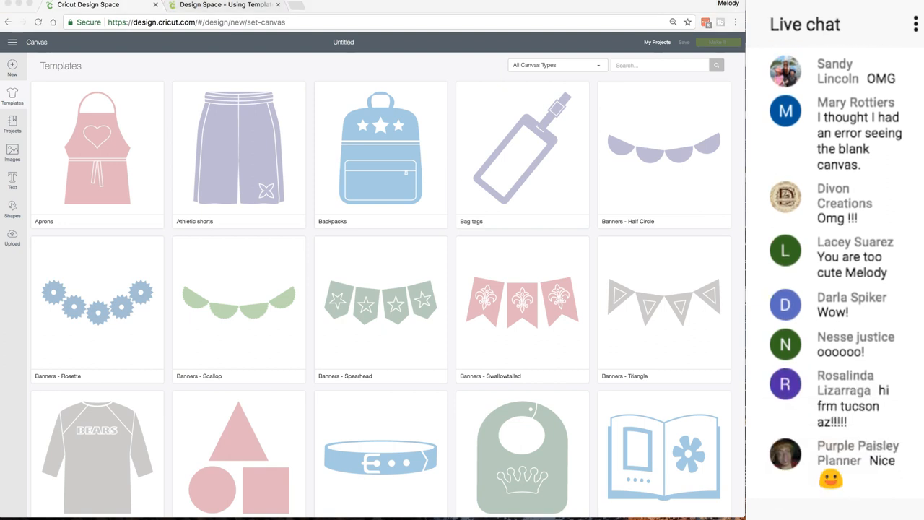
scroll("down", 3)
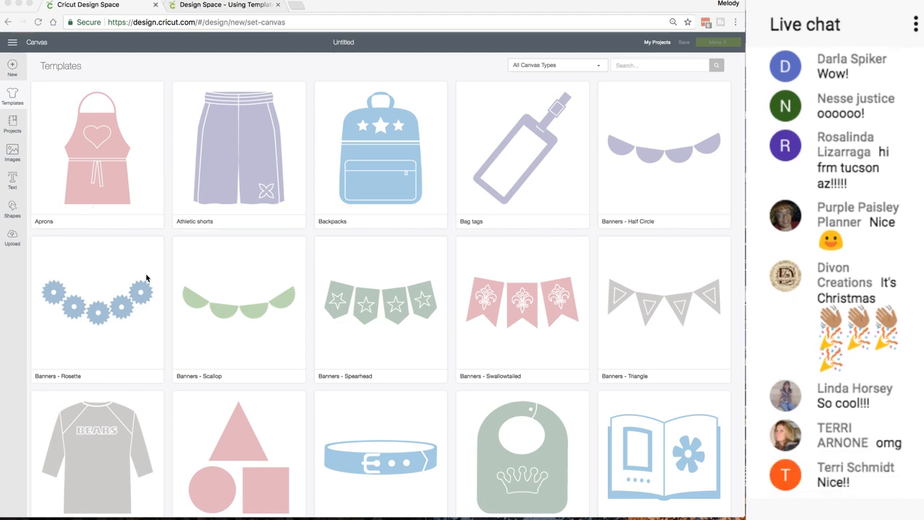
scroll("down", 3)
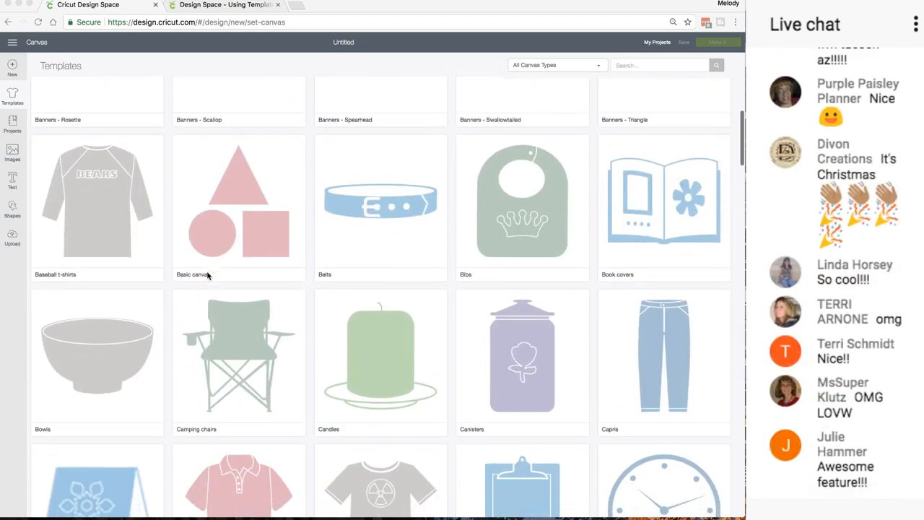
scroll("down", 3)
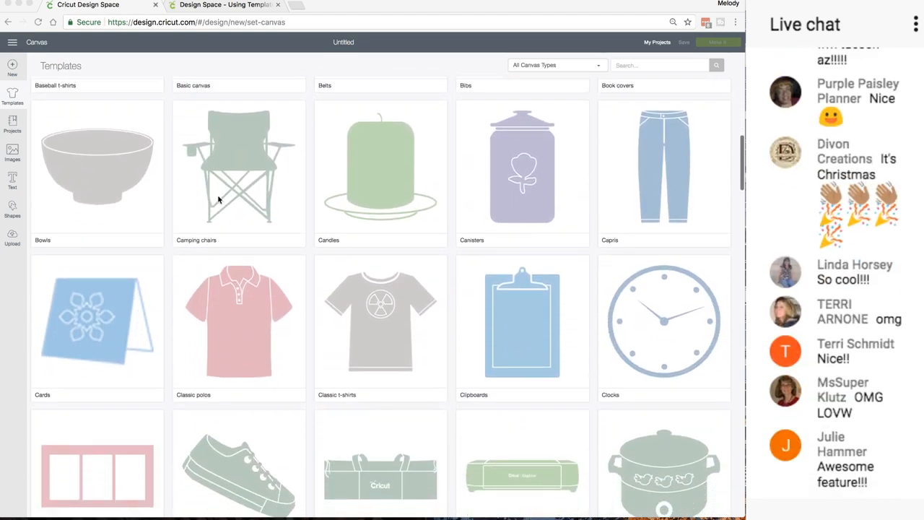
scroll("down", 3)
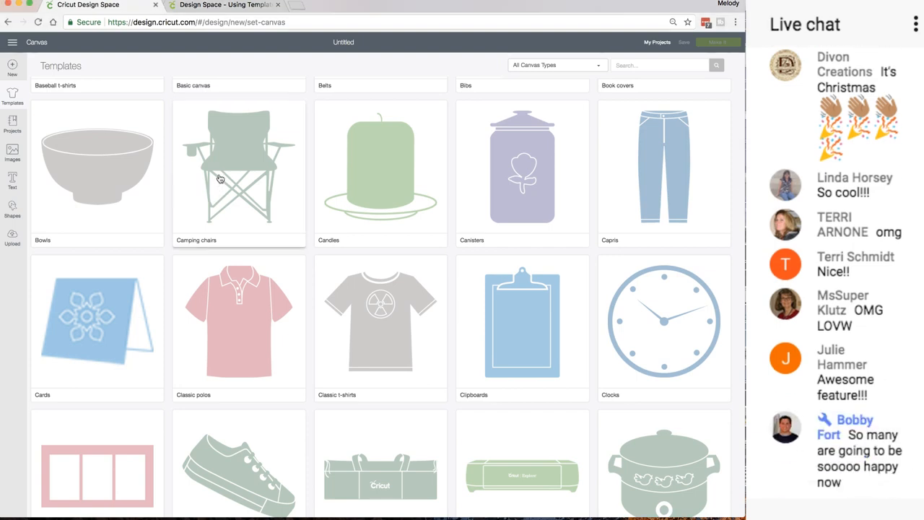
left_click(239, 166)
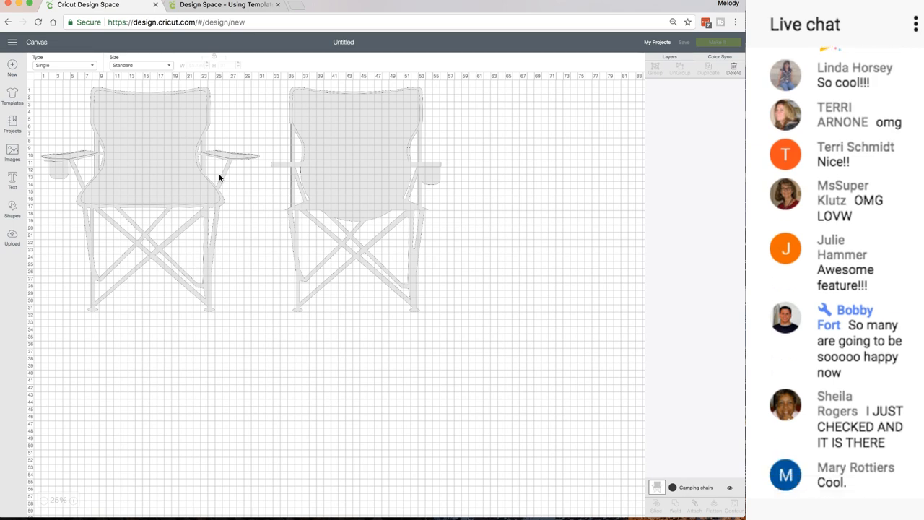
left_click(224, 6)
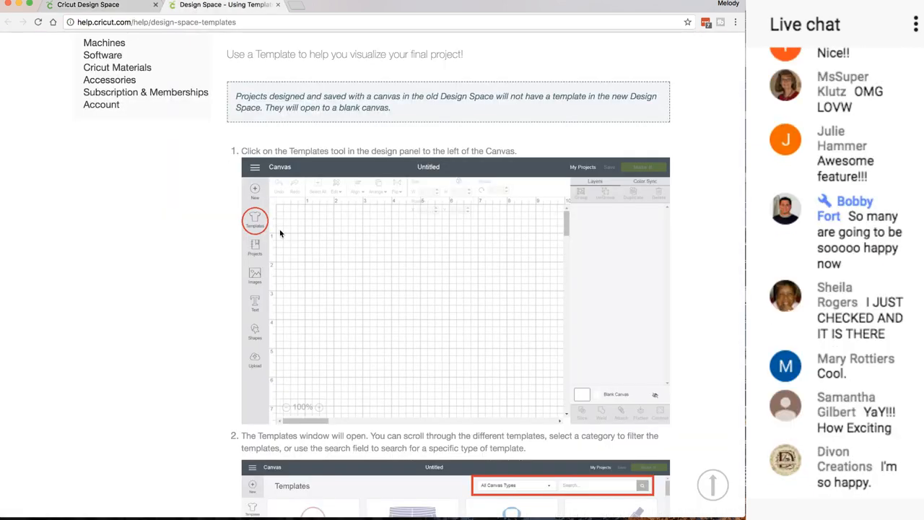
scroll("down", 3)
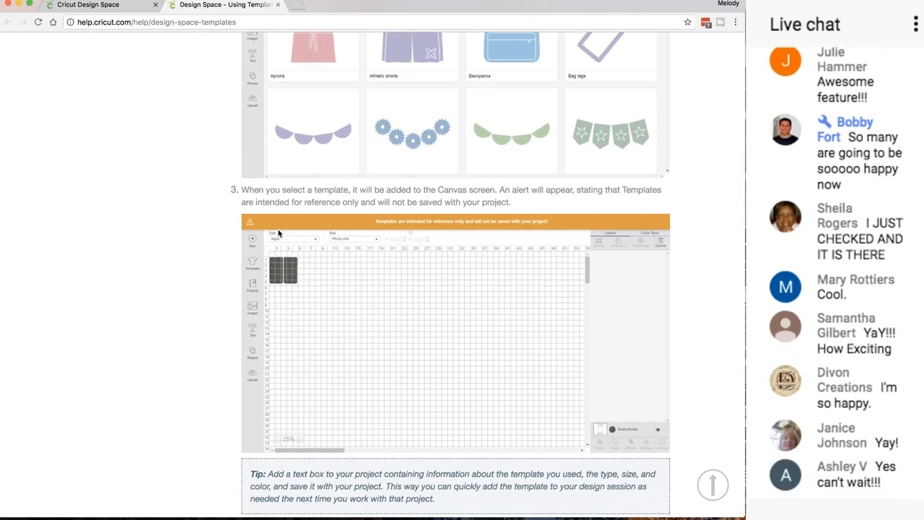
scroll("down", 3)
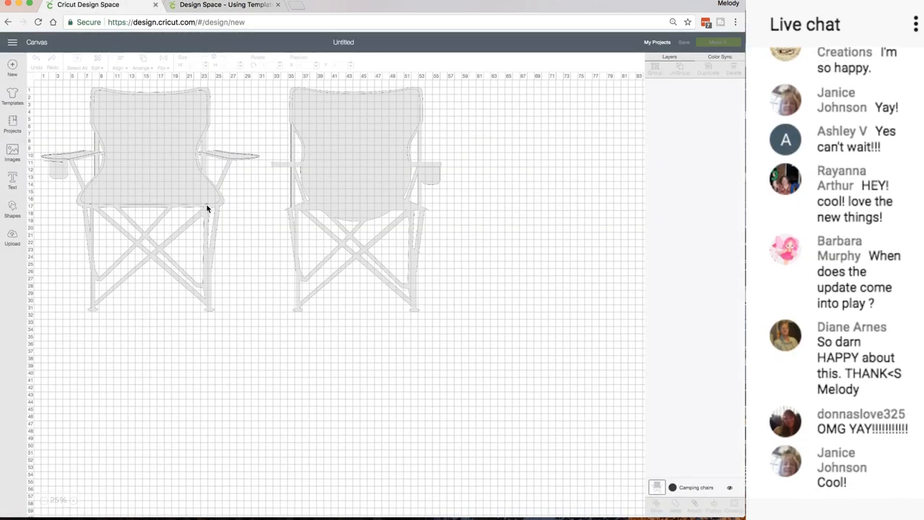
Zoom in to inspect the camping chair's armrest outline, then zoom back out to both chairs
scroll("down", 3)
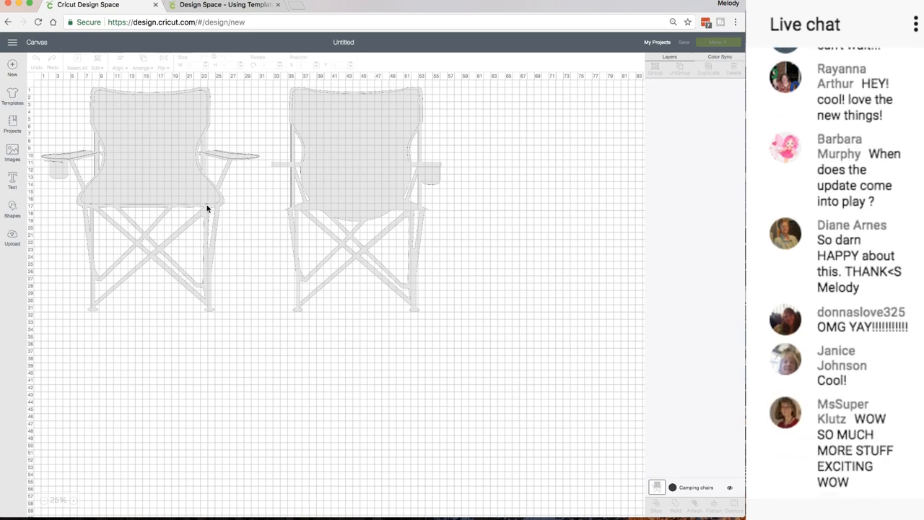
scroll("down", 3)
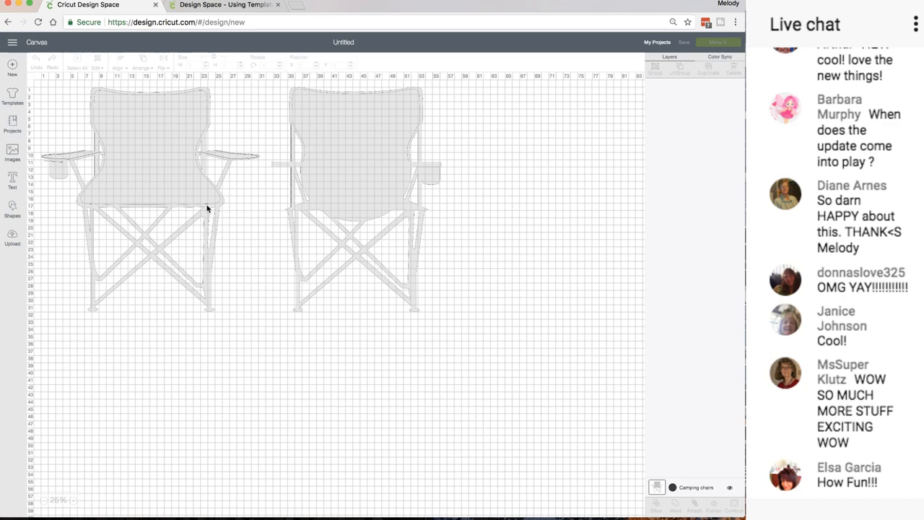
scroll("down", 3)
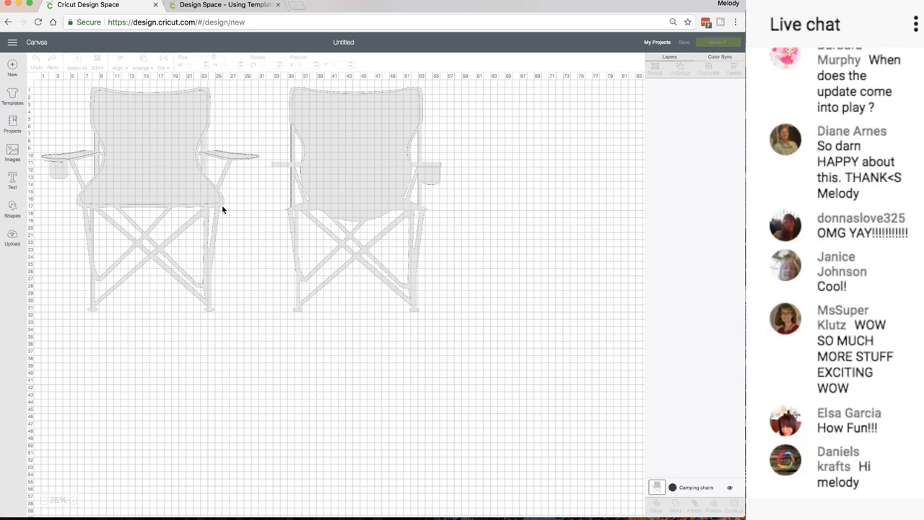
mouse_move(213, 251)
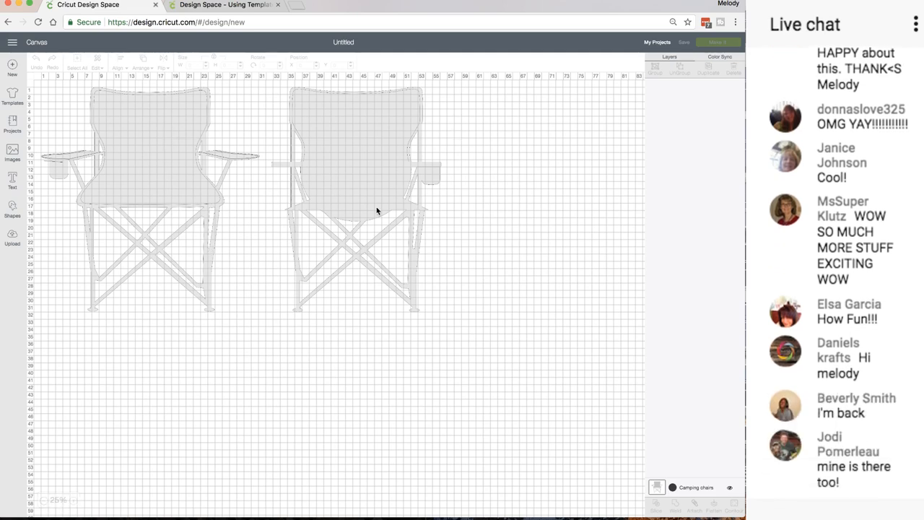
mouse_move(97, 186)
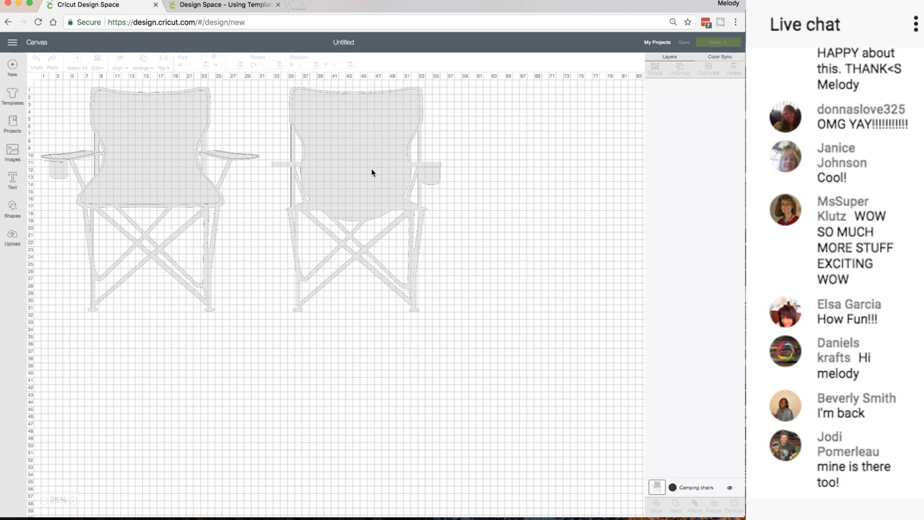
left_click(74, 500)
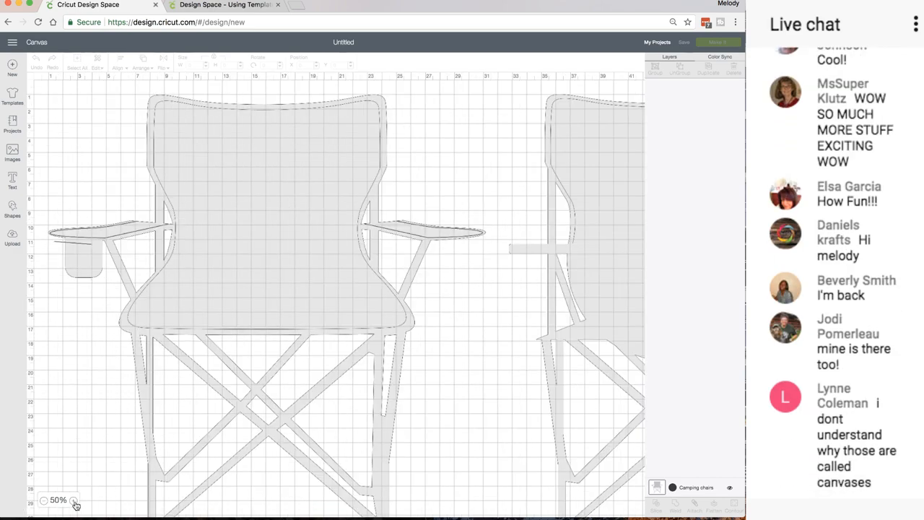
left_click(76, 500)
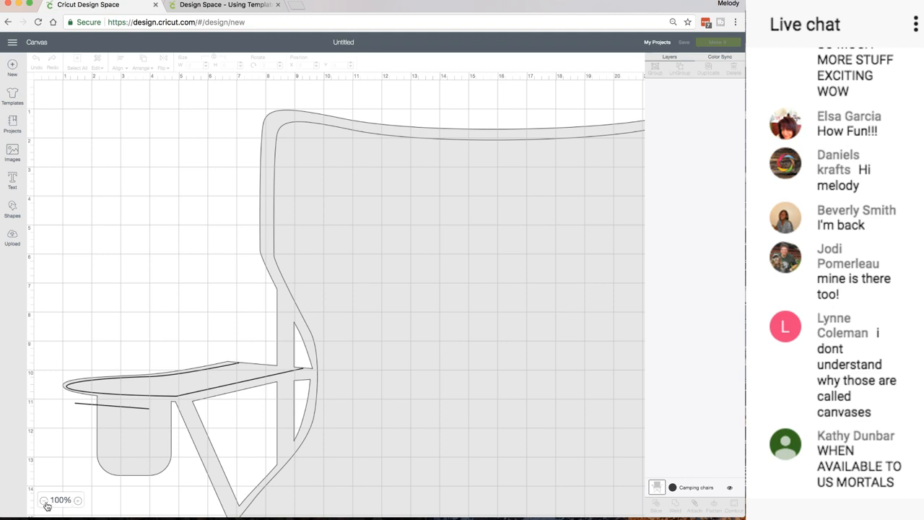
left_click(43, 500)
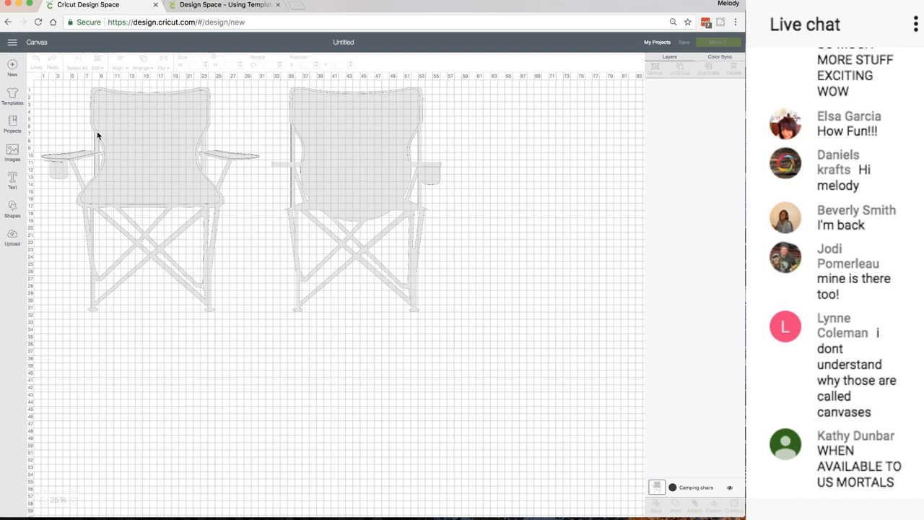
mouse_move(673, 491)
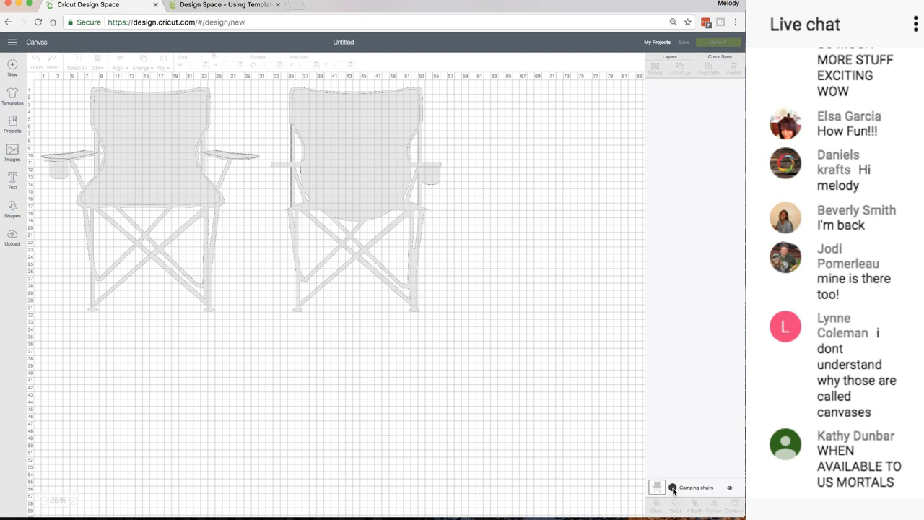
Recolor the camping chairs template teal from the template colour swatch
left_click(673, 489)
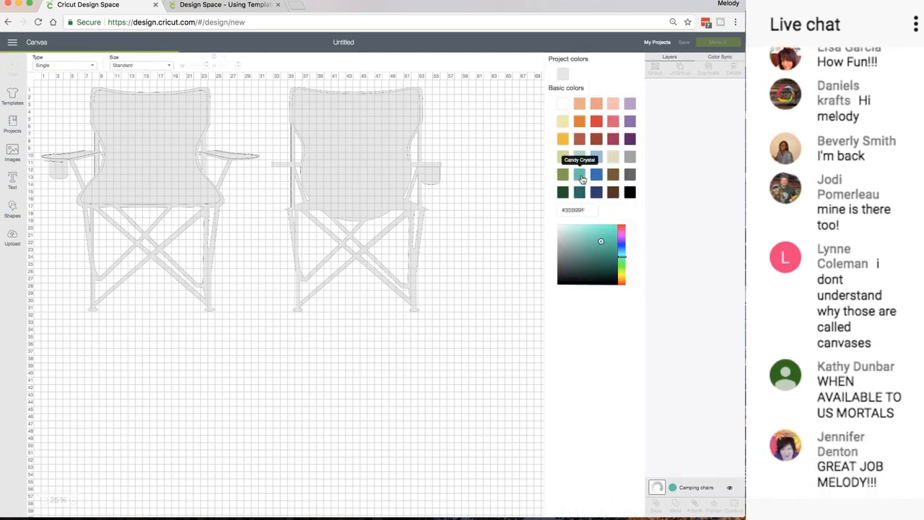
left_click(583, 175)
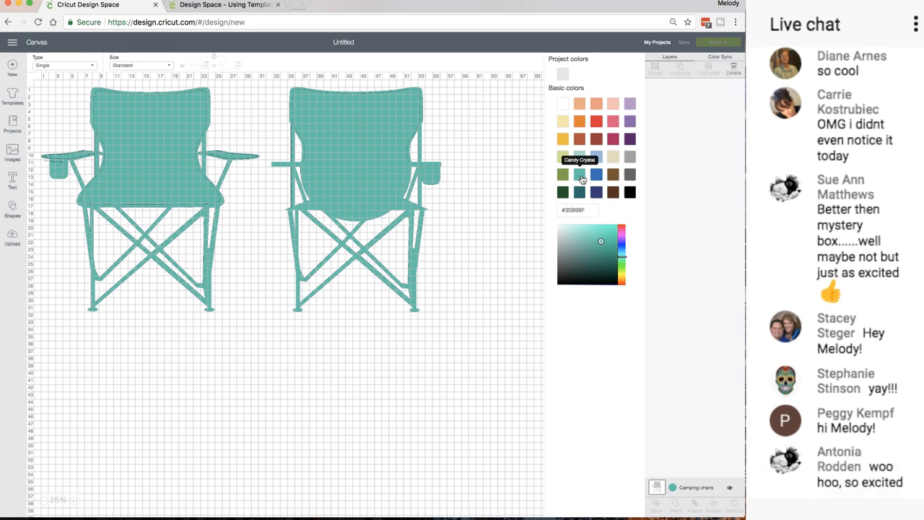
scroll("down", 3)
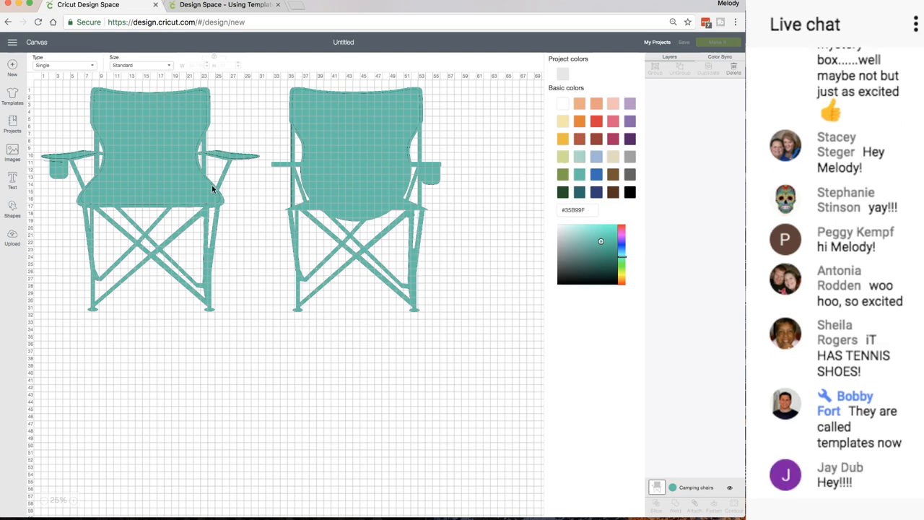
mouse_move(84, 137)
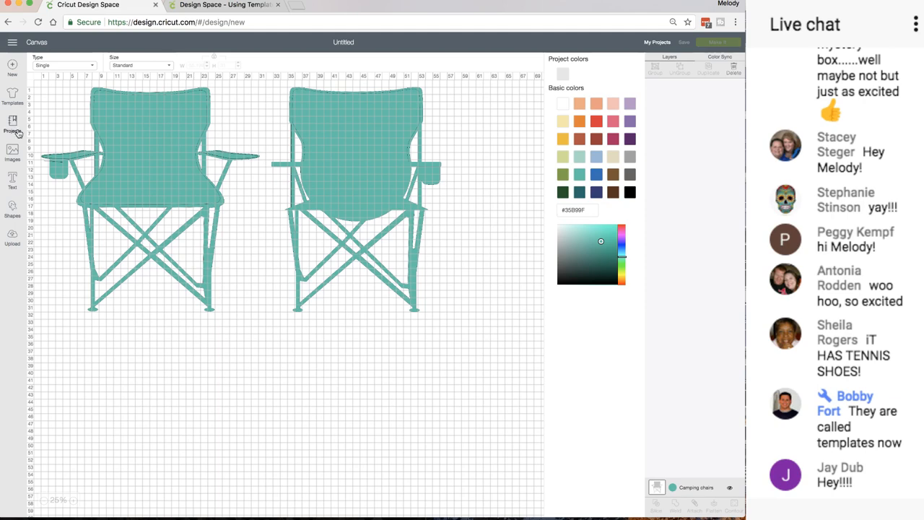
Browse the templates gallery down toward the Smart phones template
left_click(11, 96)
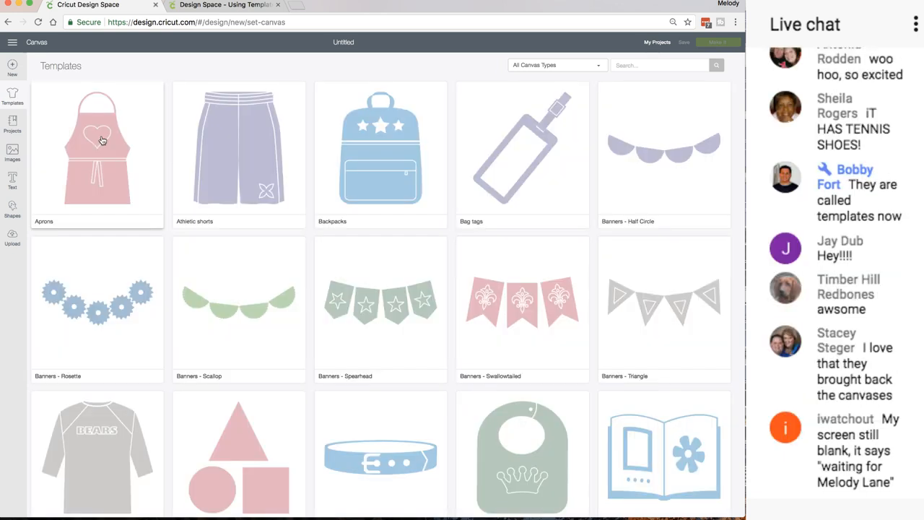
scroll("down", 3)
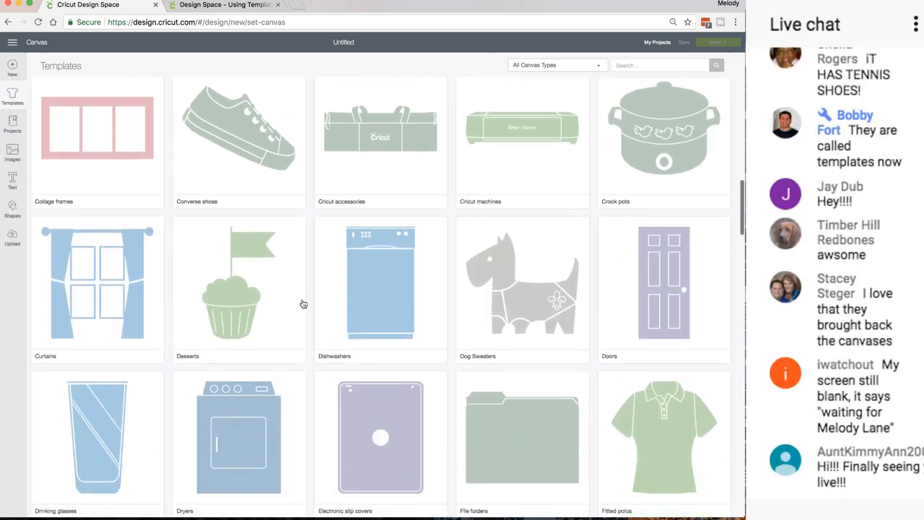
scroll("down", 3)
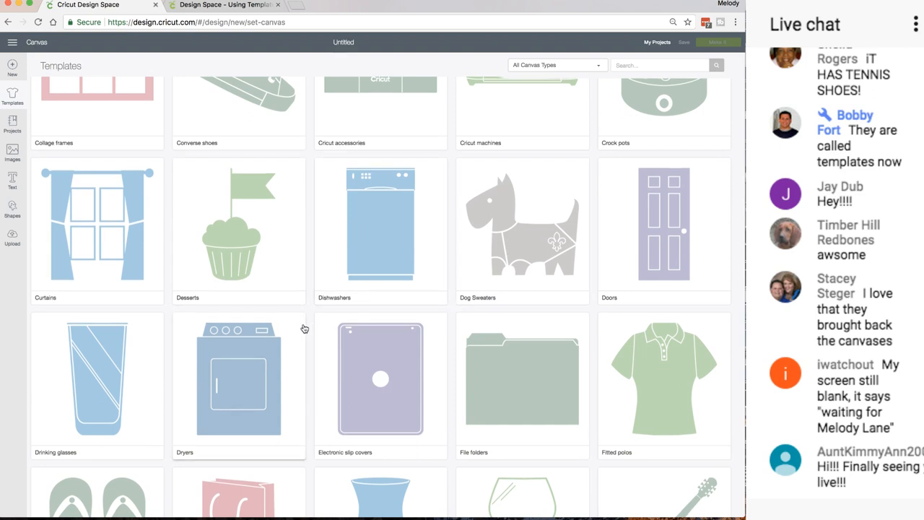
scroll("down", 3)
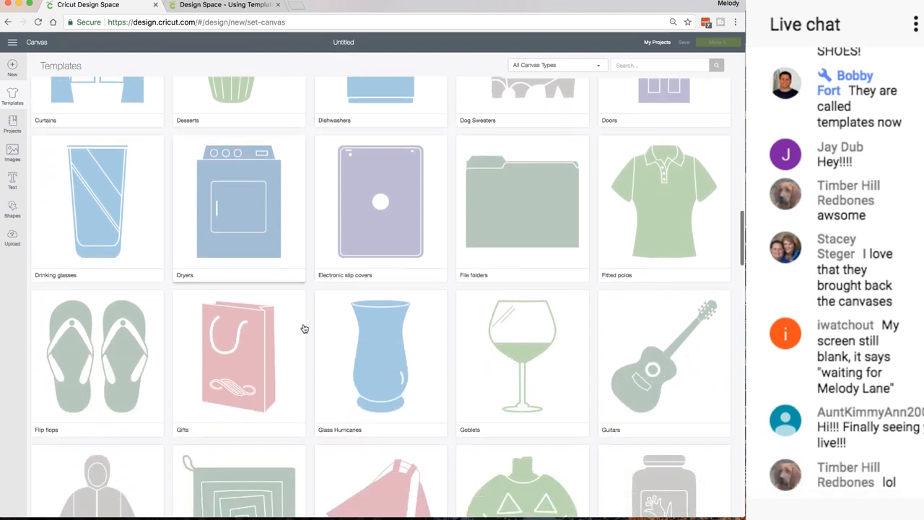
scroll("down", 3)
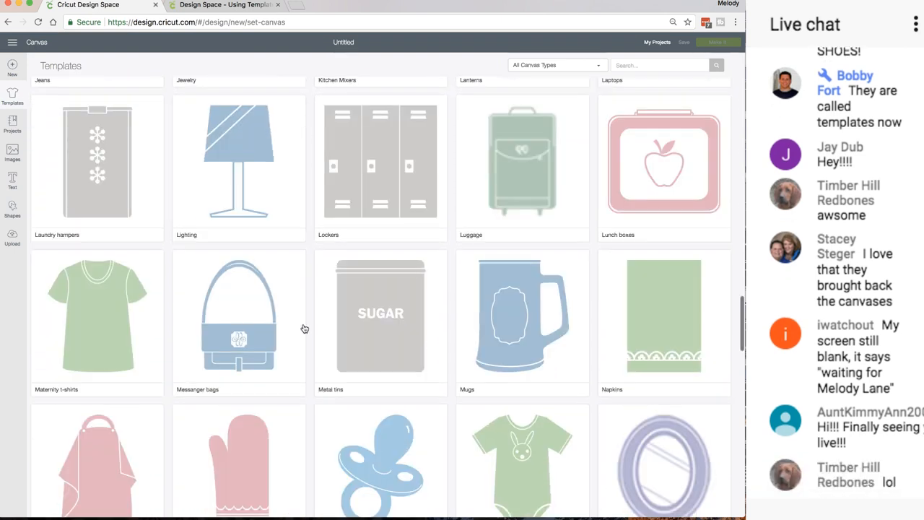
scroll("down", 3)
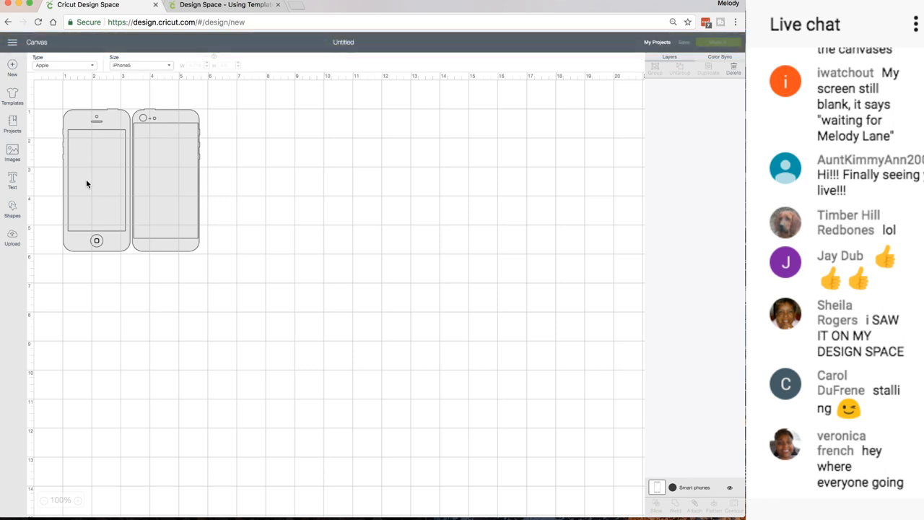
Keep the phone Type as Apple and switch the Size to a larger iPhone model
scroll("down", 3)
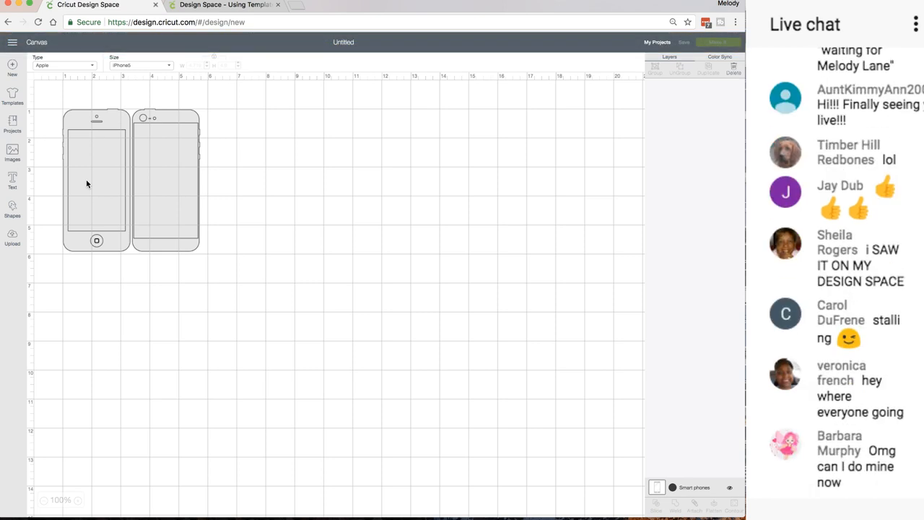
mouse_move(127, 182)
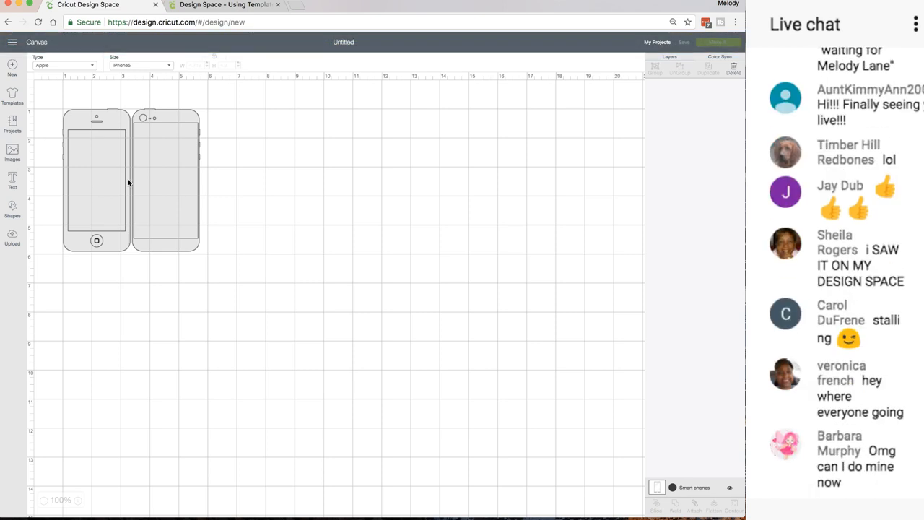
scroll("up", 3)
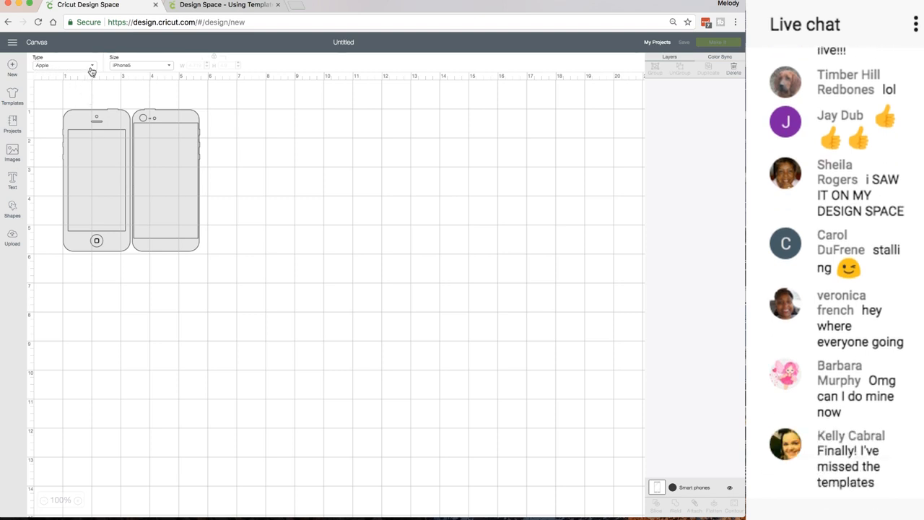
left_click(65, 65)
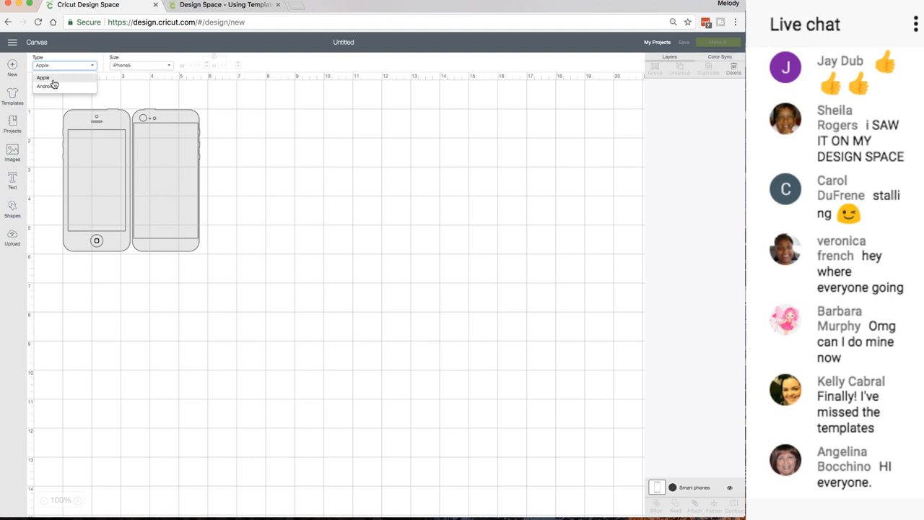
left_click(142, 65)
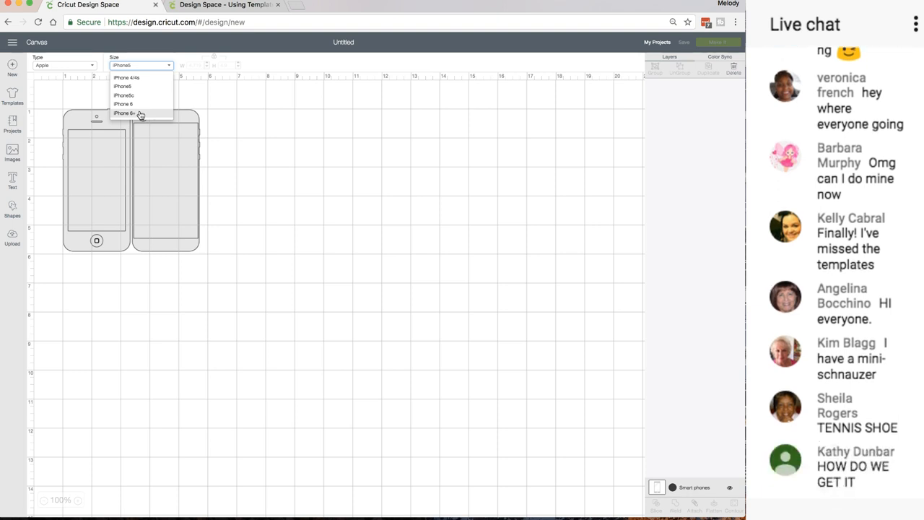
left_click(124, 113)
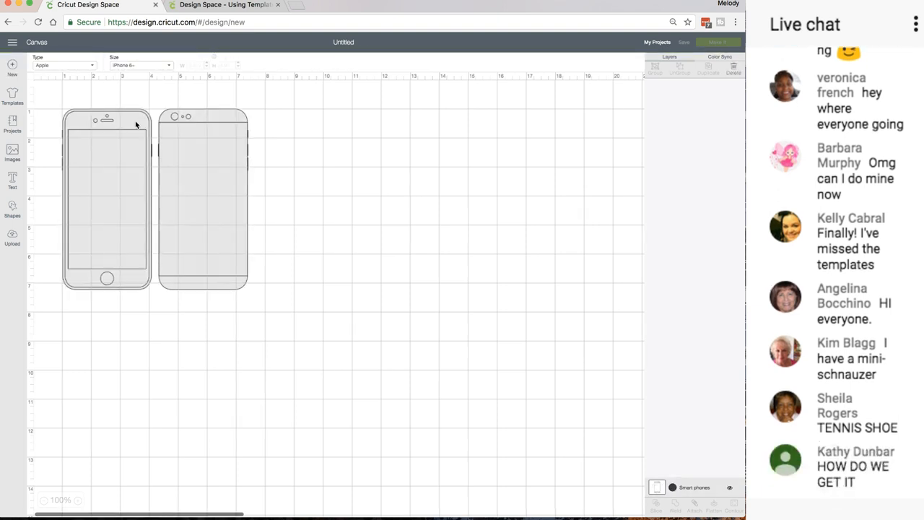
left_click(142, 65)
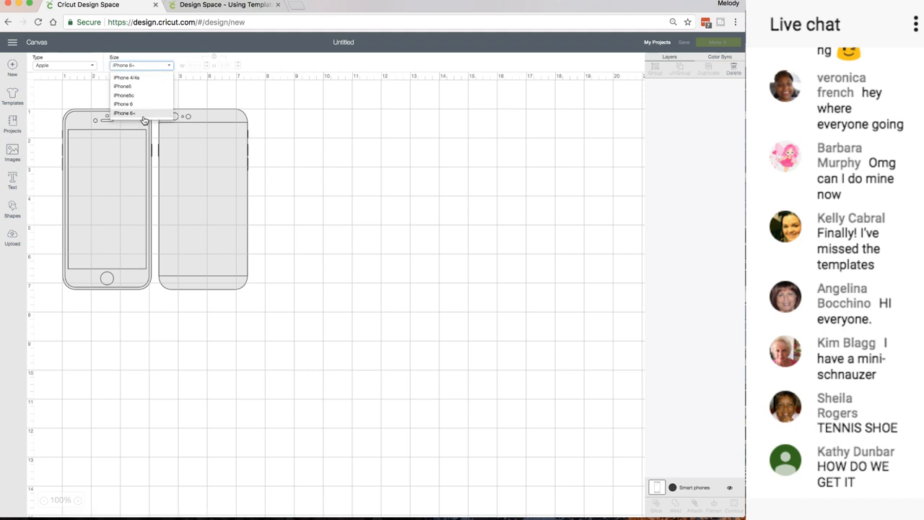
scroll("down", 3)
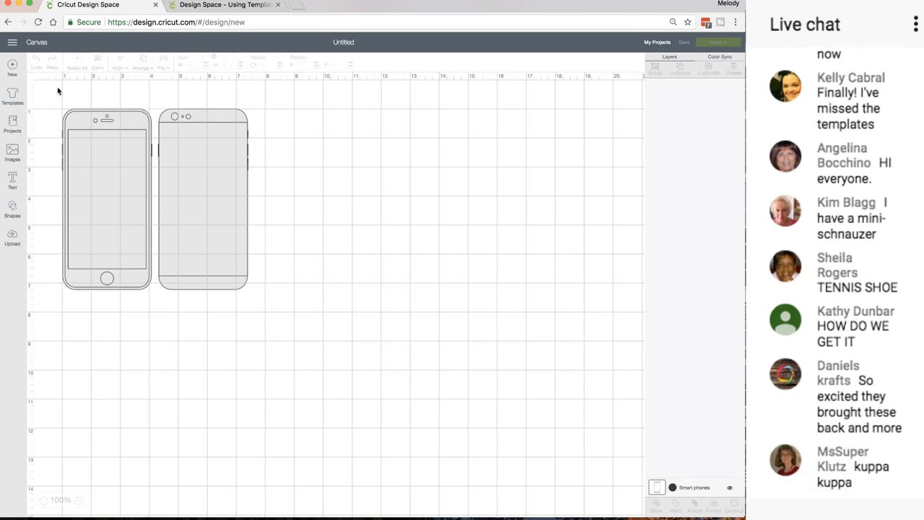
left_click(12, 96)
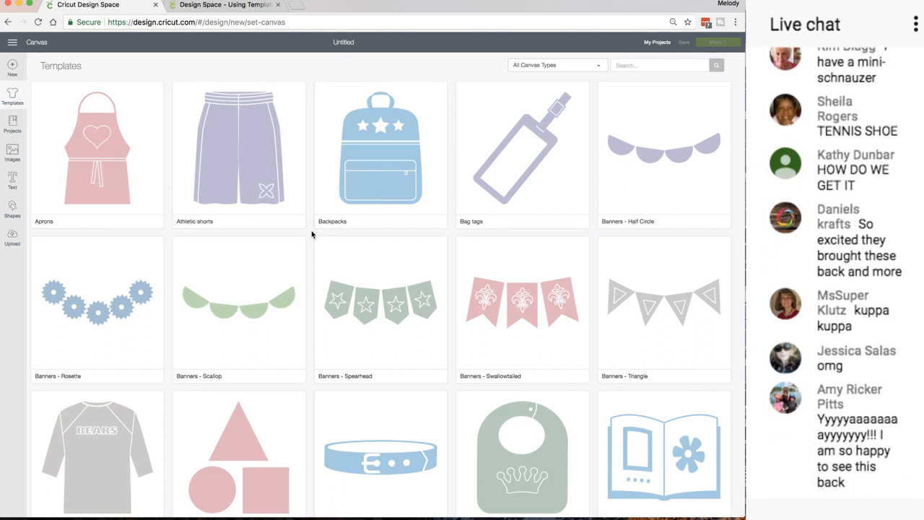
Scroll the templates gallery down to the Baseball t-shirts template
scroll("down", 3)
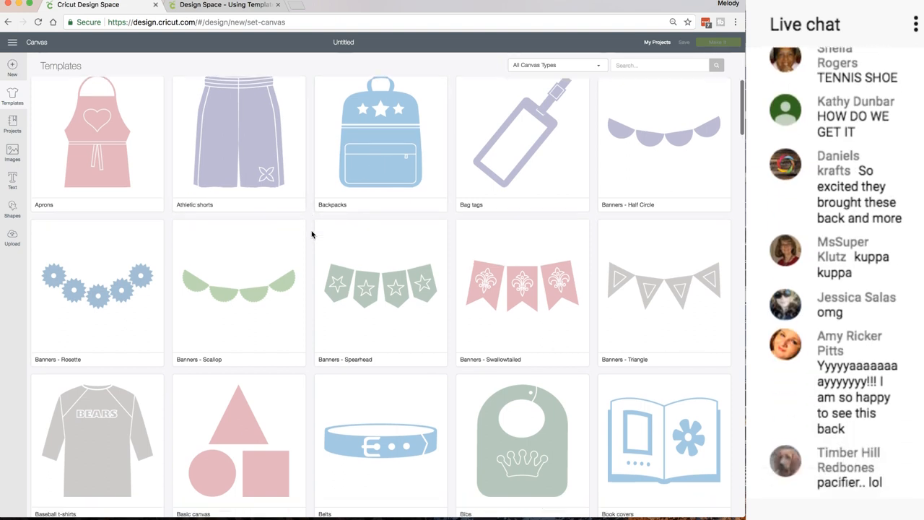
scroll("down", 3)
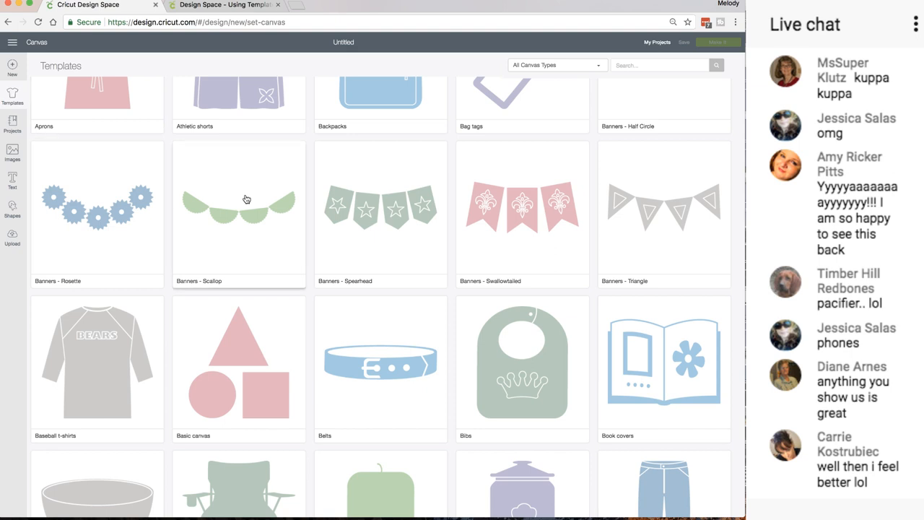
mouse_move(245, 200)
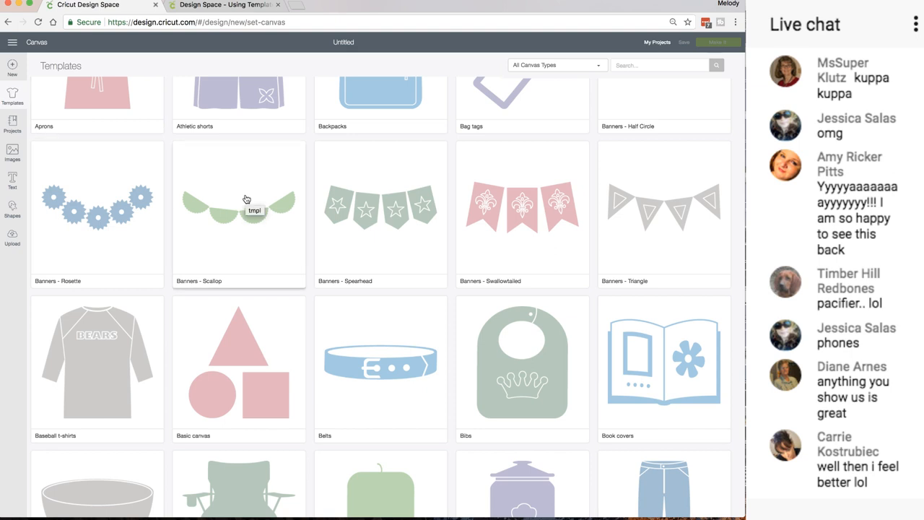
scroll("down", 3)
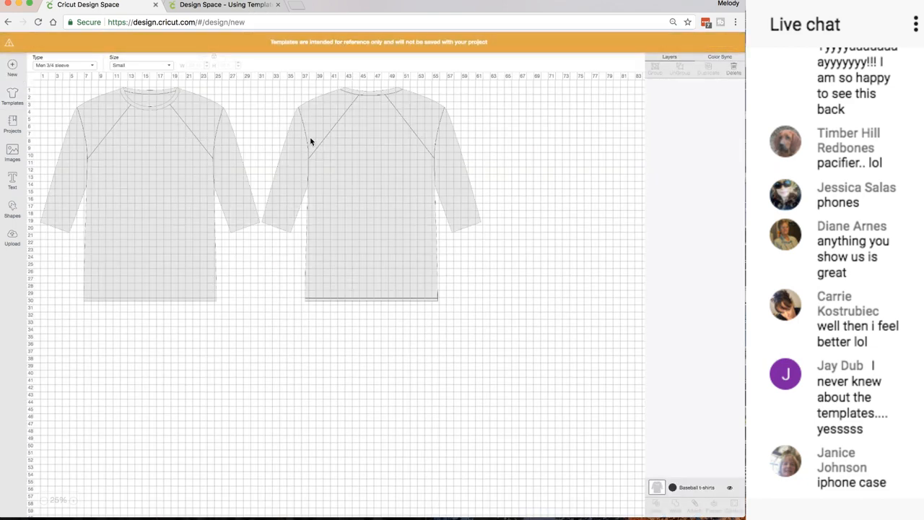
mouse_move(101, 187)
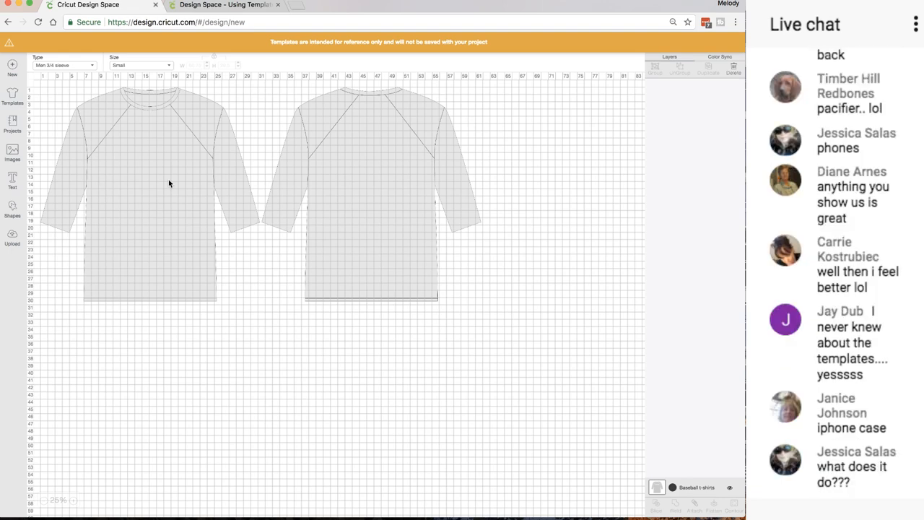
Add Go Bears text, move it onto the shirt front and enlarge it across the chest
left_click(12, 180)
type("Go Bears")
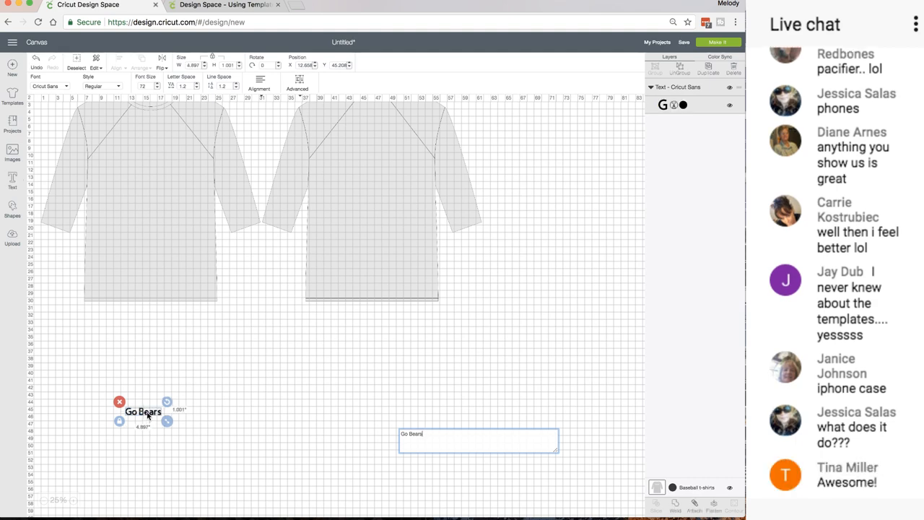
left_click_drag(143, 410, 144, 171)
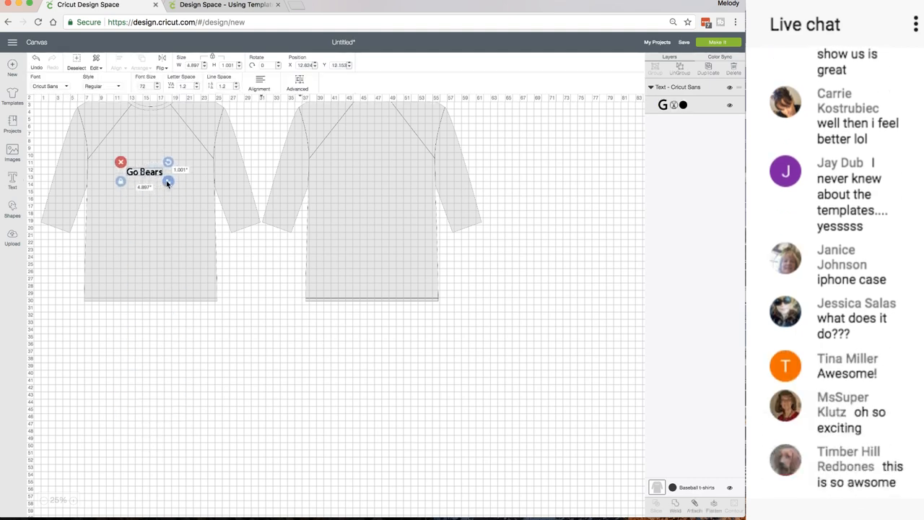
left_click_drag(167, 182, 211, 185)
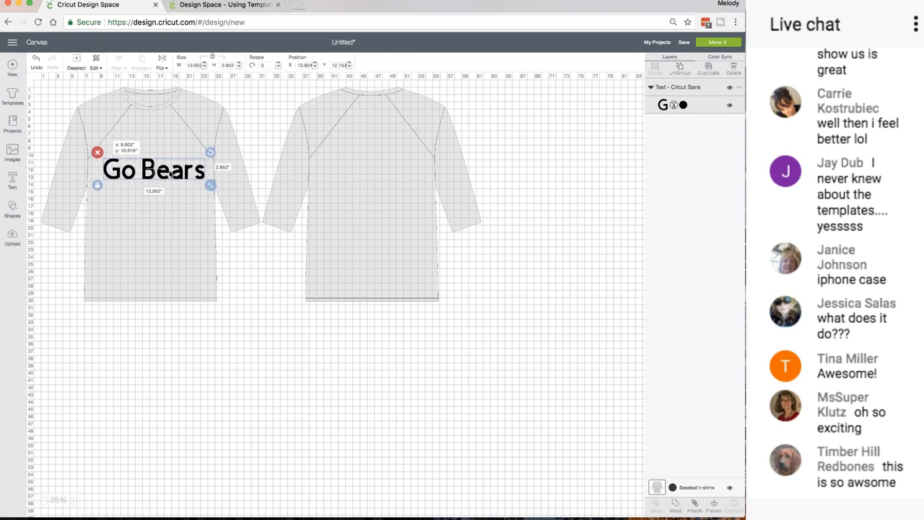
left_click_drag(153, 170, 153, 162)
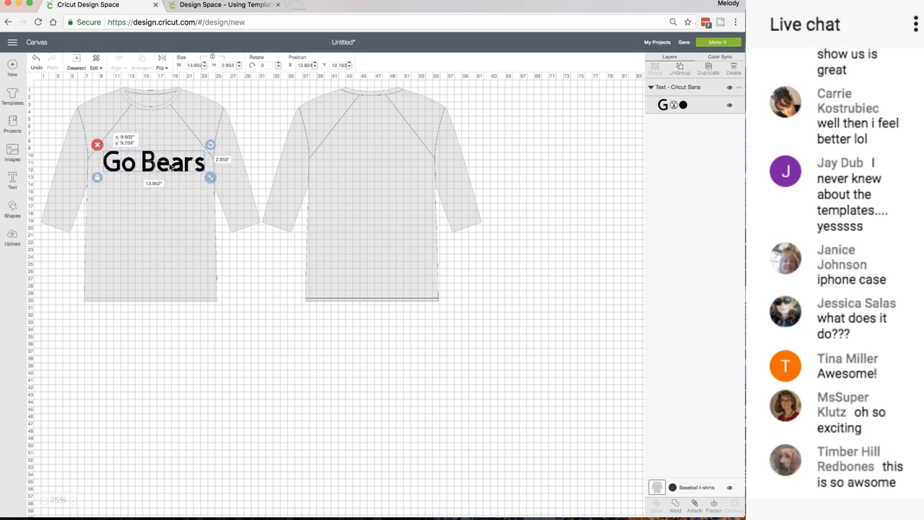
left_click(120, 436)
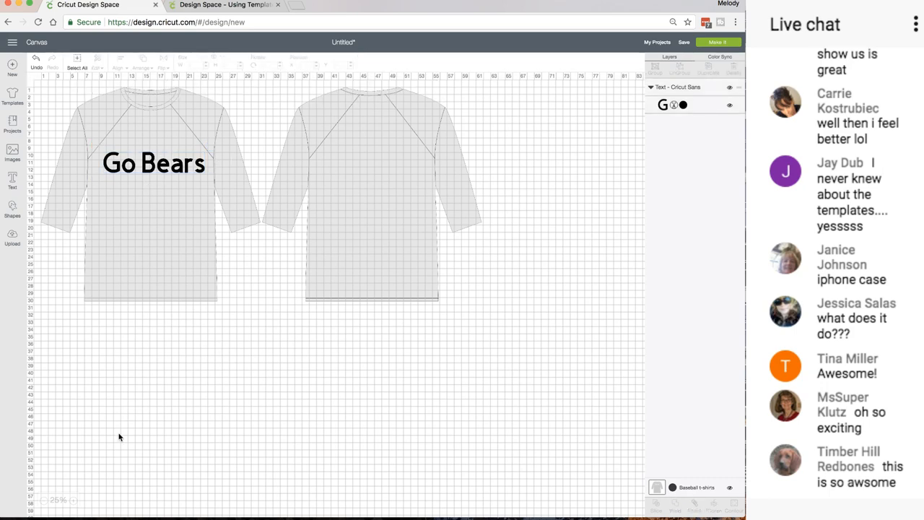
Zoom in and recolor the baseball t-shirt template orange
left_click(73, 499)
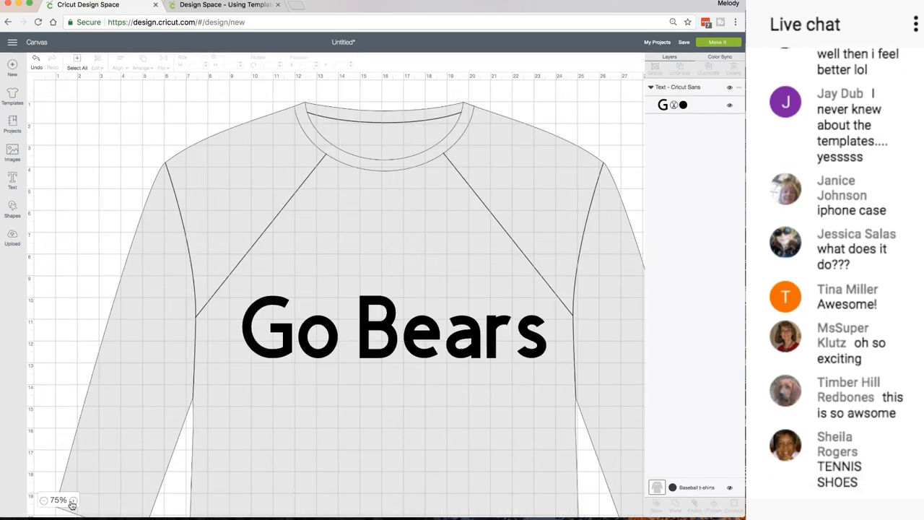
mouse_move(228, 393)
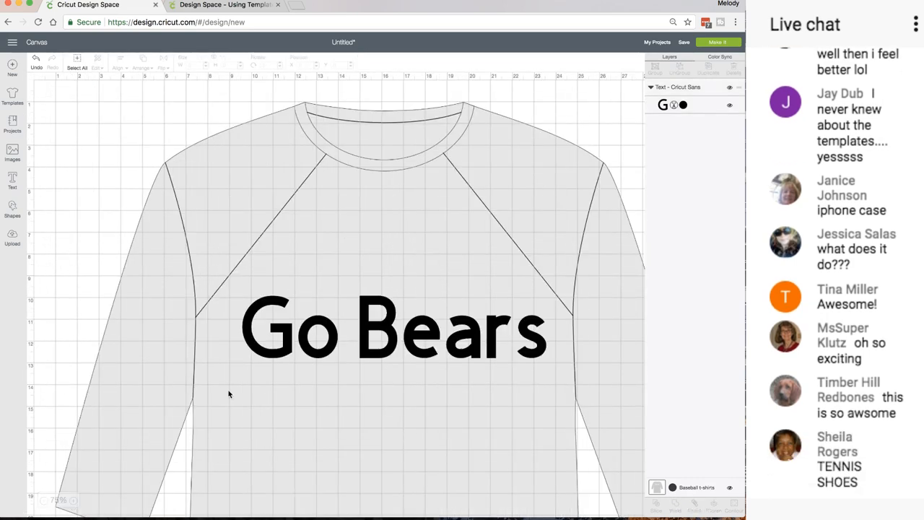
left_click(393, 330)
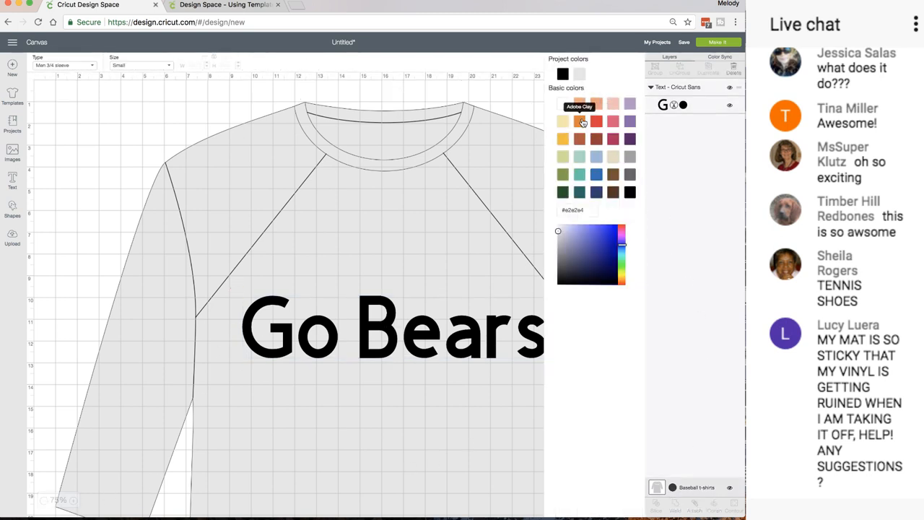
left_click(581, 121)
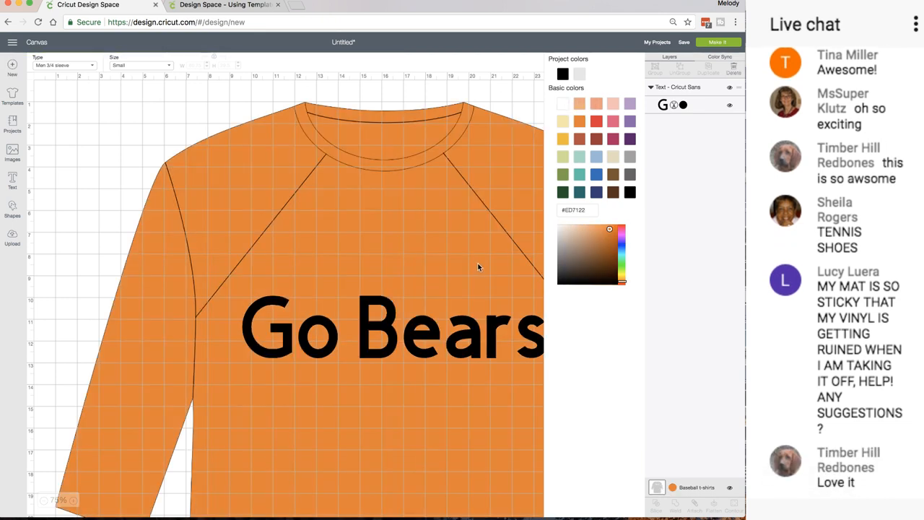
Recolor the Go Bears text layer blue
left_click(393, 329)
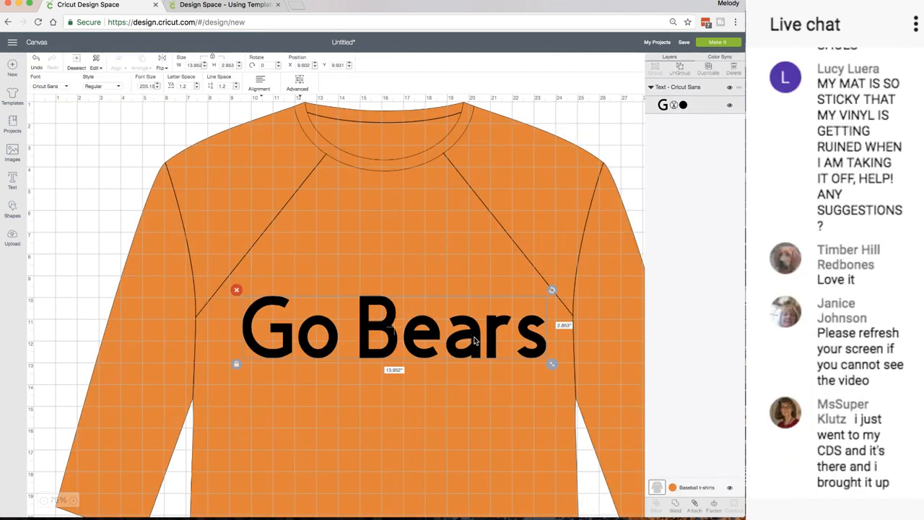
left_click(683, 104)
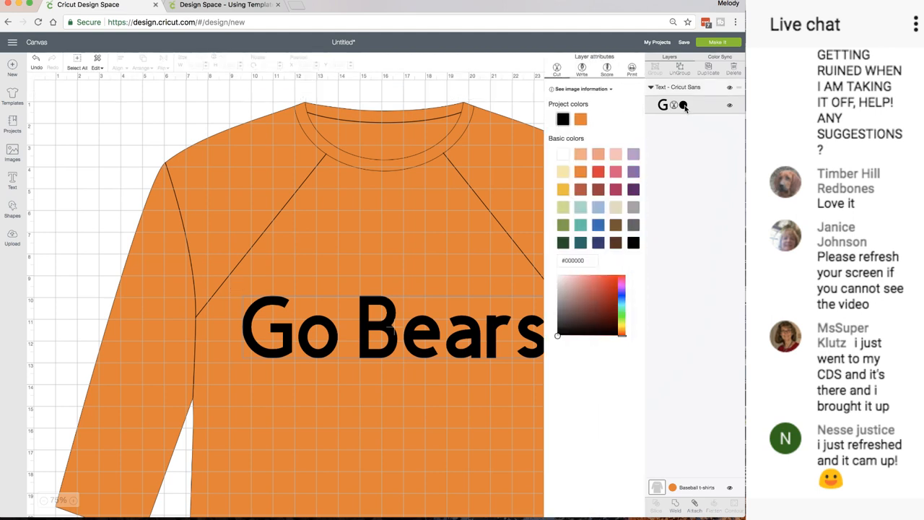
left_click(598, 225)
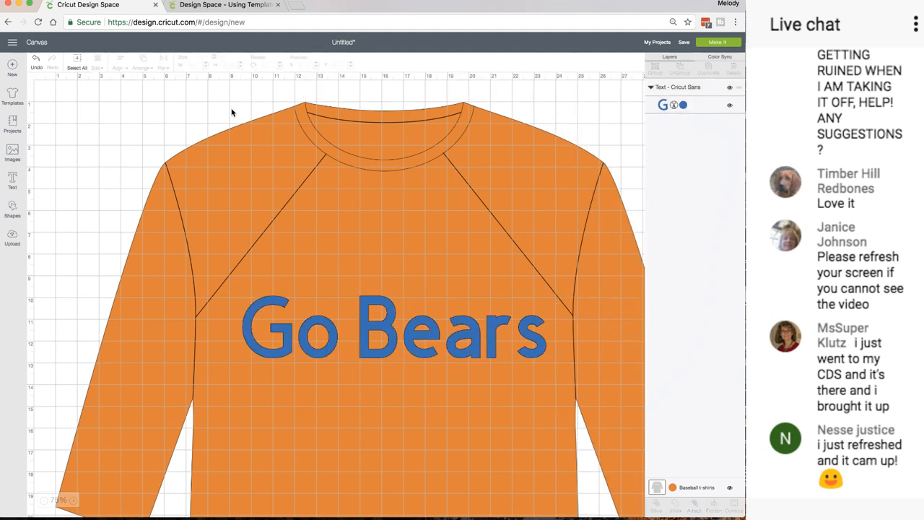
scroll("down", 3)
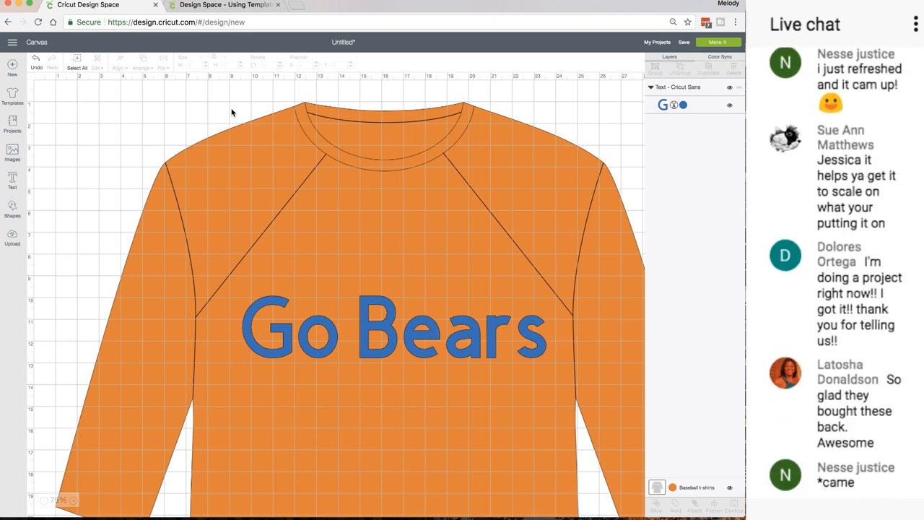
scroll("down", 3)
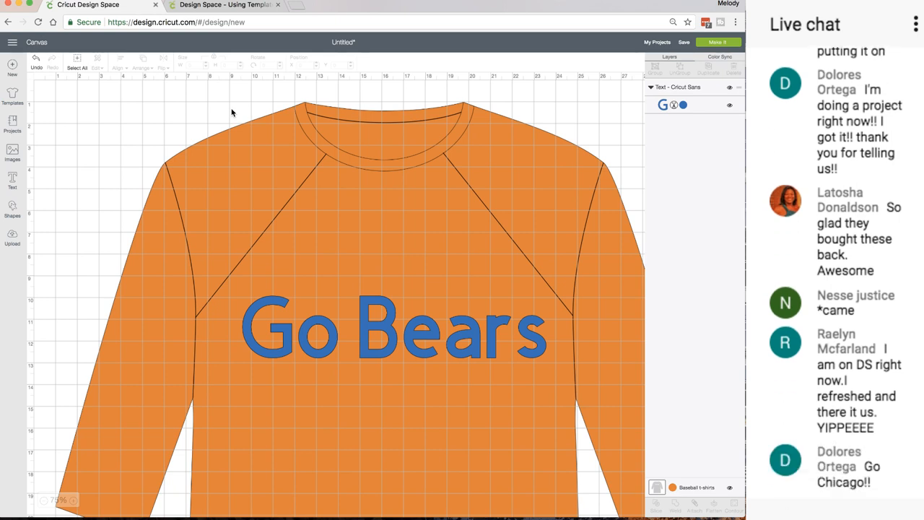
scroll("down", 3)
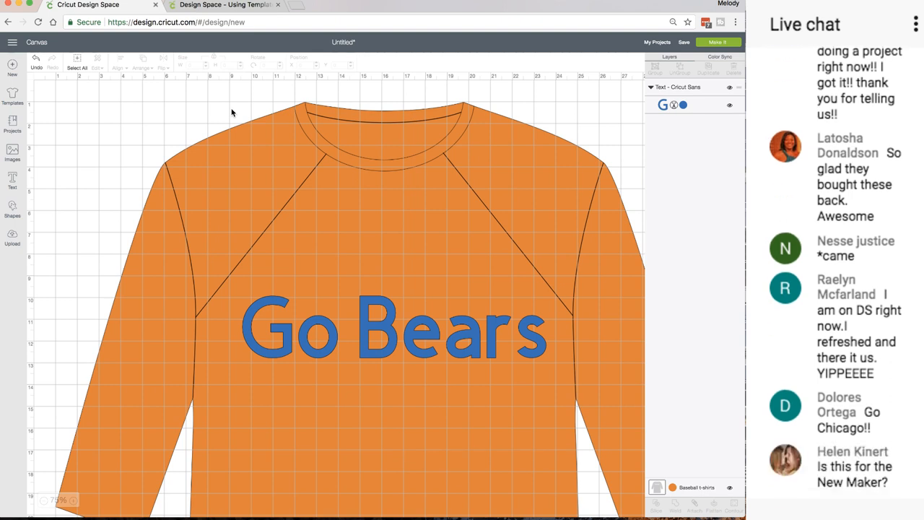
Skim down the templates help article to the section on changing a template's colour
left_click(224, 6)
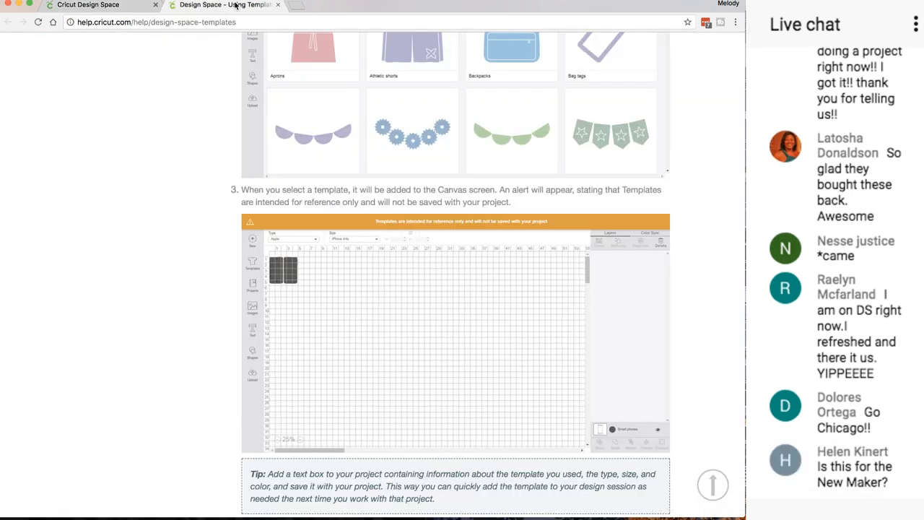
mouse_move(320, 170)
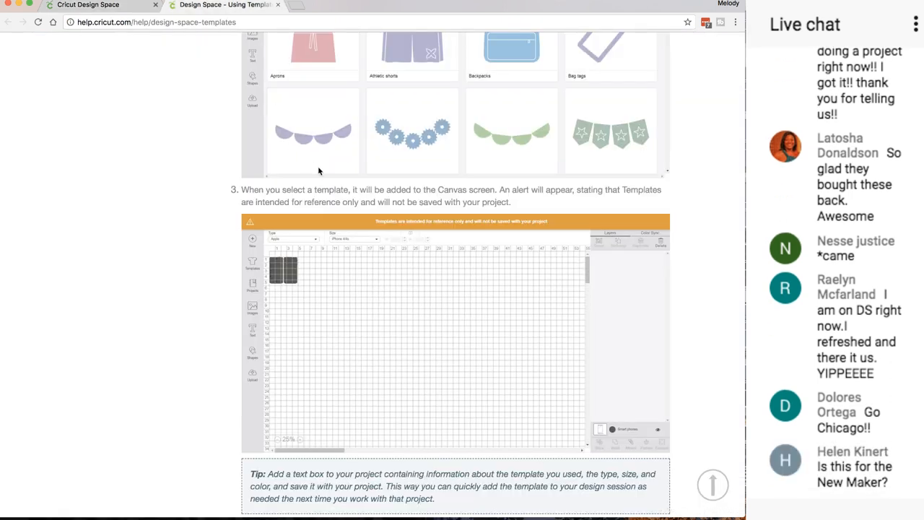
scroll("down", 3)
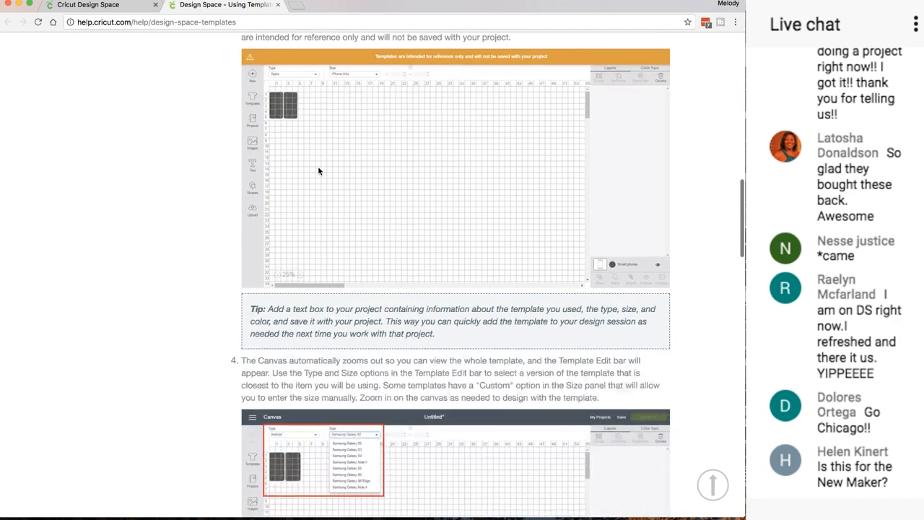
scroll("down", 3)
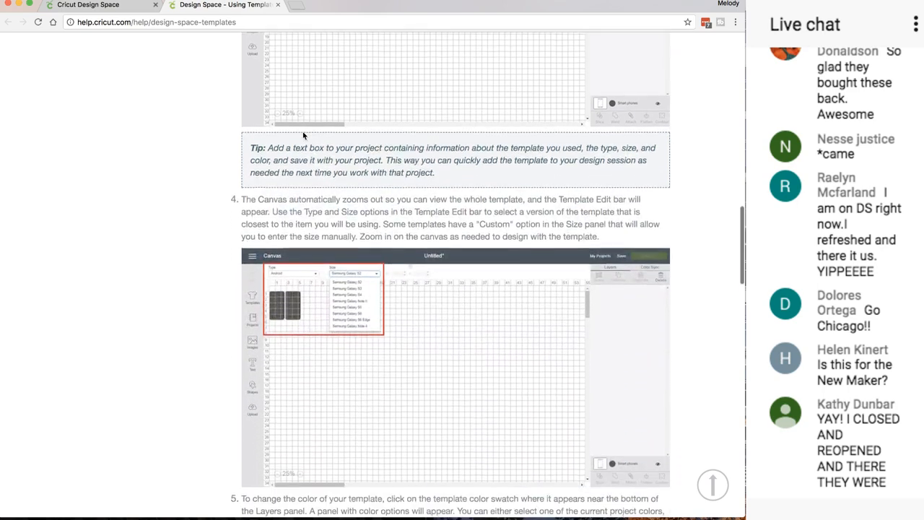
scroll("down", 3)
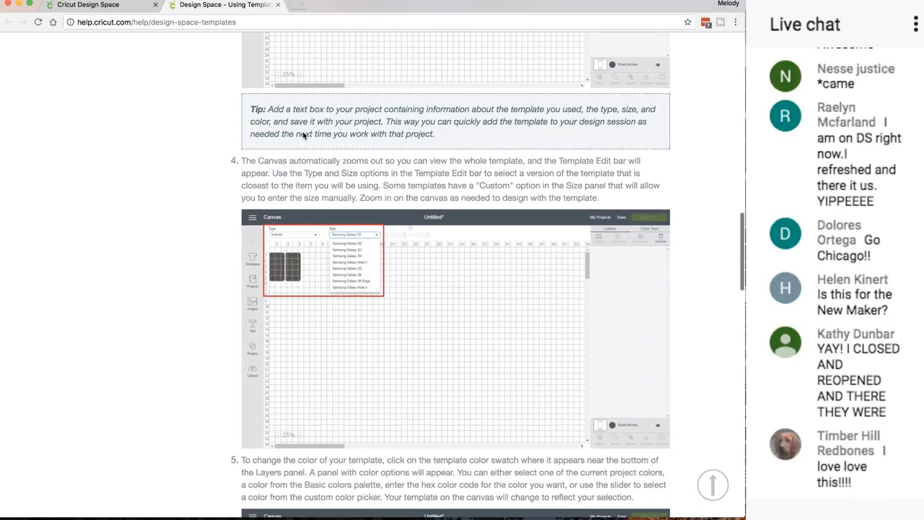
scroll("down", 3)
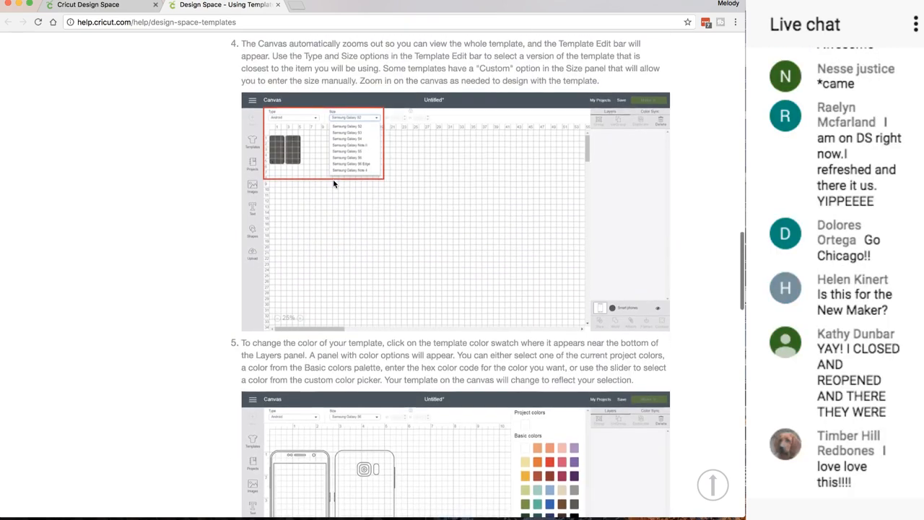
scroll("down", 3)
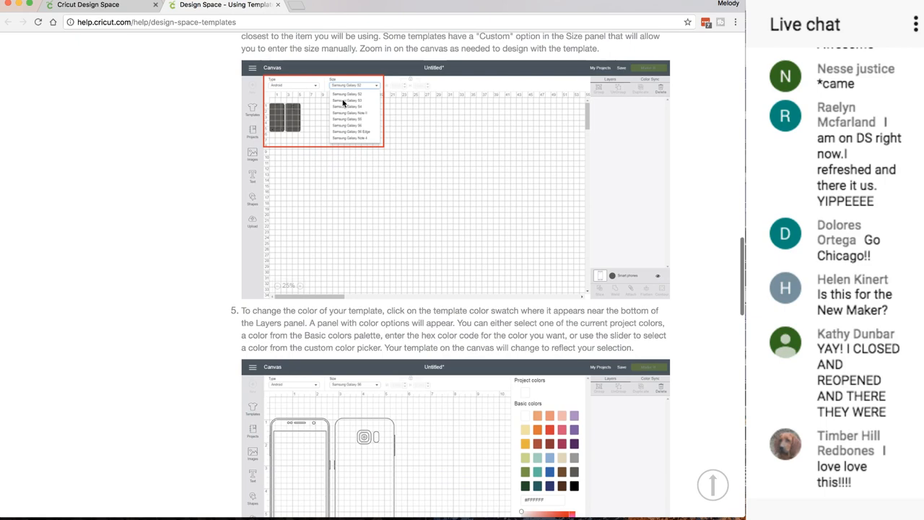
scroll("down", 3)
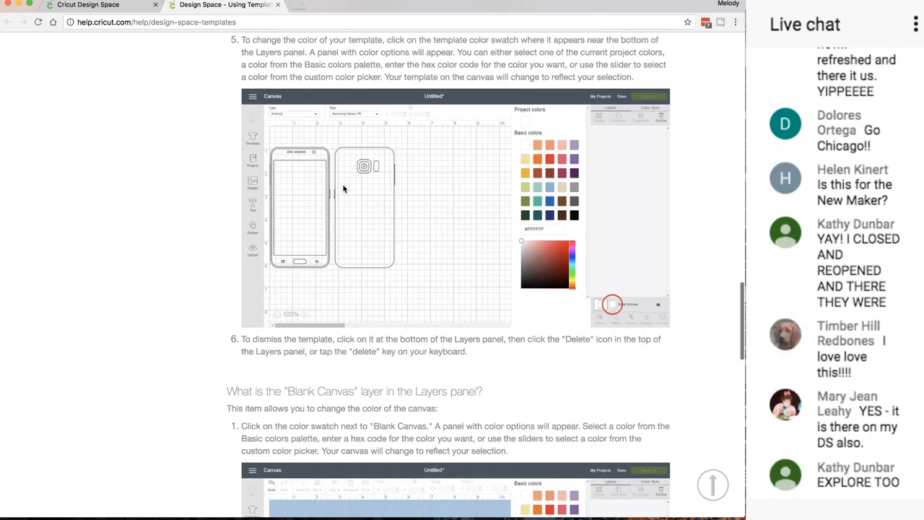
scroll("down", 3)
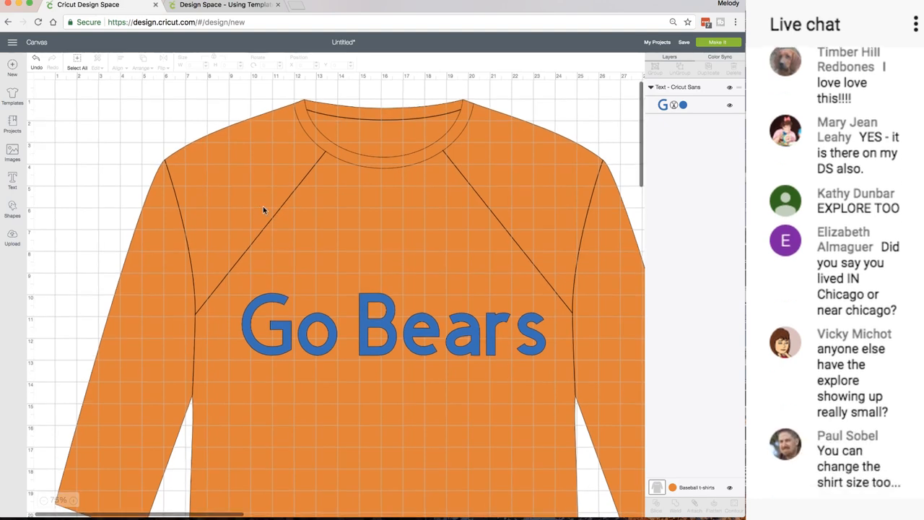
Save the orange Go Bears shirt design as a project named 'go bears'
left_click(683, 42)
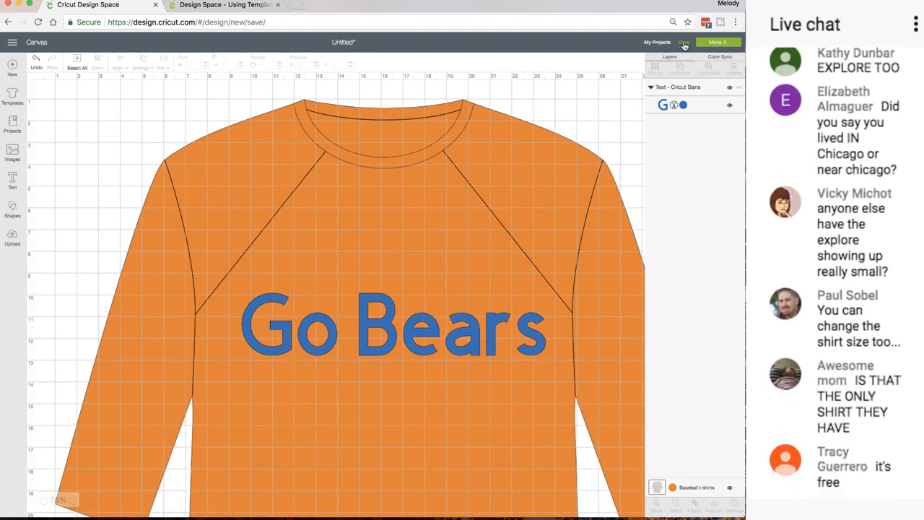
left_click(684, 42)
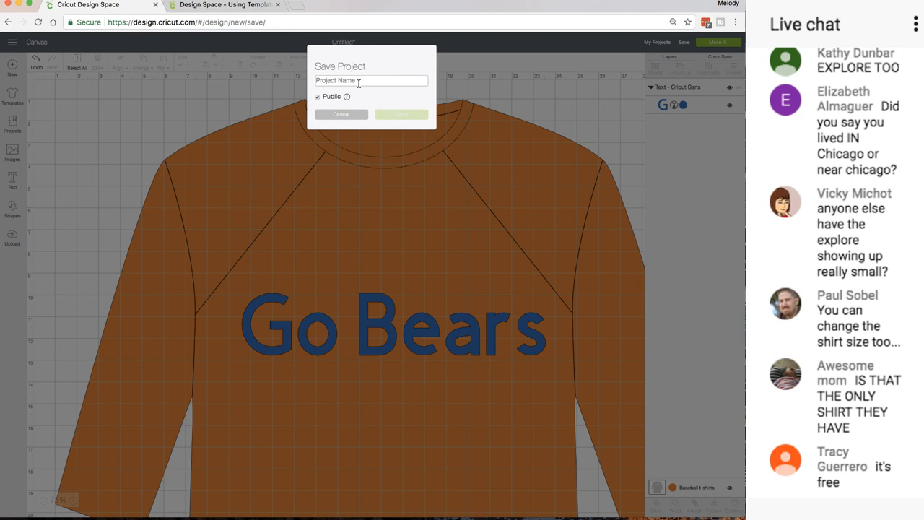
type("go bear")
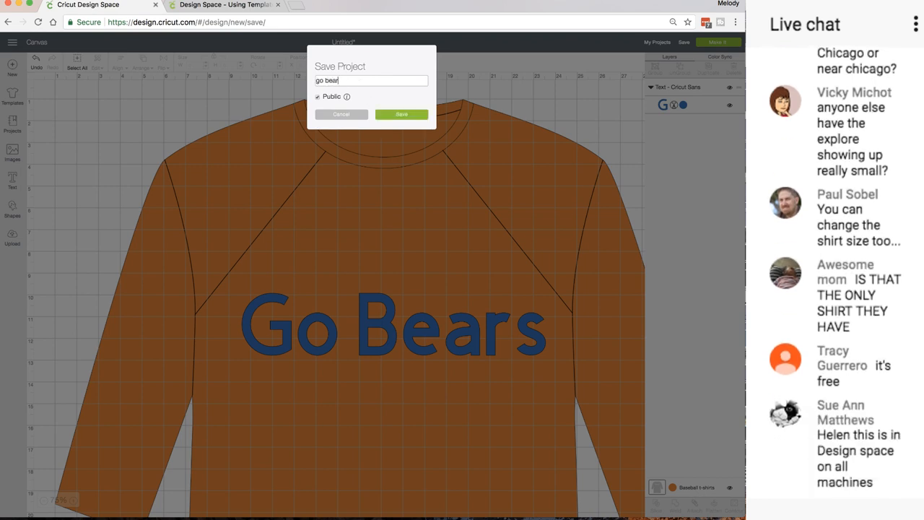
left_click(401, 115)
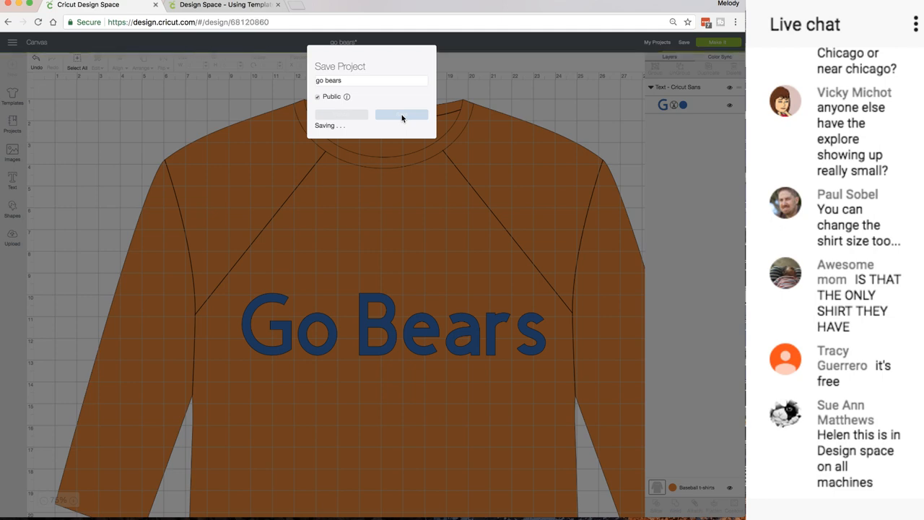
left_click(402, 115)
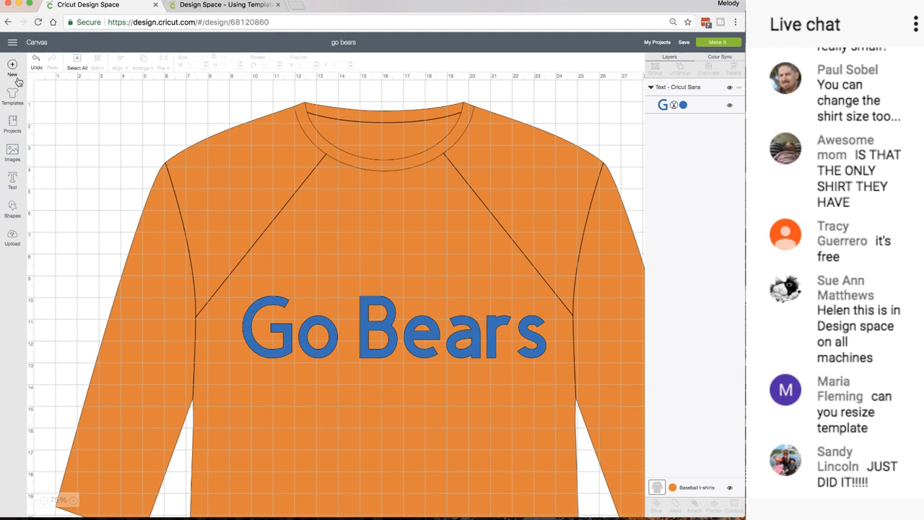
Start a new canvas and reopen the 'go bears' project from My Projects
left_click(12, 68)
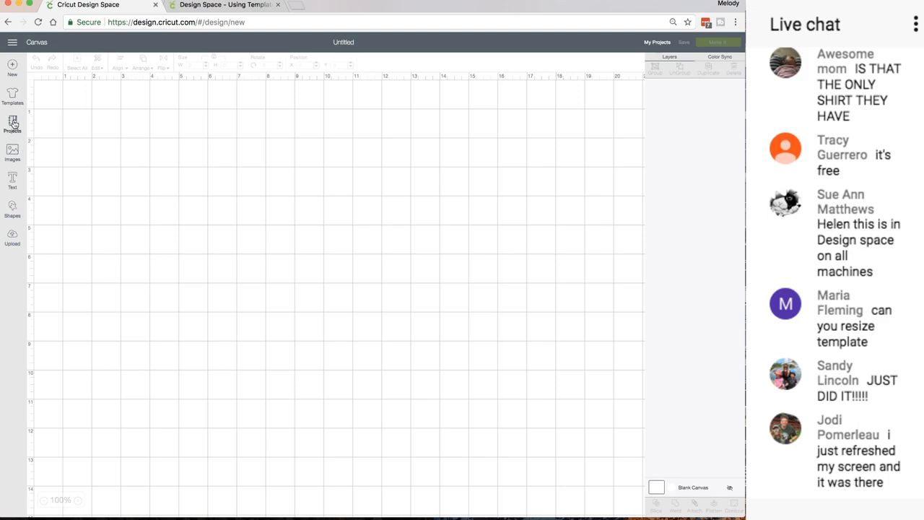
left_click(12, 123)
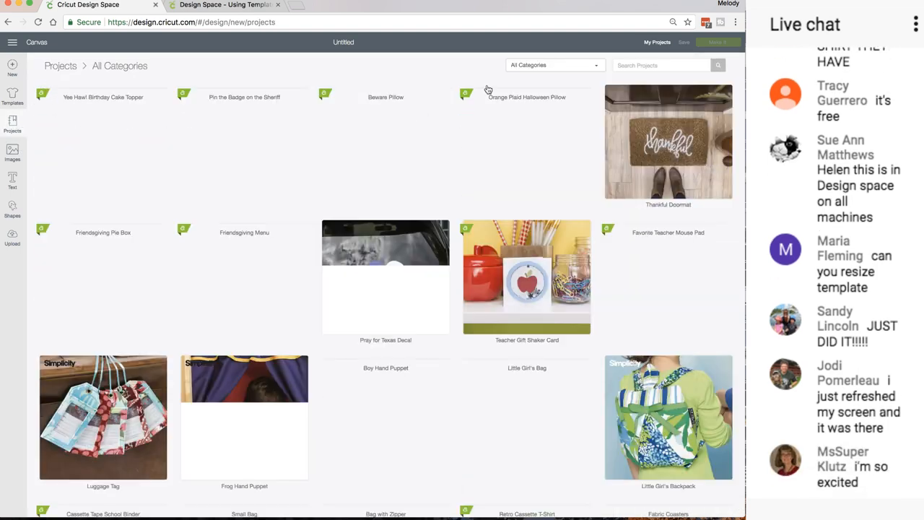
left_click(656, 42)
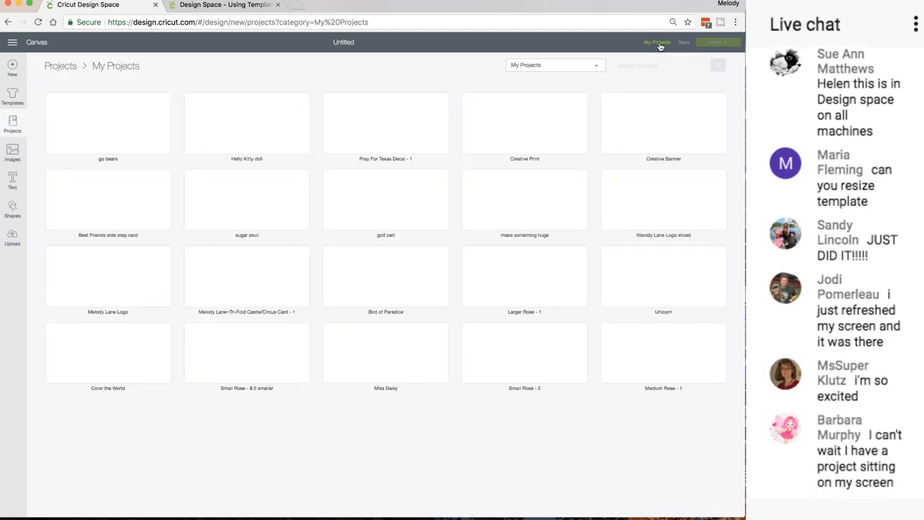
left_click(107, 123)
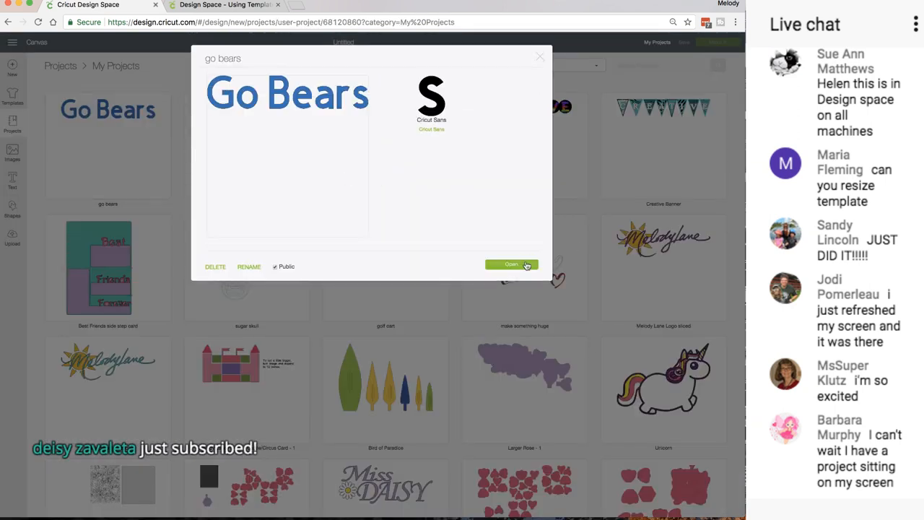
left_click(511, 265)
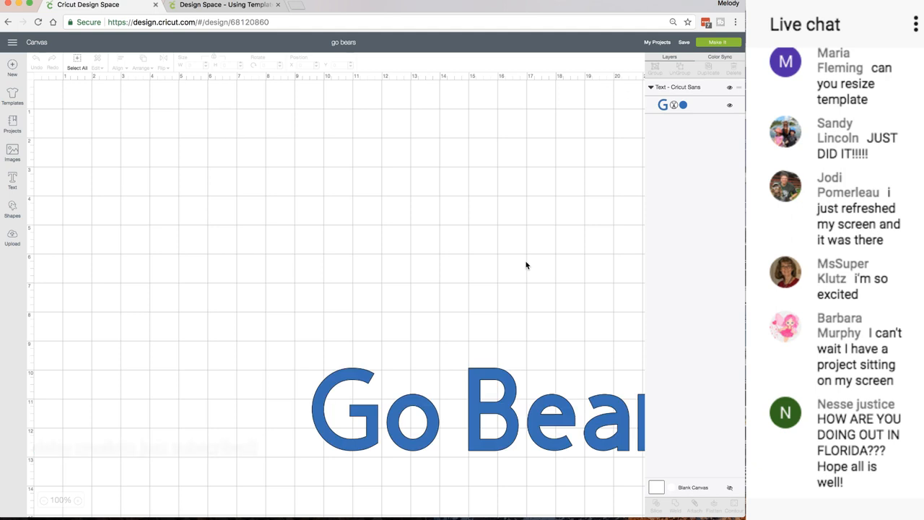
mouse_move(474, 379)
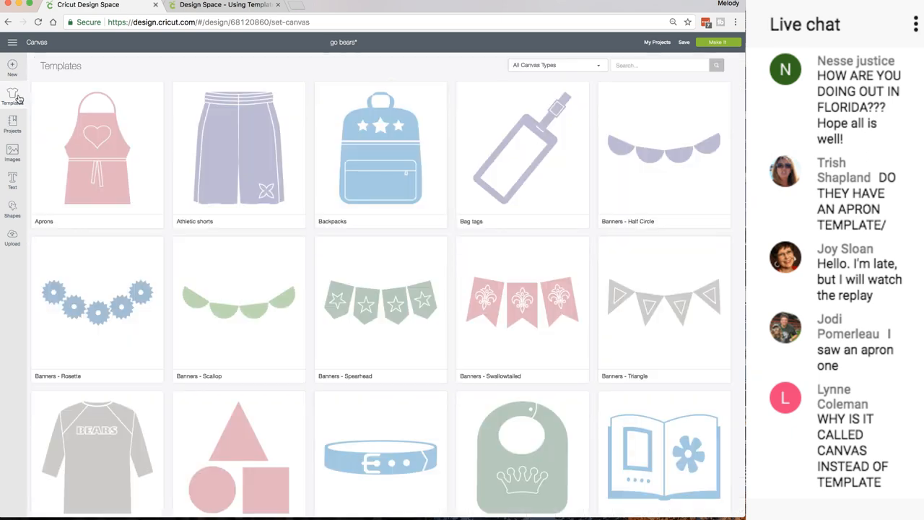
scroll("down", 3)
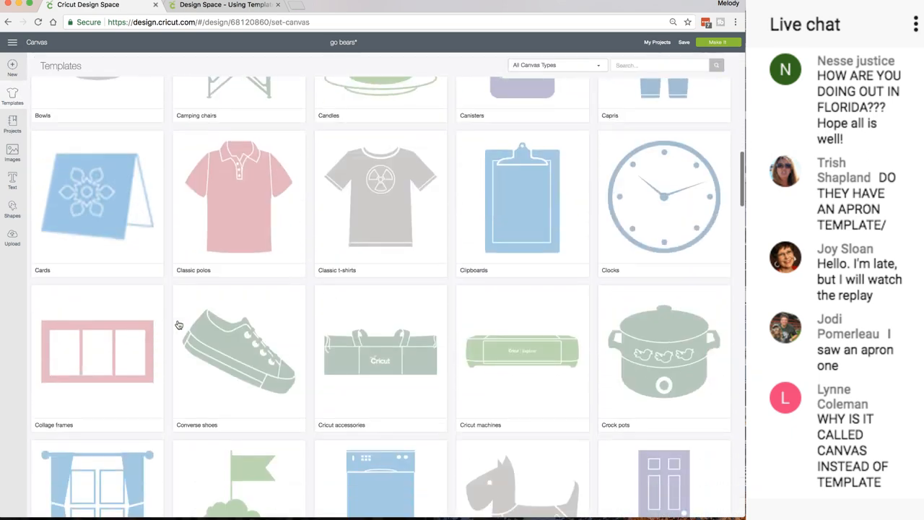
scroll("down", 3)
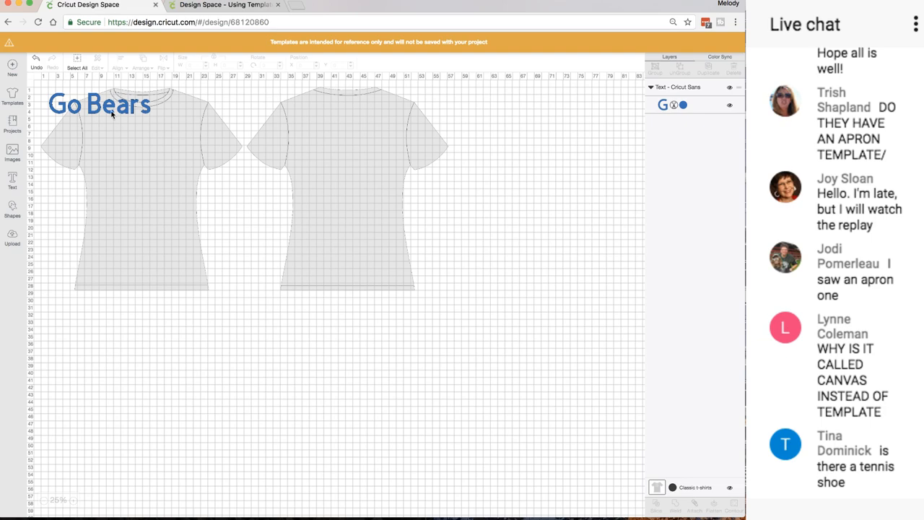
scroll("down", 3)
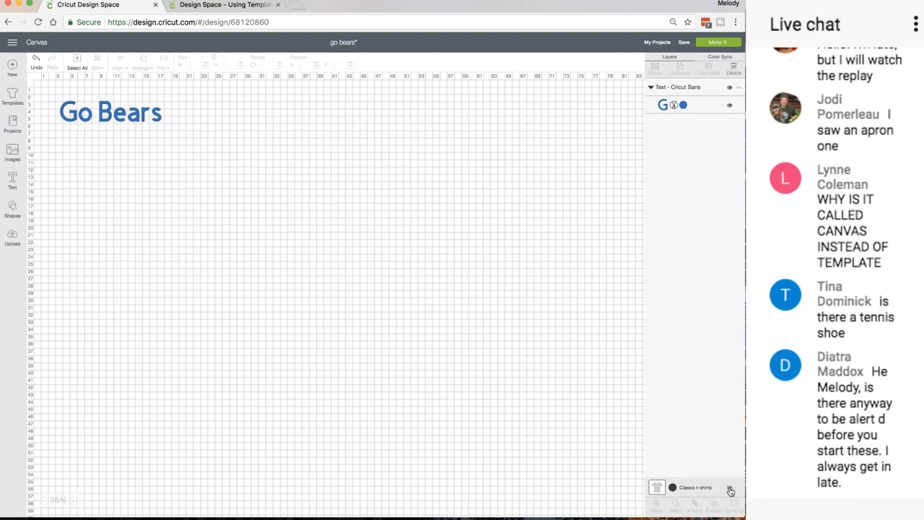
left_click(657, 486)
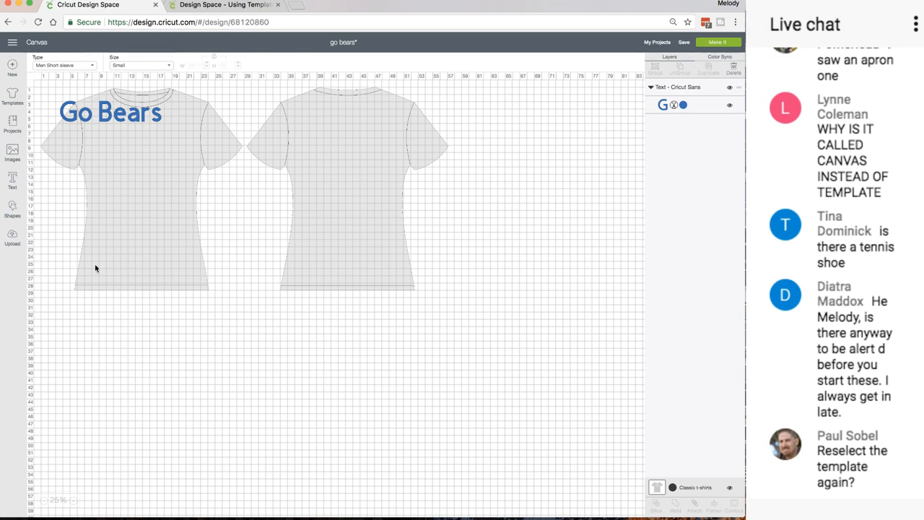
scroll("down", 3)
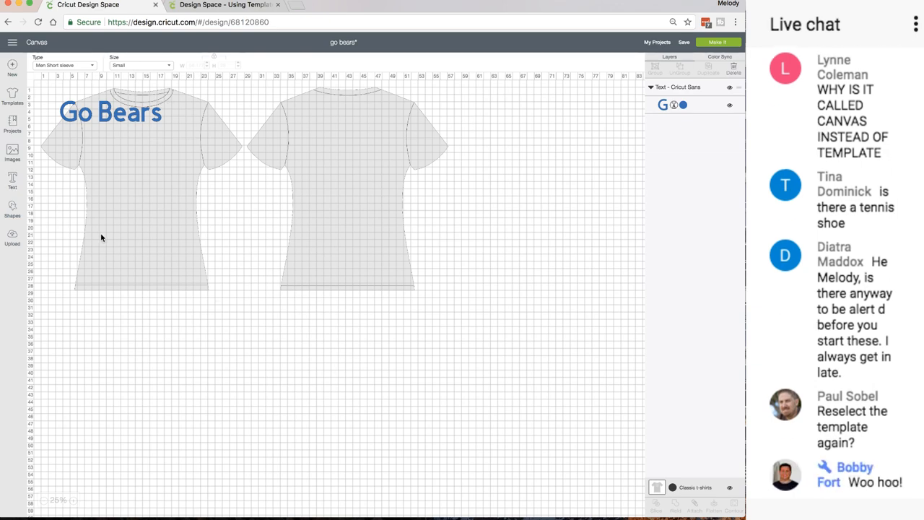
mouse_move(112, 147)
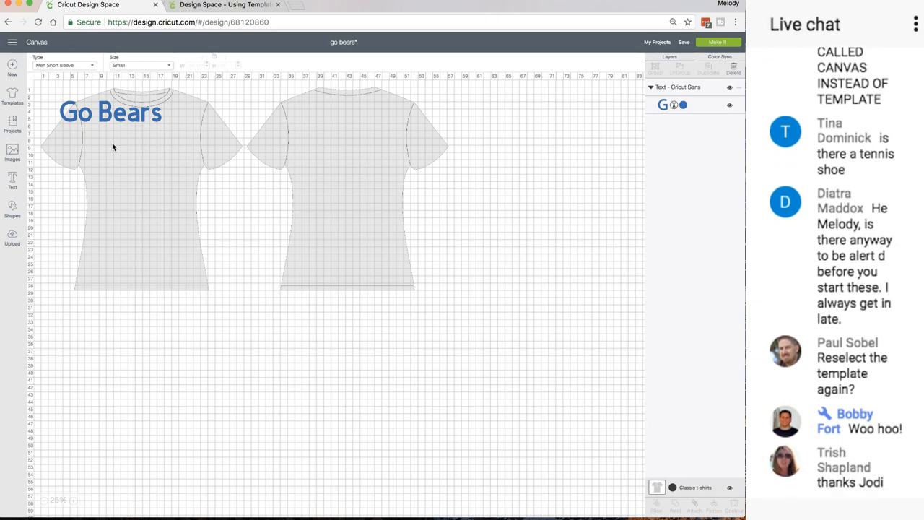
scroll("down", 3)
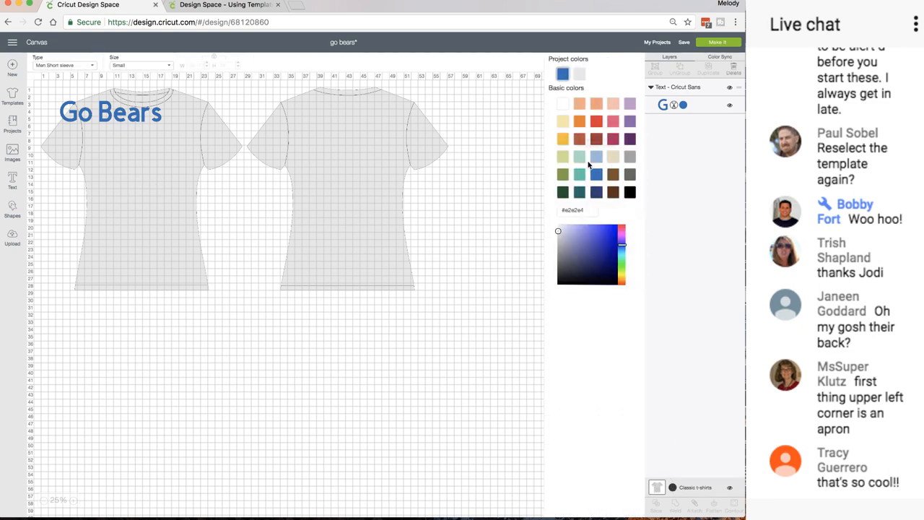
Colour the T-shirt template light blue and move Go Bears to the right of the back view
left_click(597, 156)
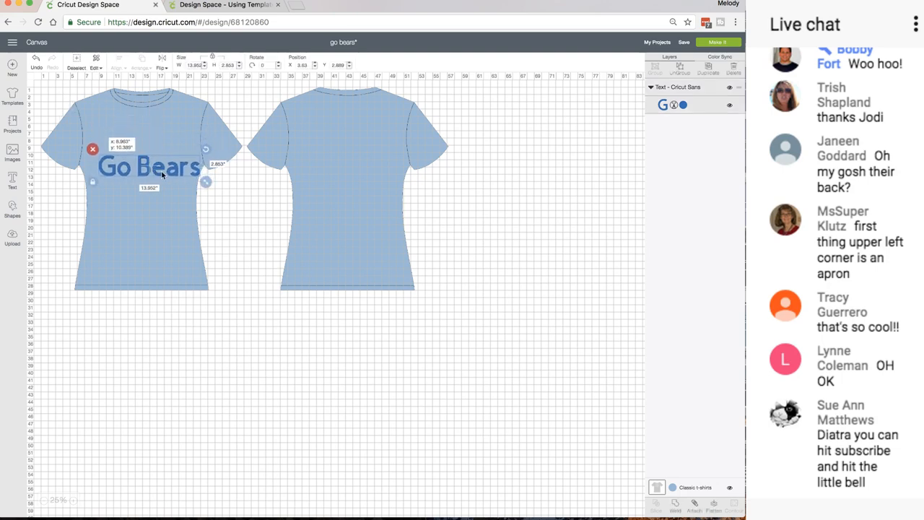
left_click_drag(150, 166, 442, 191)
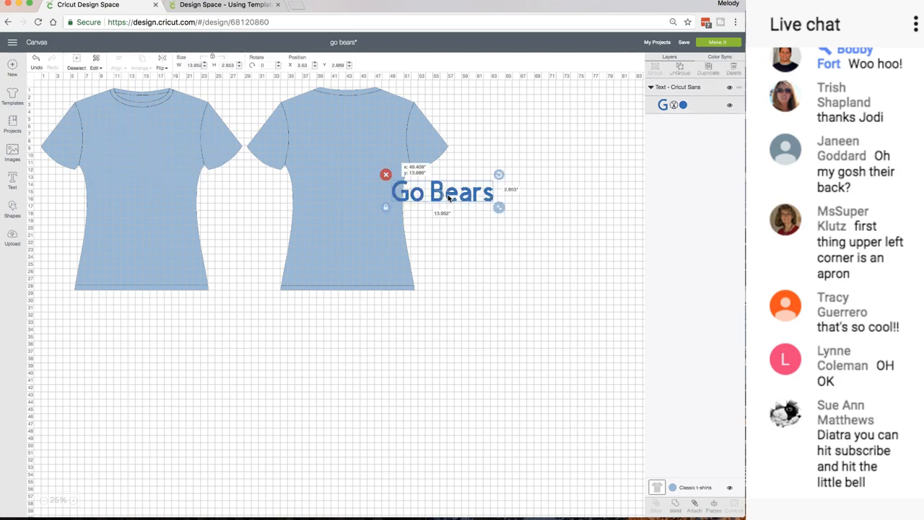
left_click_drag(442, 191, 445, 202)
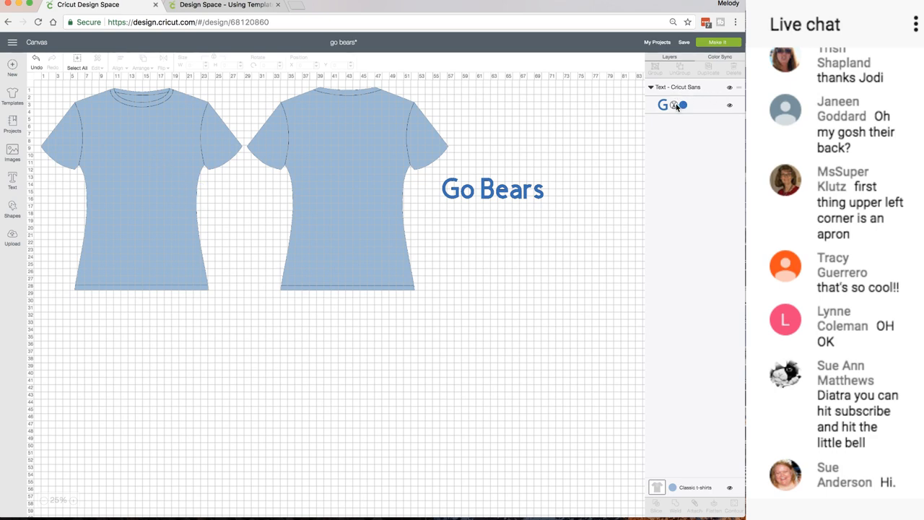
left_click(12, 96)
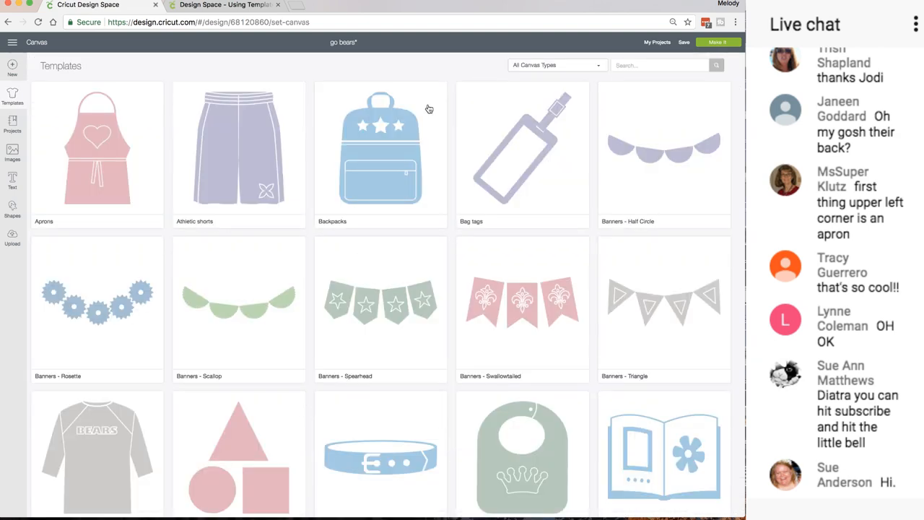
Filter the template gallery to the Parties & Events category
left_click(556, 65)
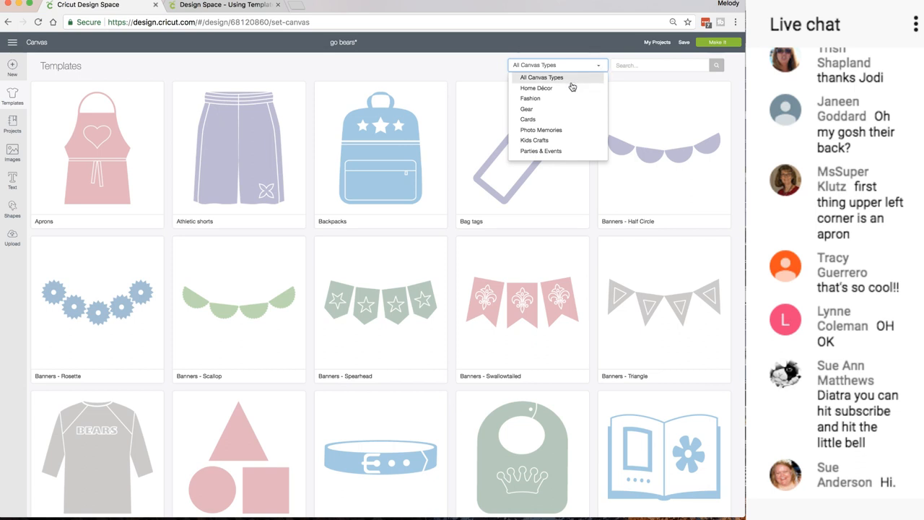
mouse_move(544, 130)
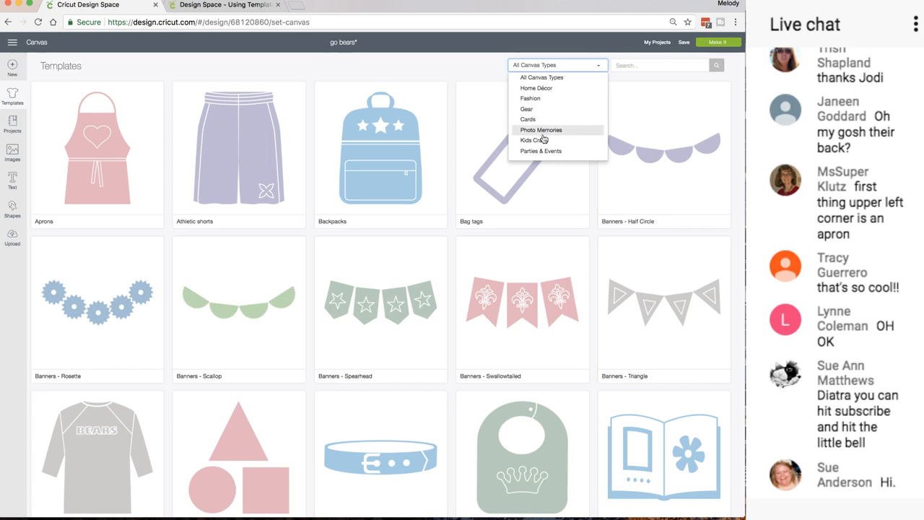
mouse_move(569, 151)
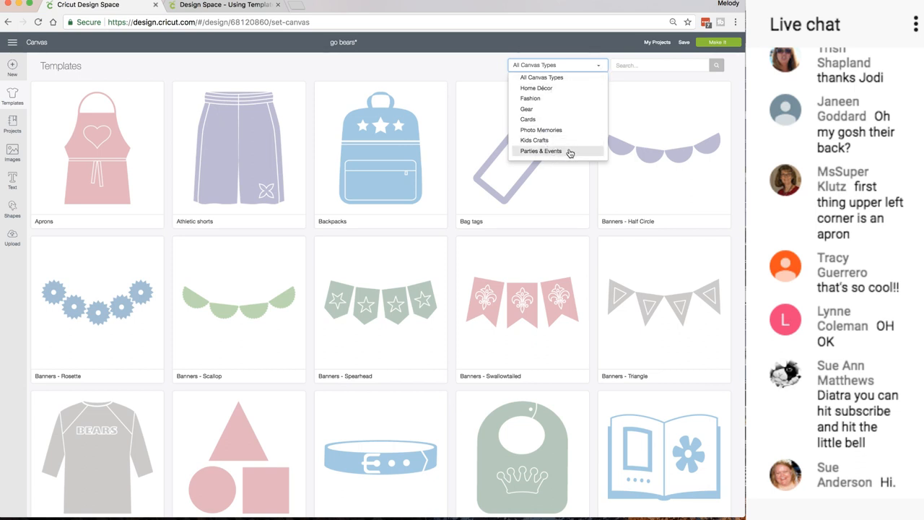
left_click(540, 151)
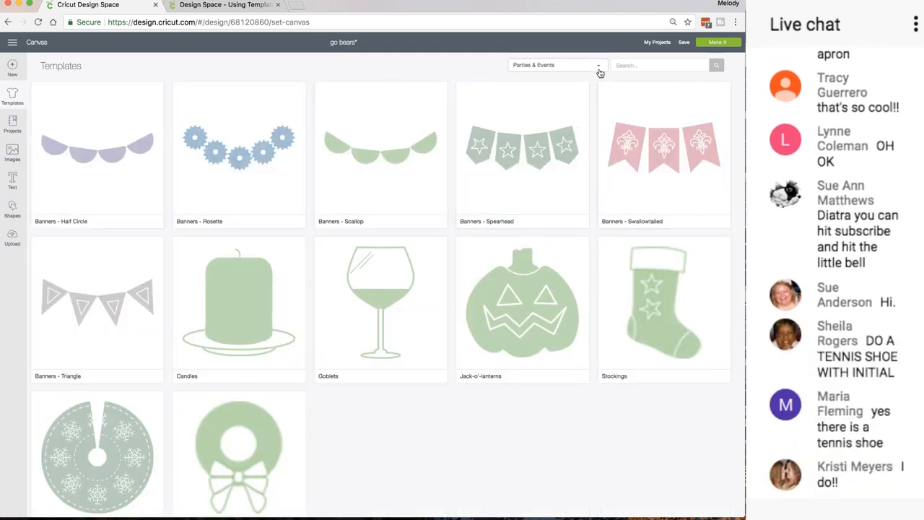
left_click(556, 65)
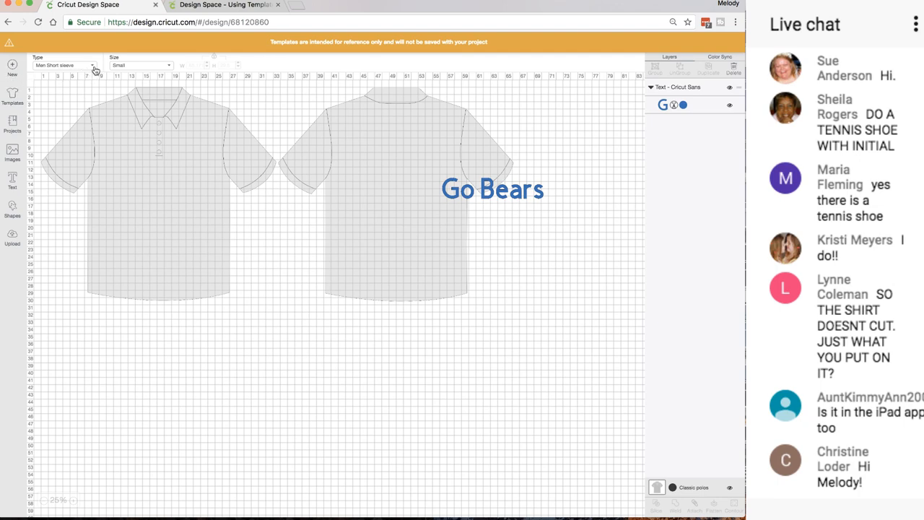
Choose the Women Short Sleeve polo type and size, then place Go Bears across the polo's front chest
left_click(65, 65)
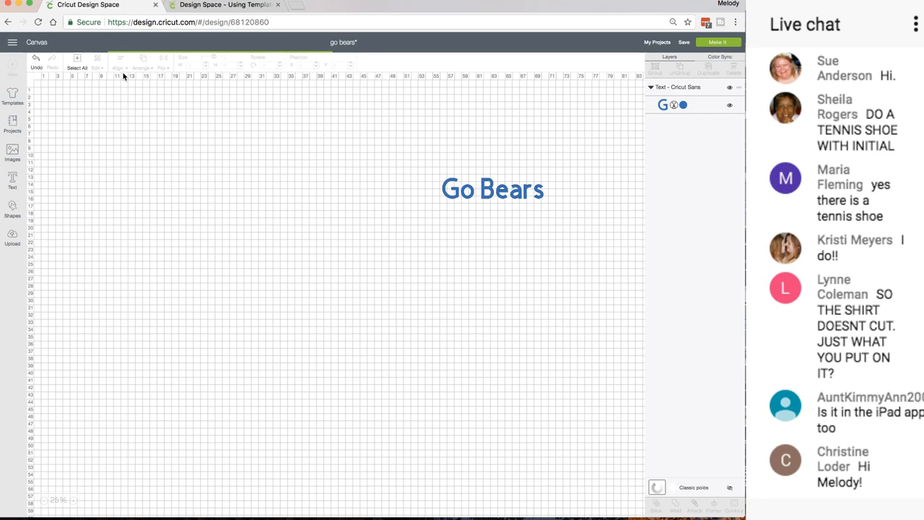
left_click(168, 65)
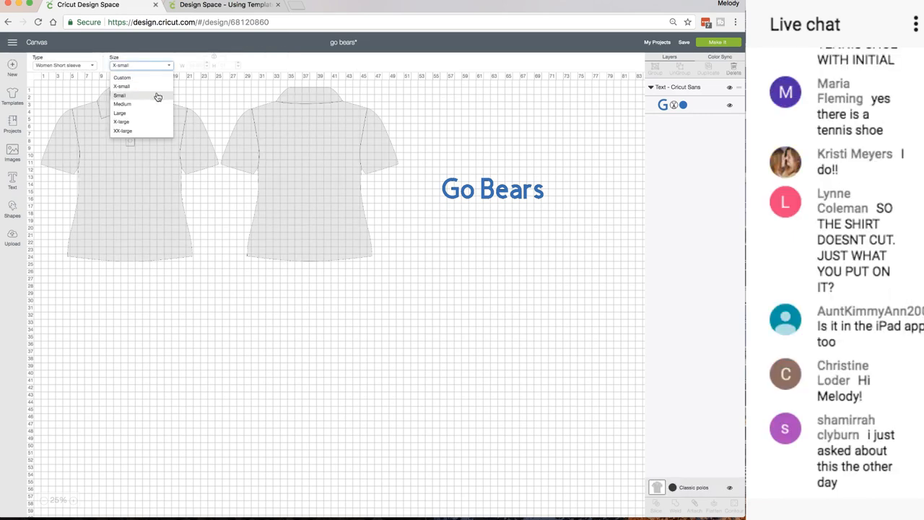
mouse_move(144, 121)
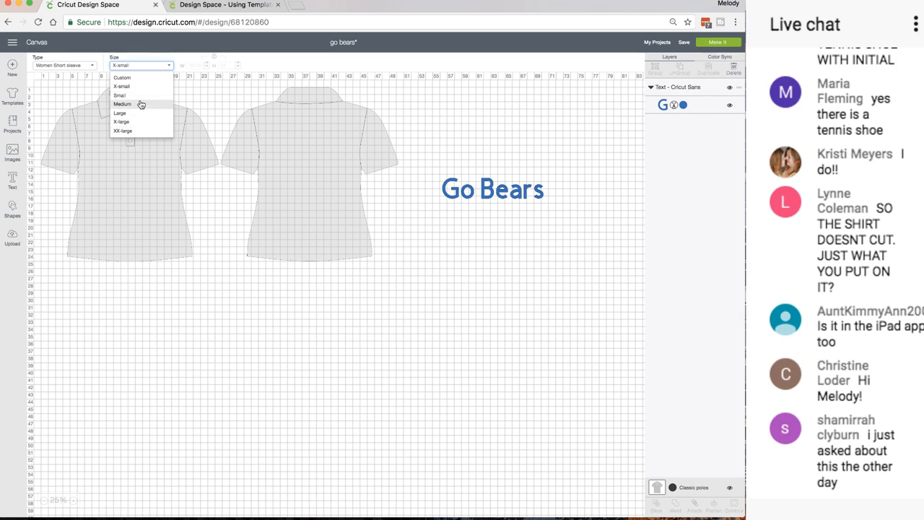
scroll("down", 3)
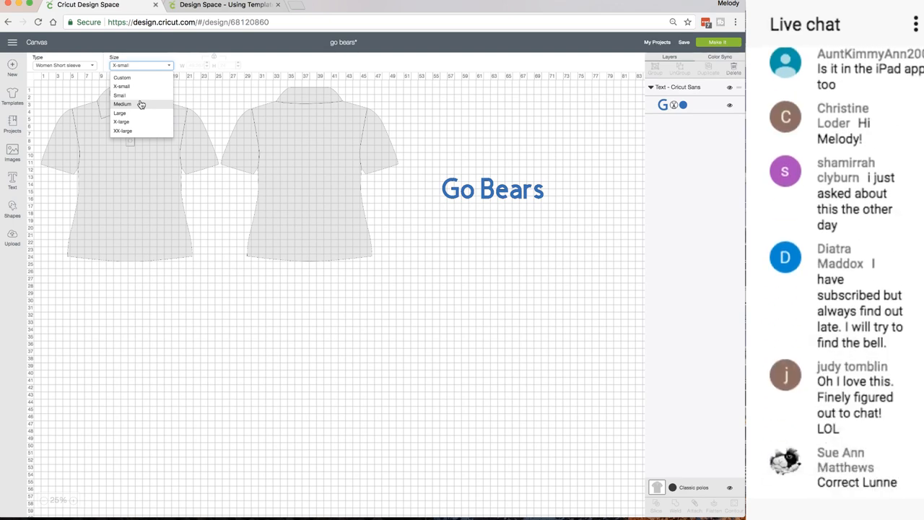
mouse_move(237, 188)
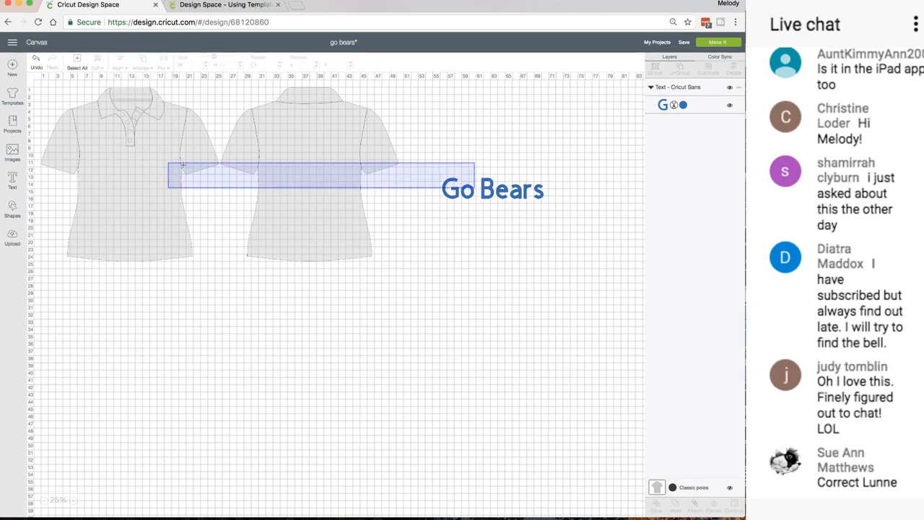
left_click_drag(493, 188, 189, 179)
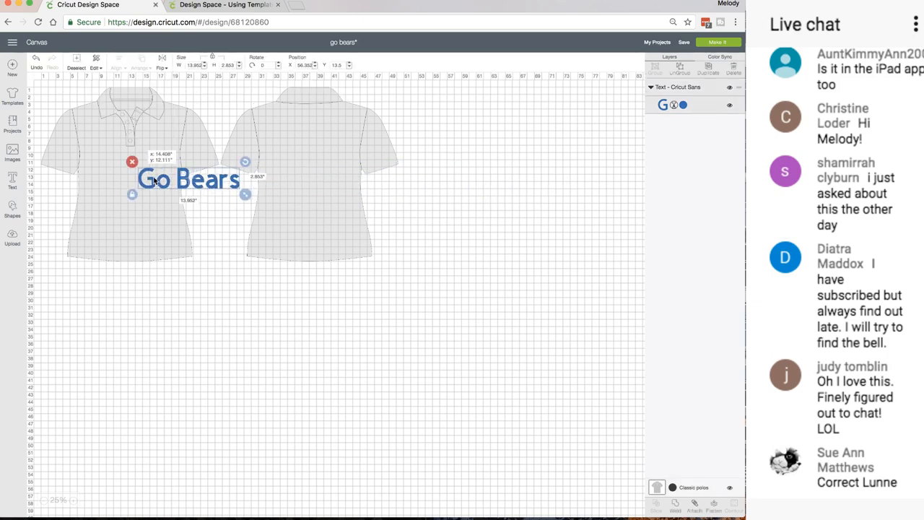
left_click_drag(188, 179, 132, 170)
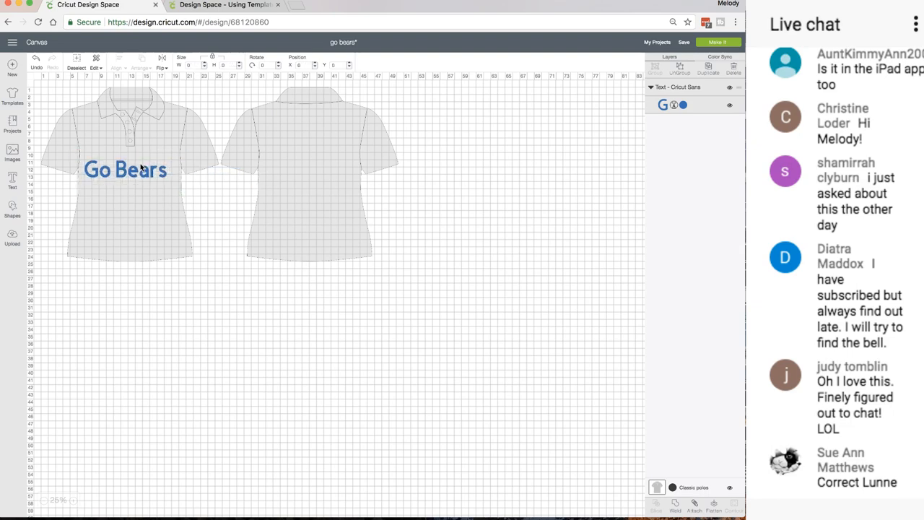
left_click(124, 169)
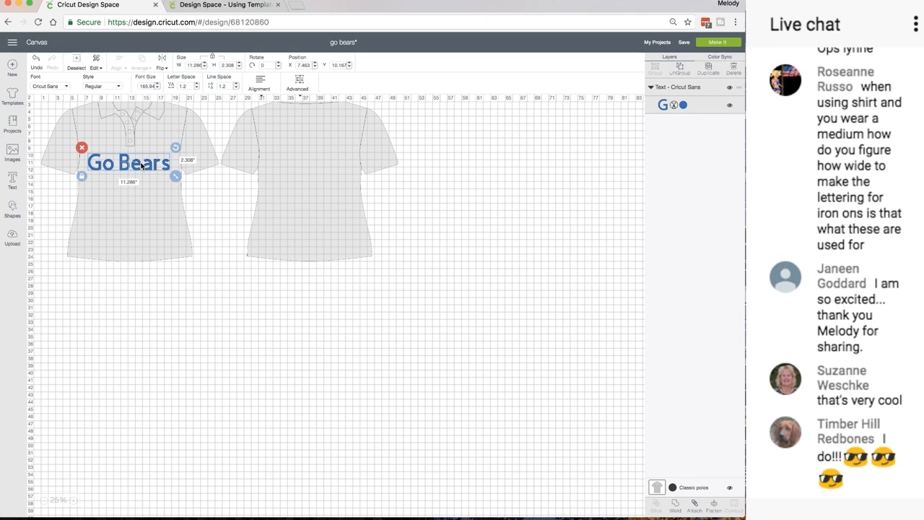
scroll("down", 3)
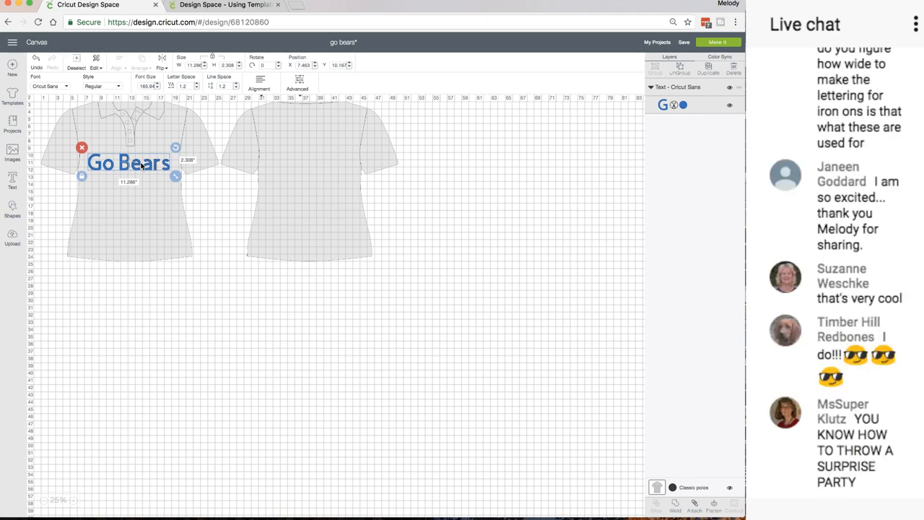
scroll("down", 3)
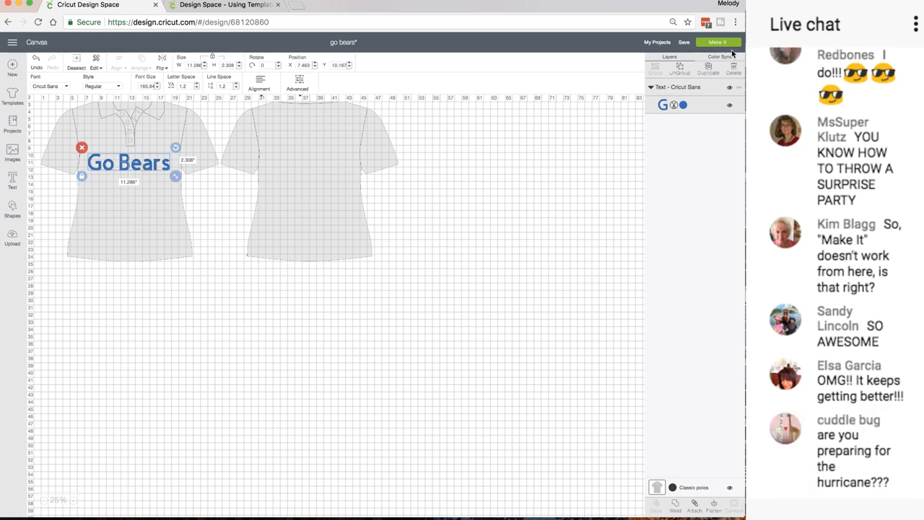
left_click(718, 42)
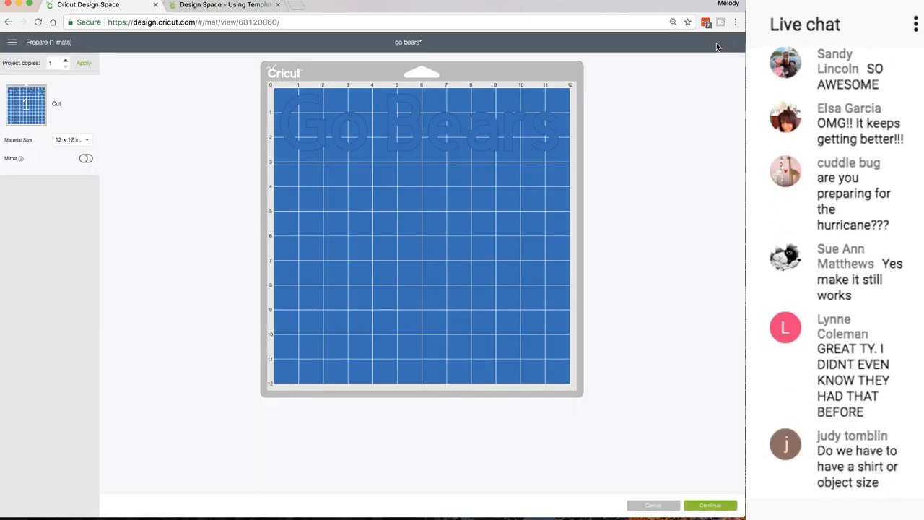
mouse_move(498, 142)
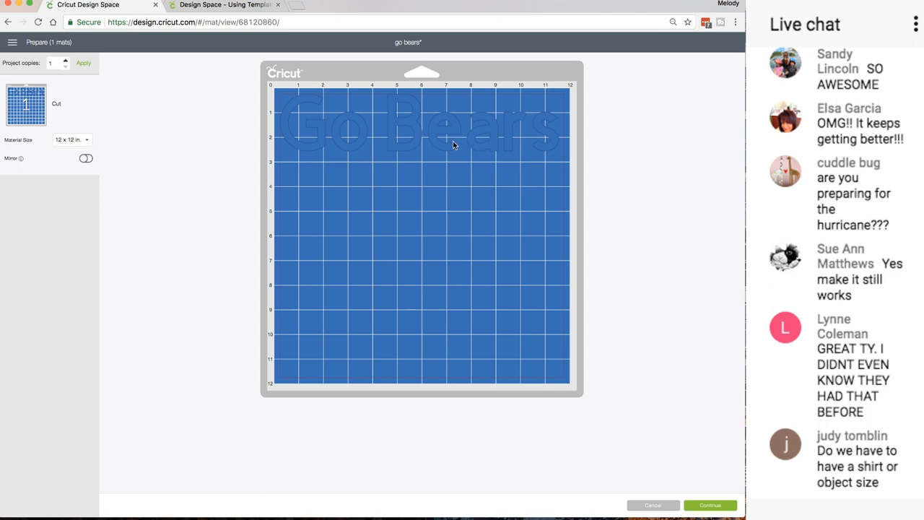
scroll("down", 3)
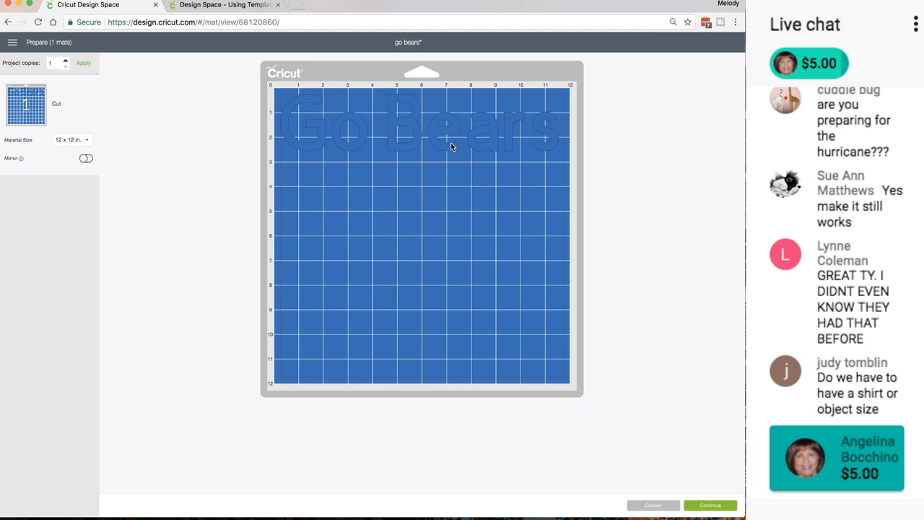
mouse_move(431, 113)
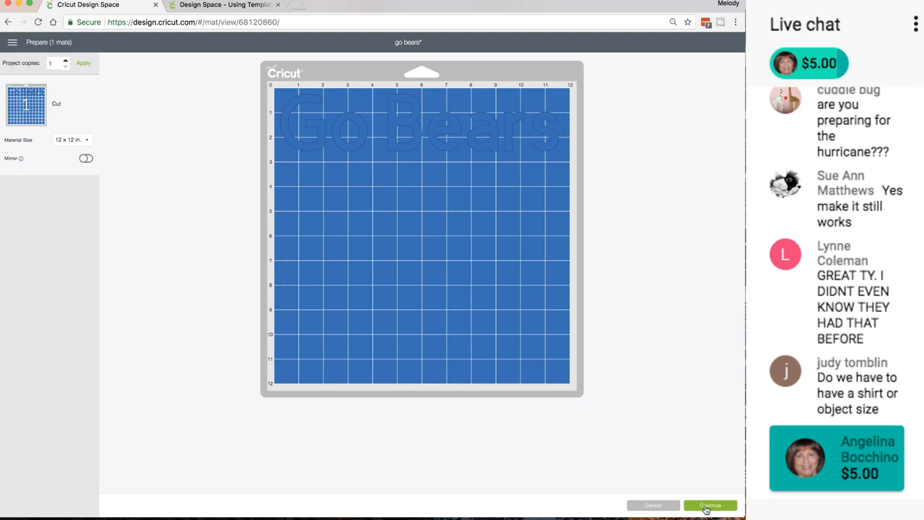
left_click(711, 505)
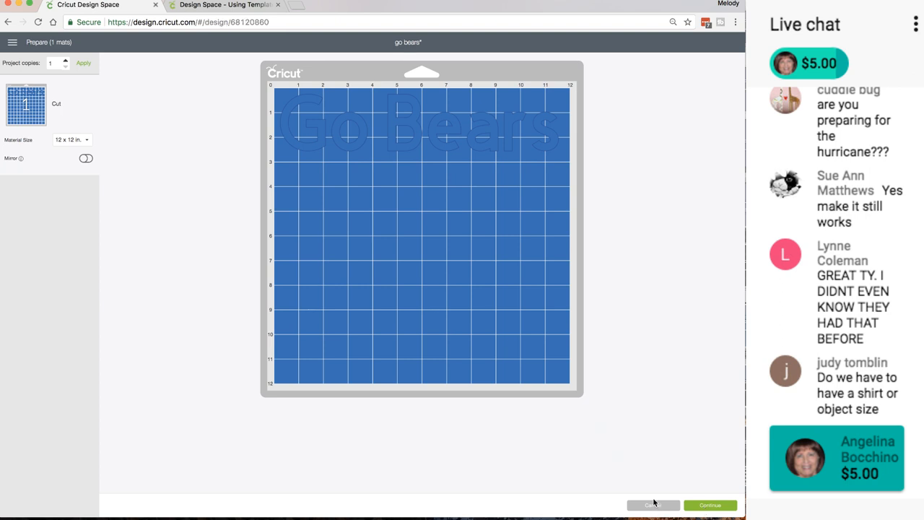
left_click(653, 506)
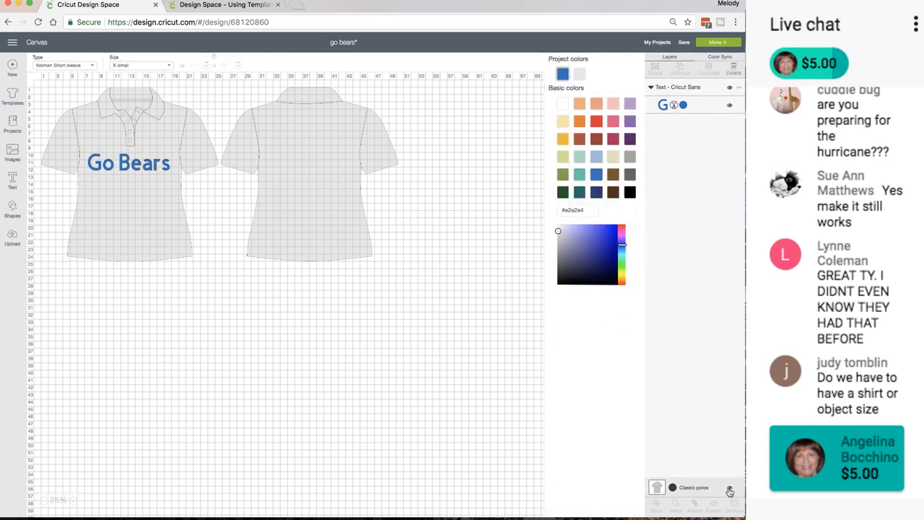
Remove the polo template and browse the gallery down to the Goblets template
left_click(729, 488)
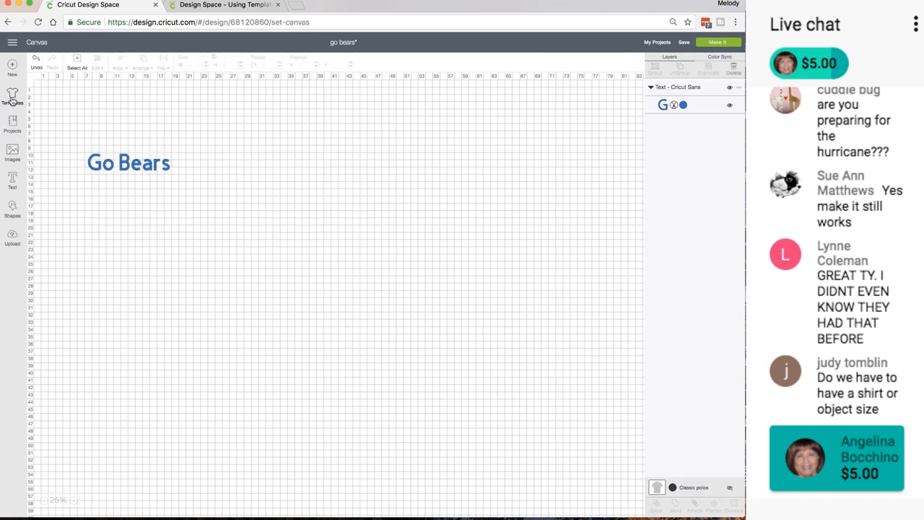
left_click(11, 94)
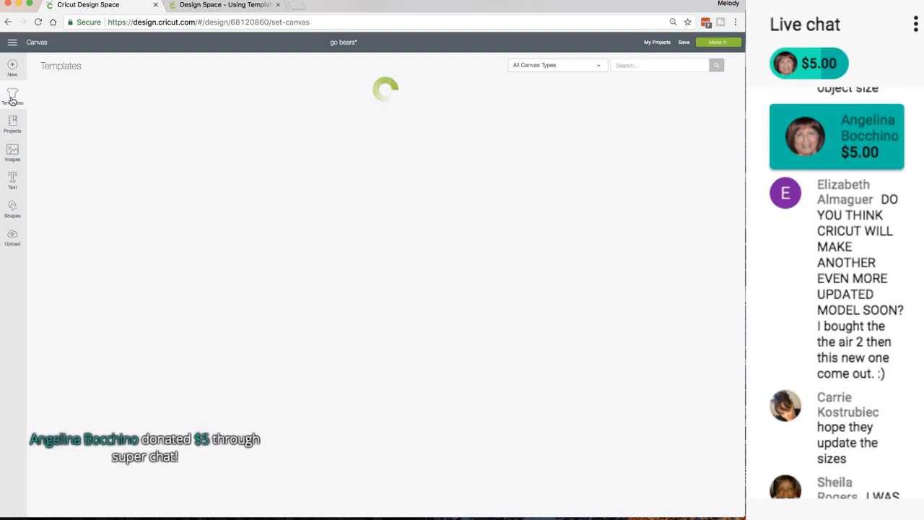
scroll("down", 3)
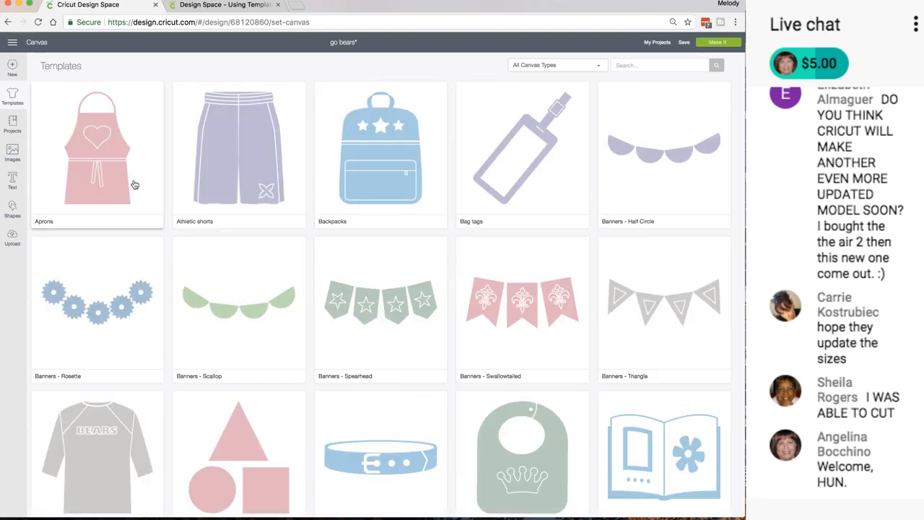
scroll("down", 3)
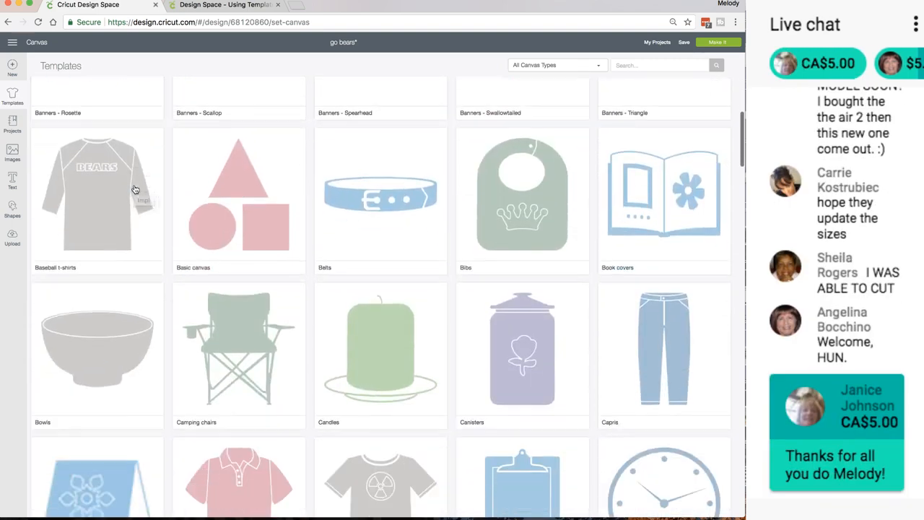
scroll("down", 3)
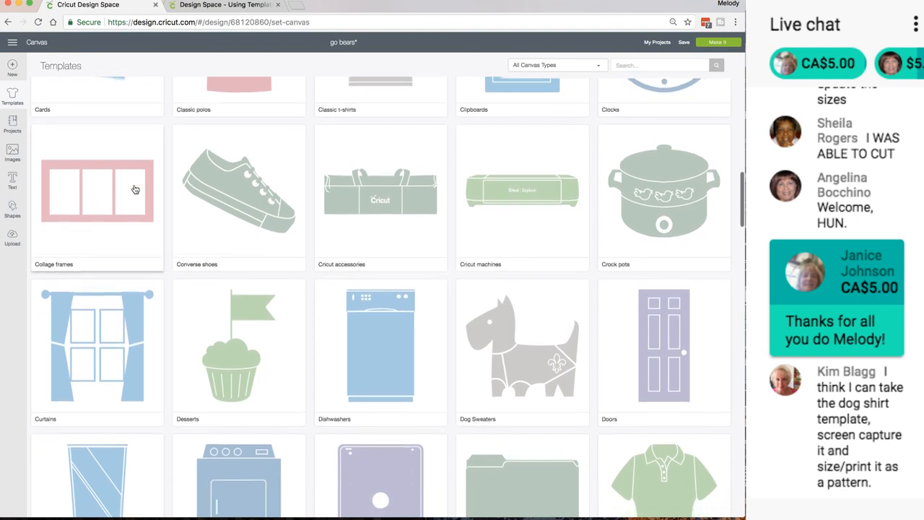
scroll("down", 3)
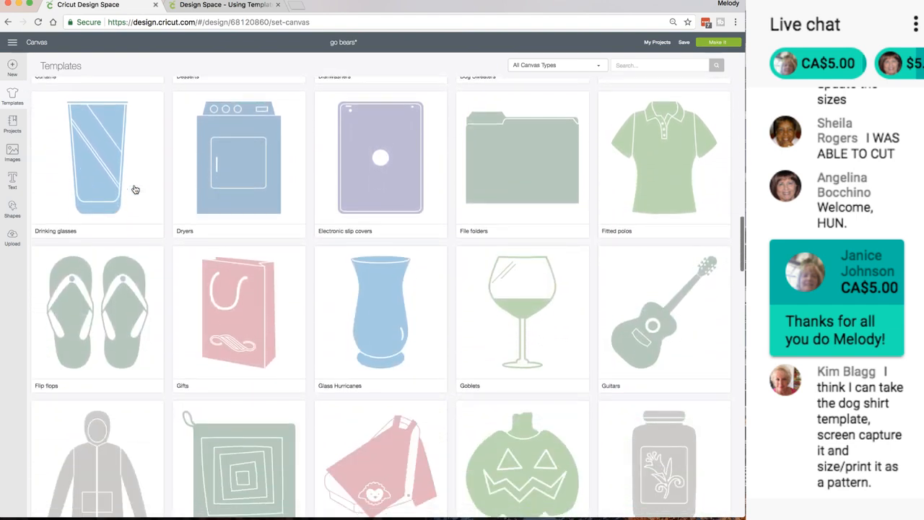
scroll("down", 3)
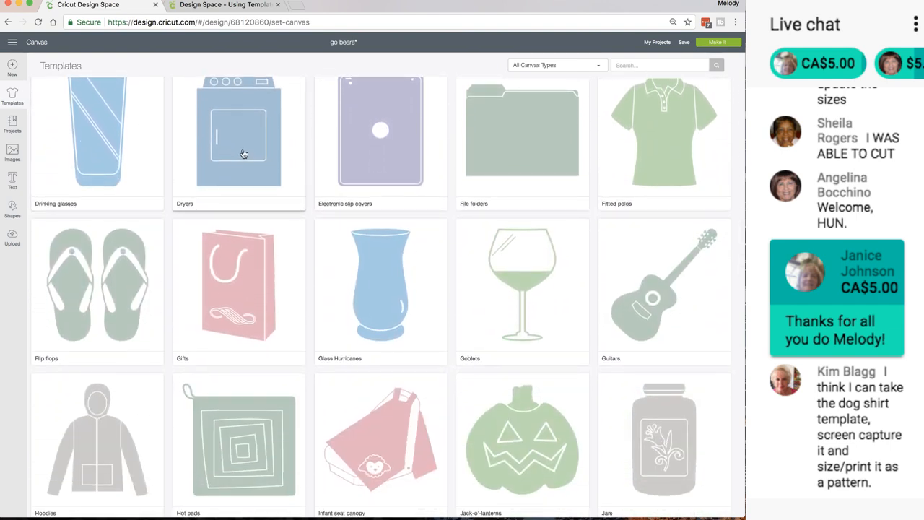
scroll("down", 3)
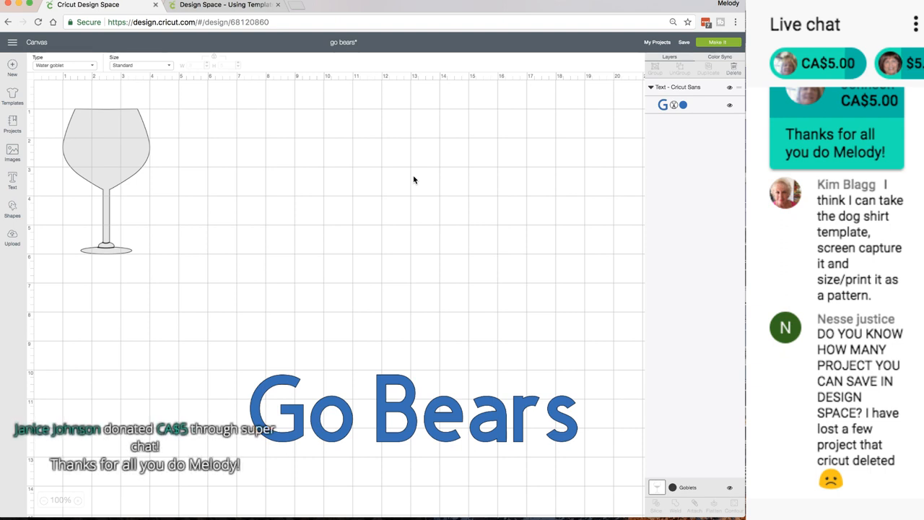
Swap in the Goblets template as a Champagne flute with a Custom size
left_click(132, 156)
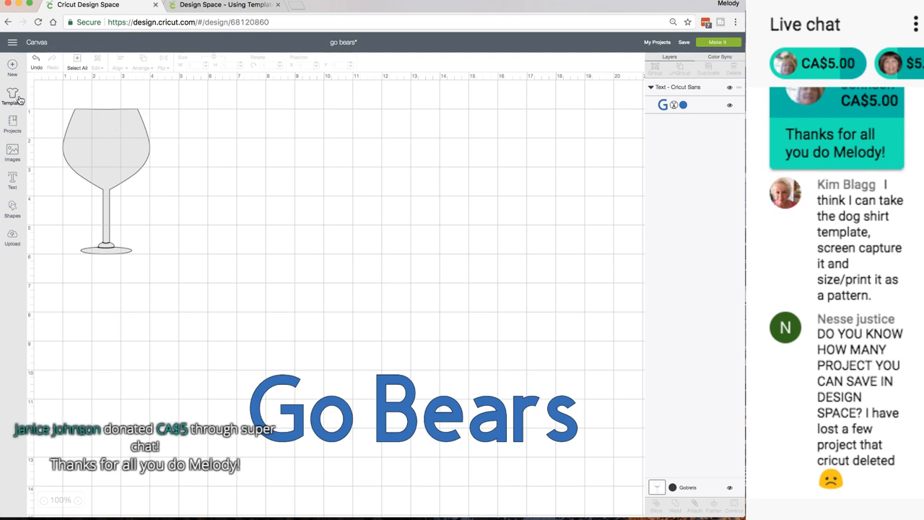
left_click(12, 94)
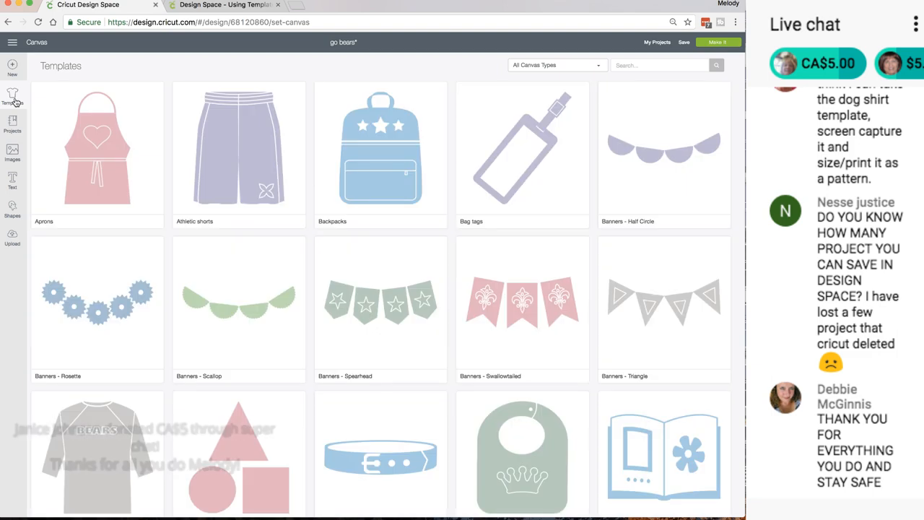
scroll("down", 3)
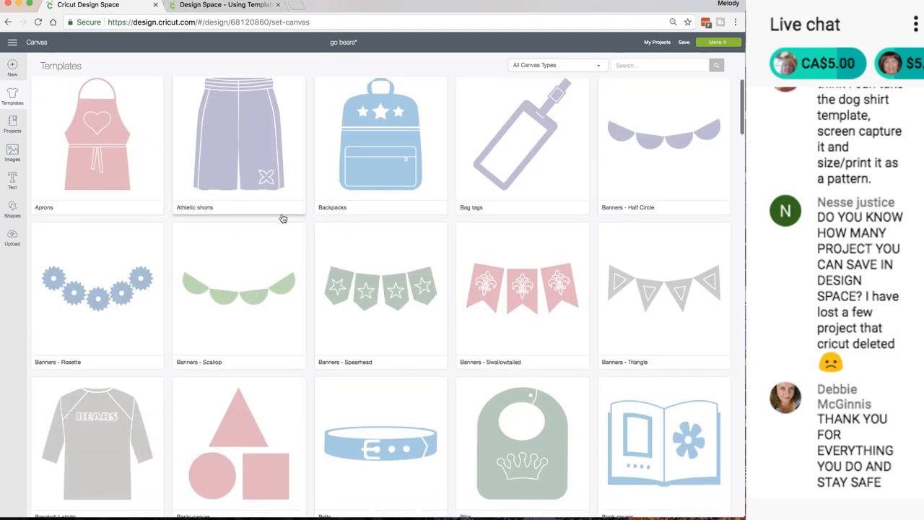
scroll("down", 3)
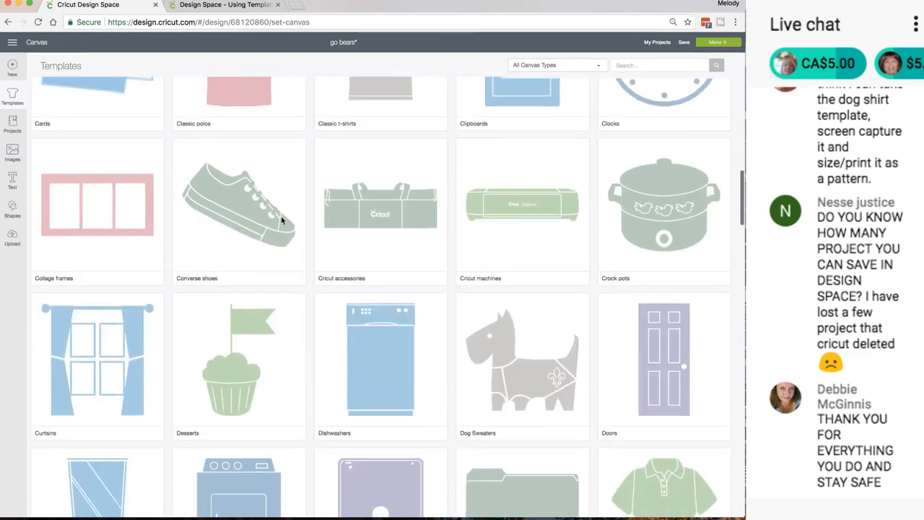
scroll("down", 3)
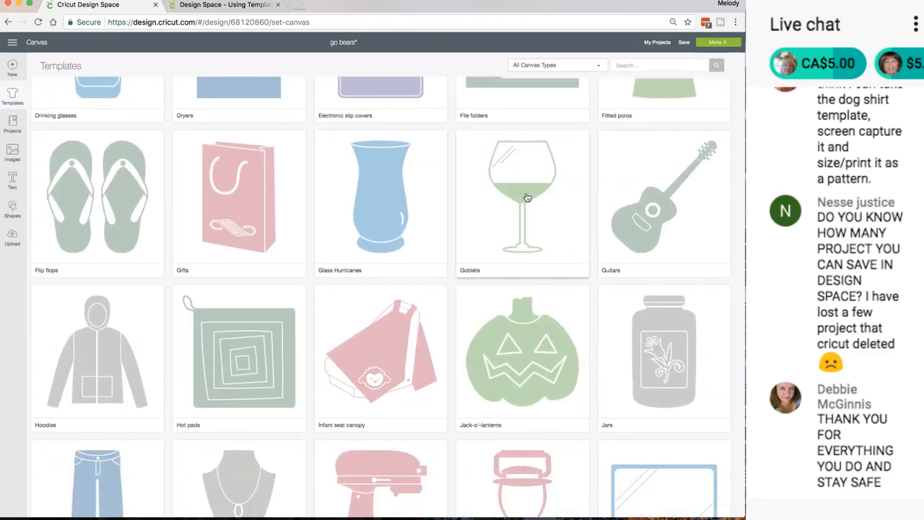
left_click(523, 197)
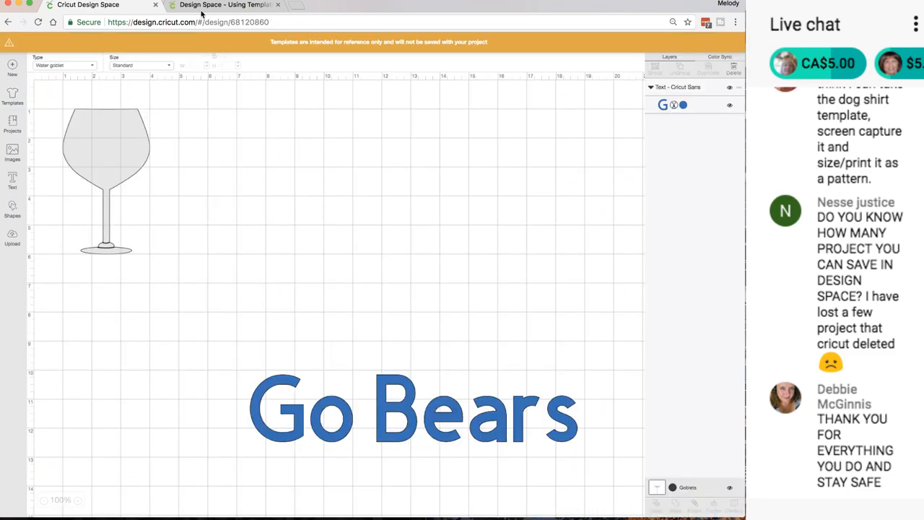
left_click(64, 65)
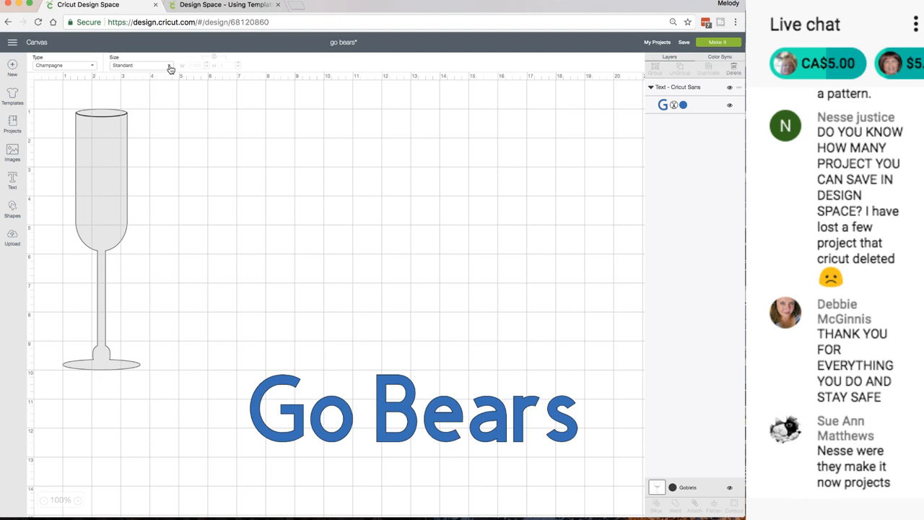
left_click(142, 65)
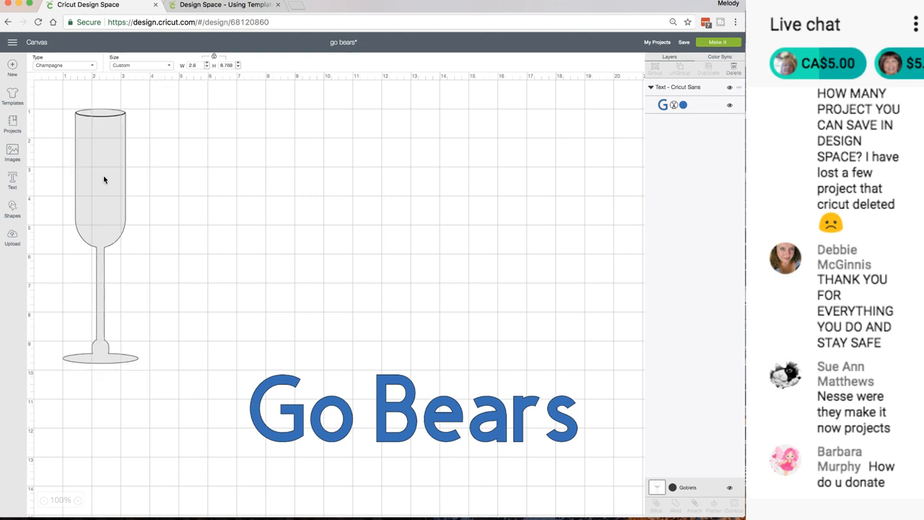
mouse_move(98, 205)
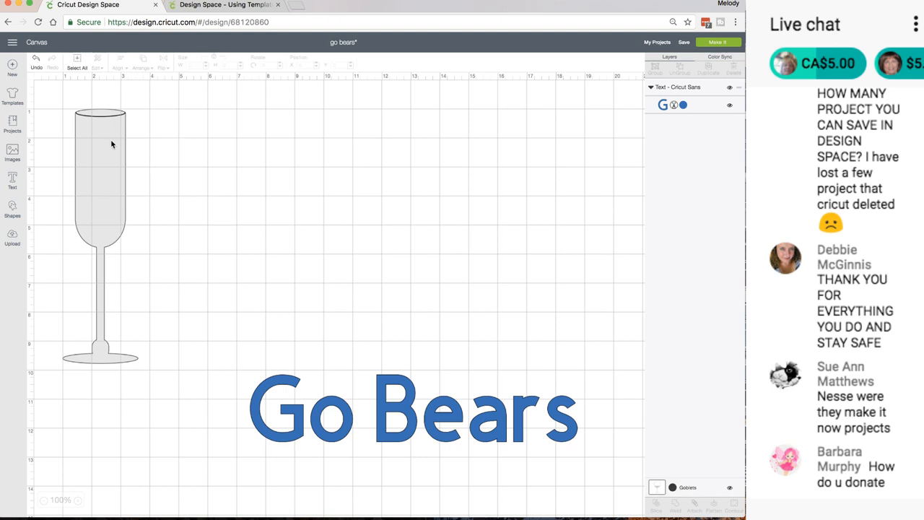
mouse_move(170, 133)
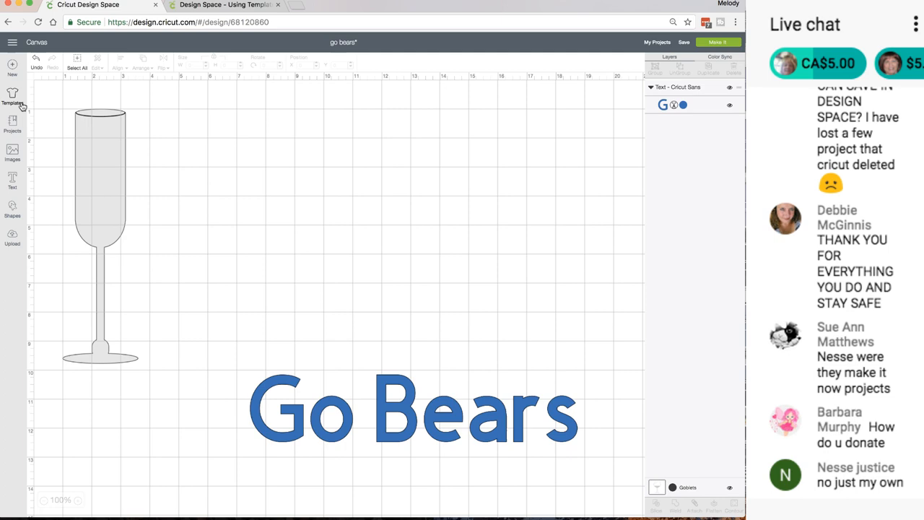
Change the goblet template to the Cocktail glass type and adjust its size
left_click(11, 96)
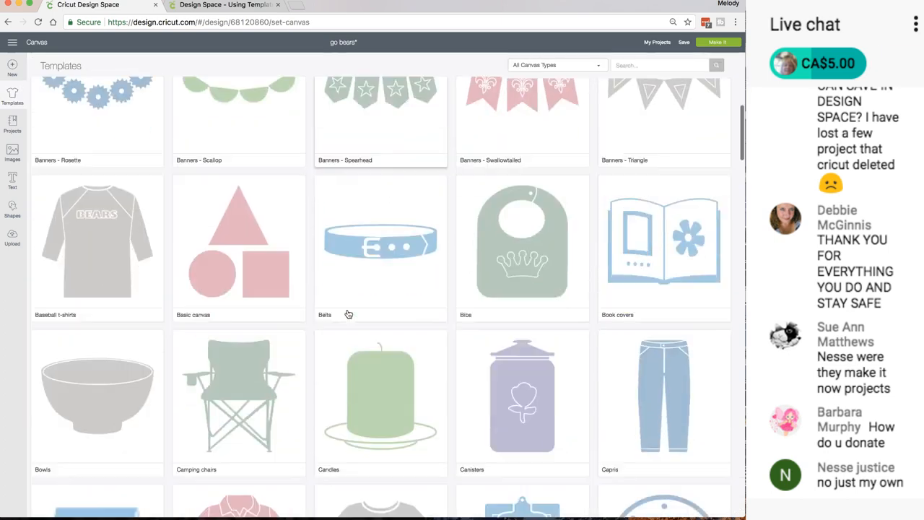
scroll("down", 3)
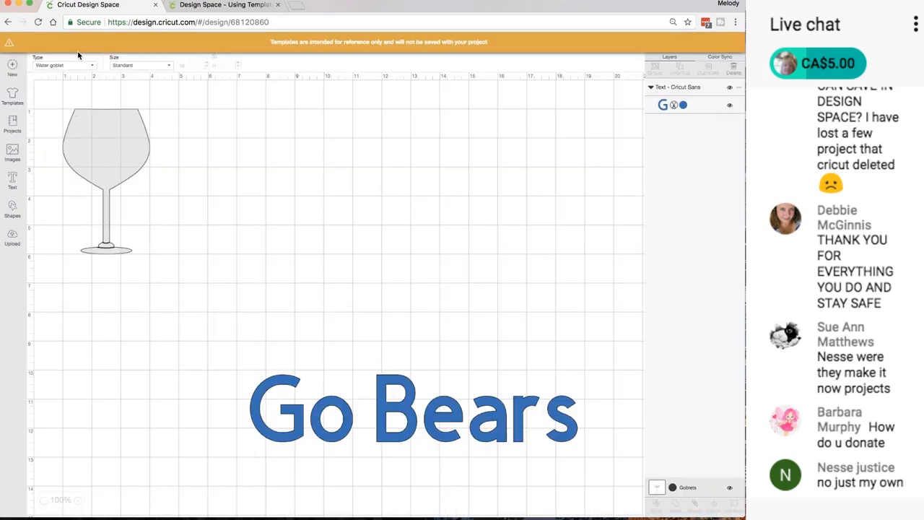
left_click(63, 65)
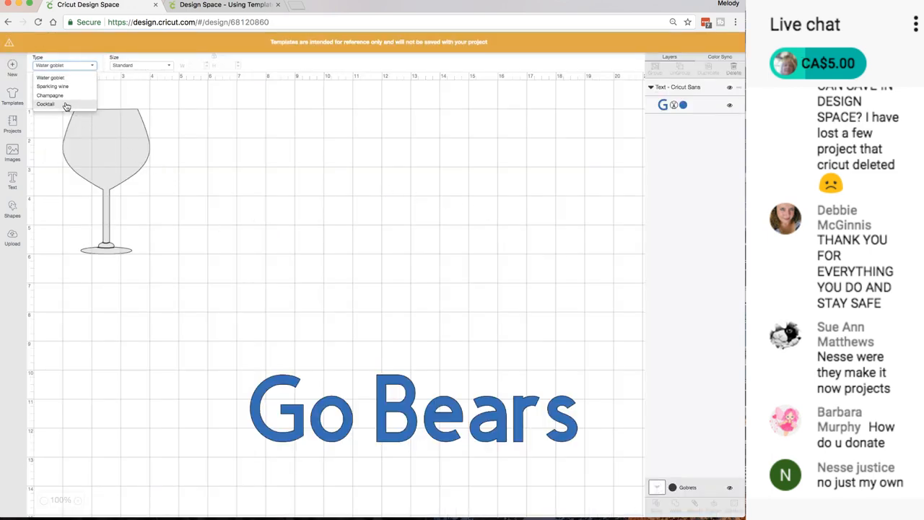
left_click(46, 104)
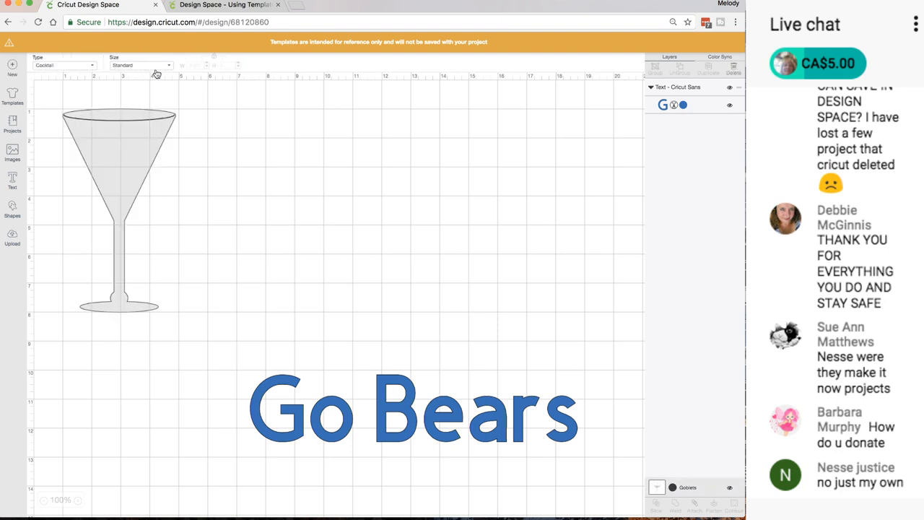
left_click(141, 65)
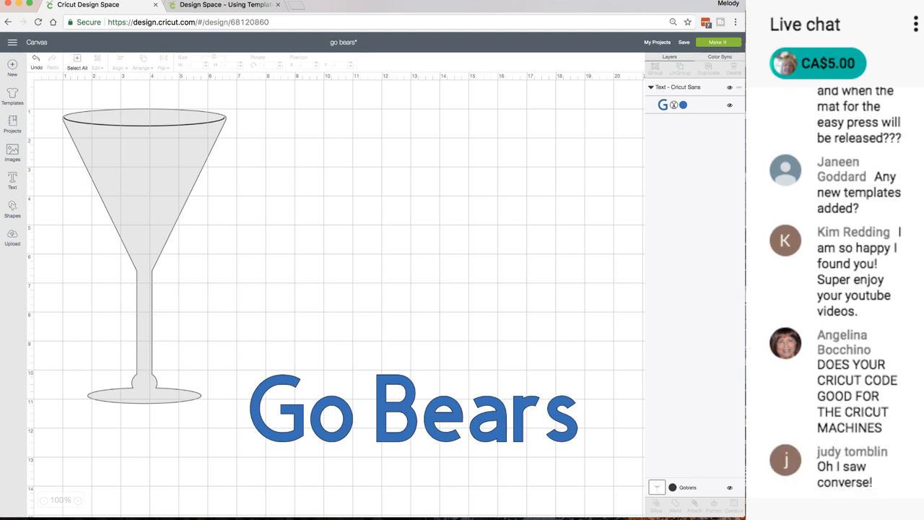
scroll("down", 3)
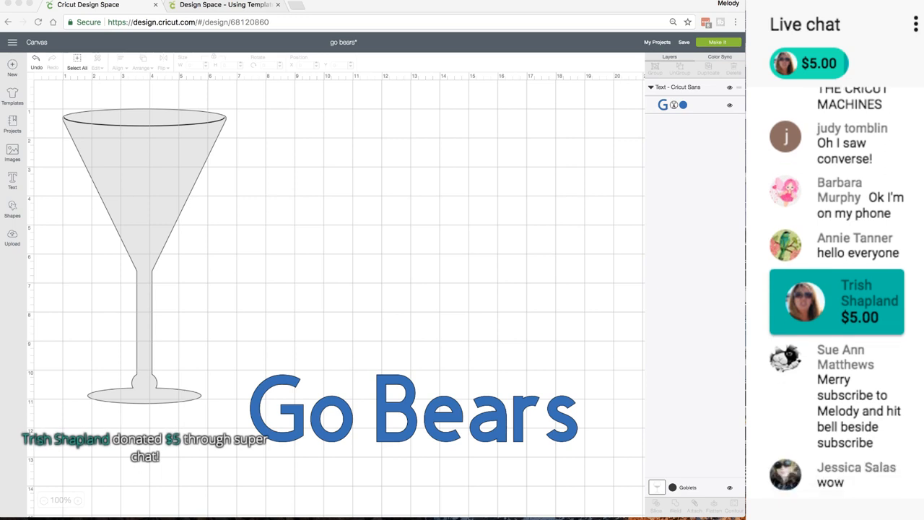
scroll("down", 3)
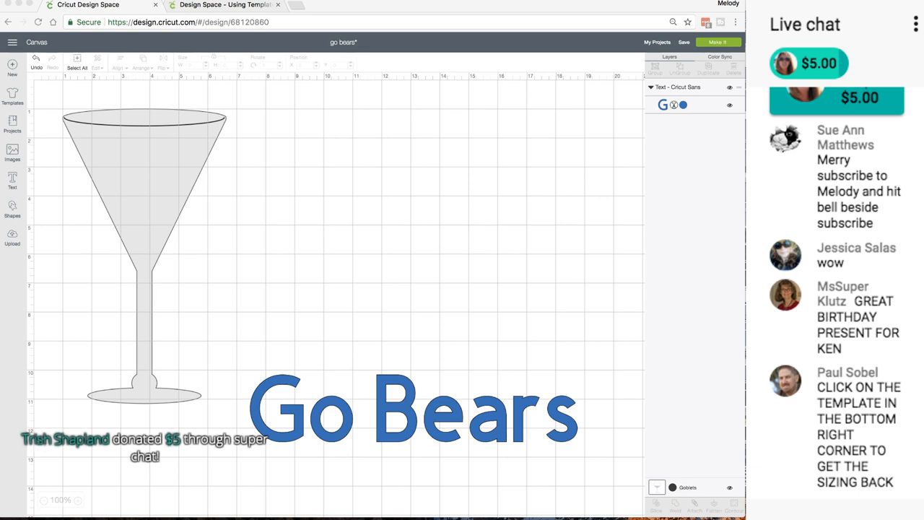
scroll("down", 3)
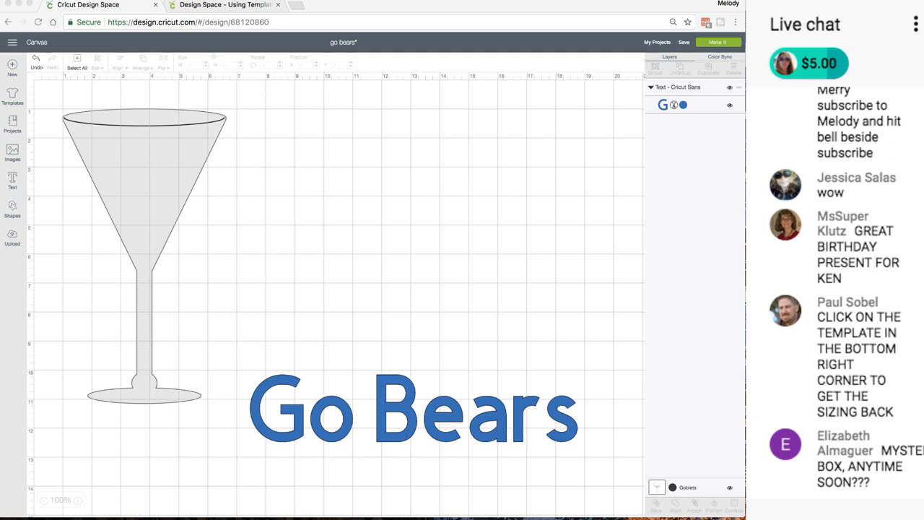
scroll("down", 3)
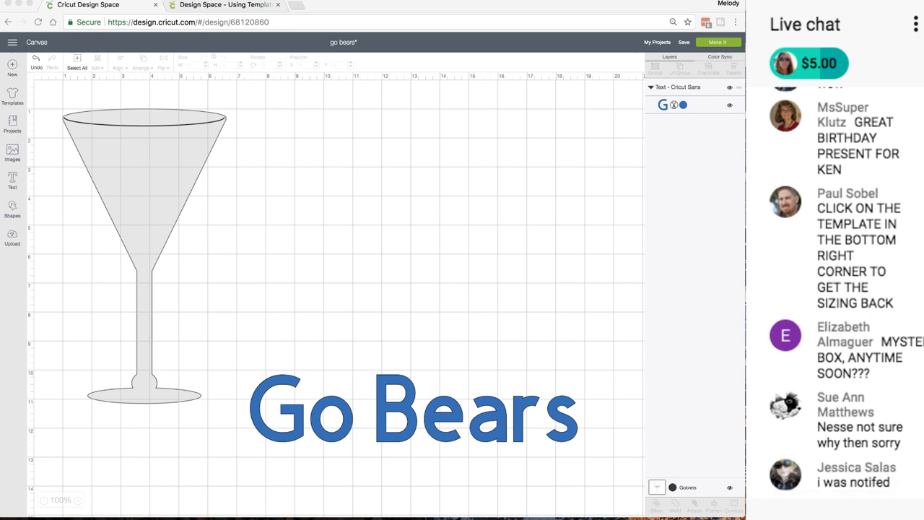
scroll("down", 3)
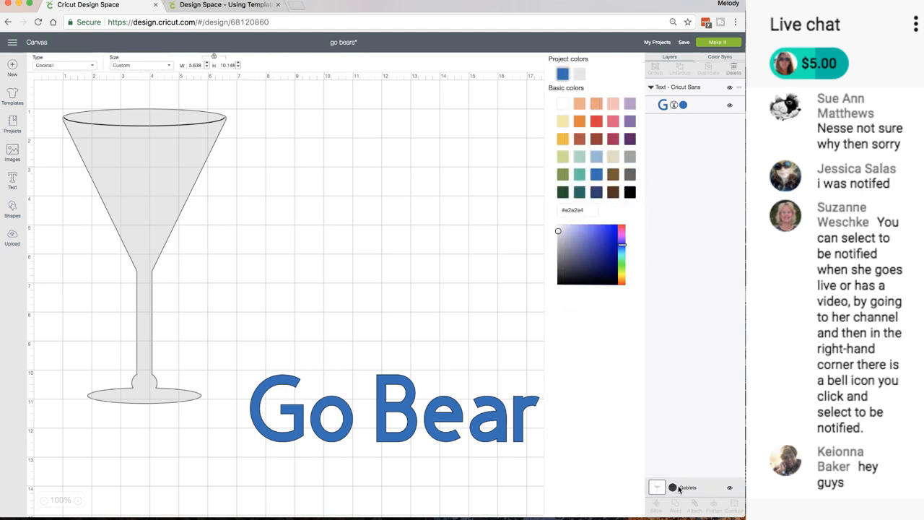
scroll("down", 3)
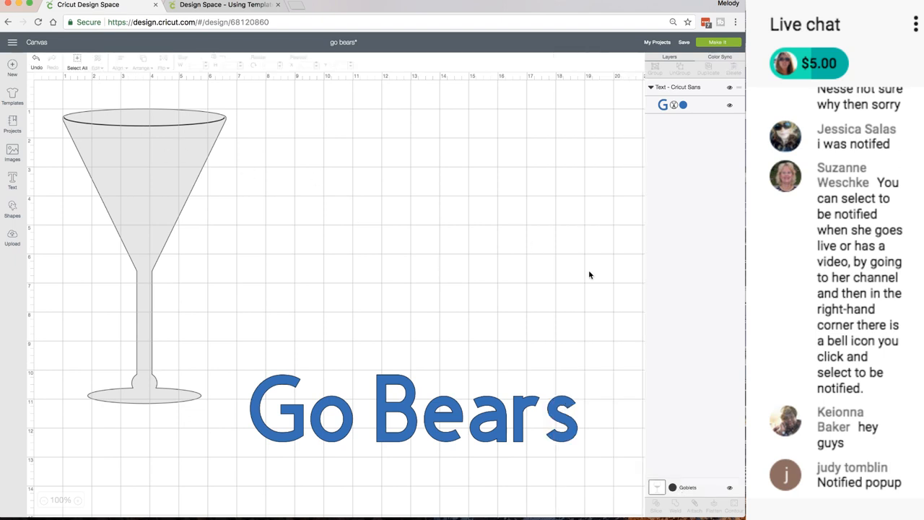
Recolour the cocktail glass template from grey to Rose Pink
left_click(672, 488)
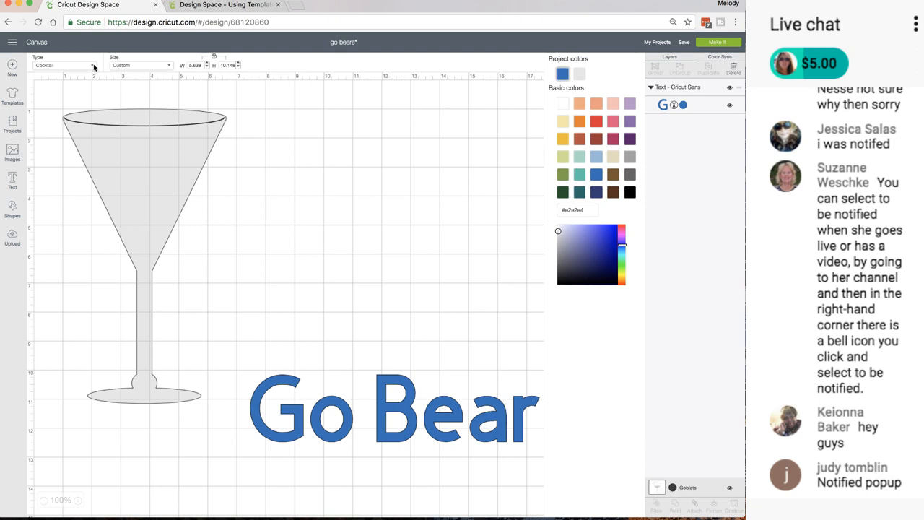
mouse_move(671, 489)
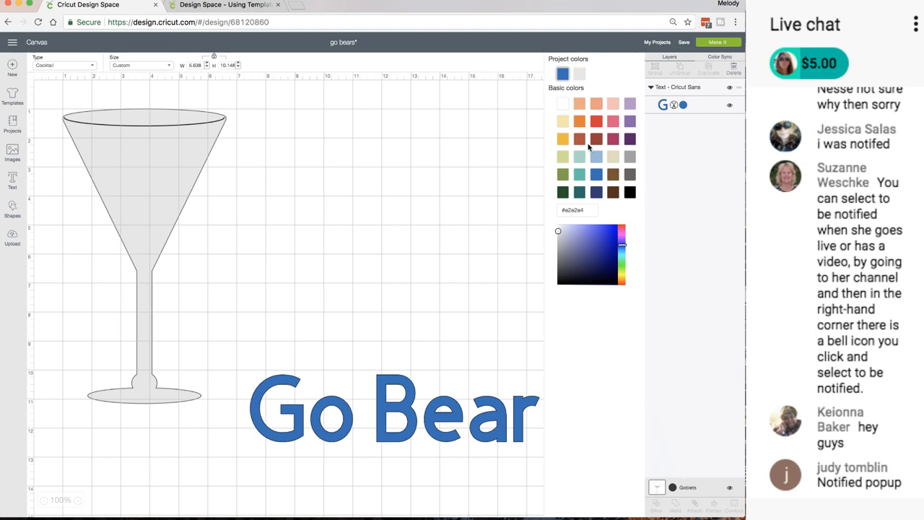
left_click(613, 121)
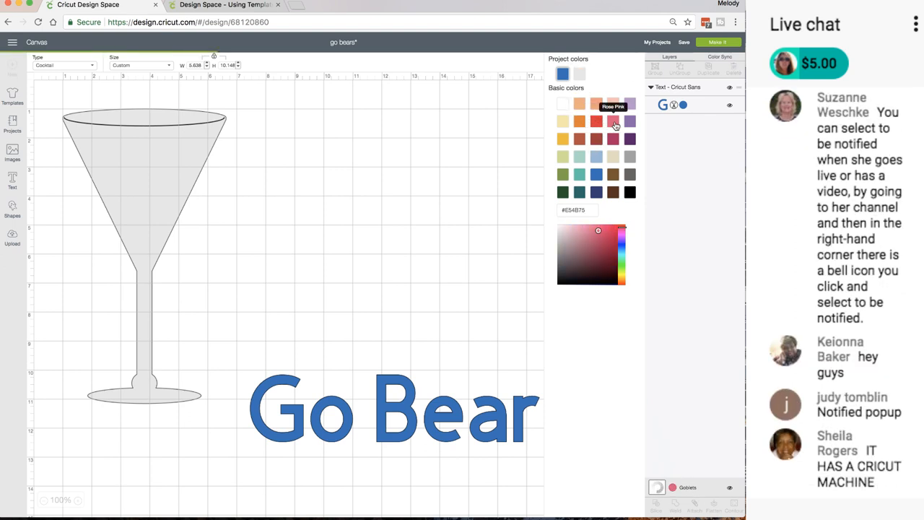
left_click(612, 121)
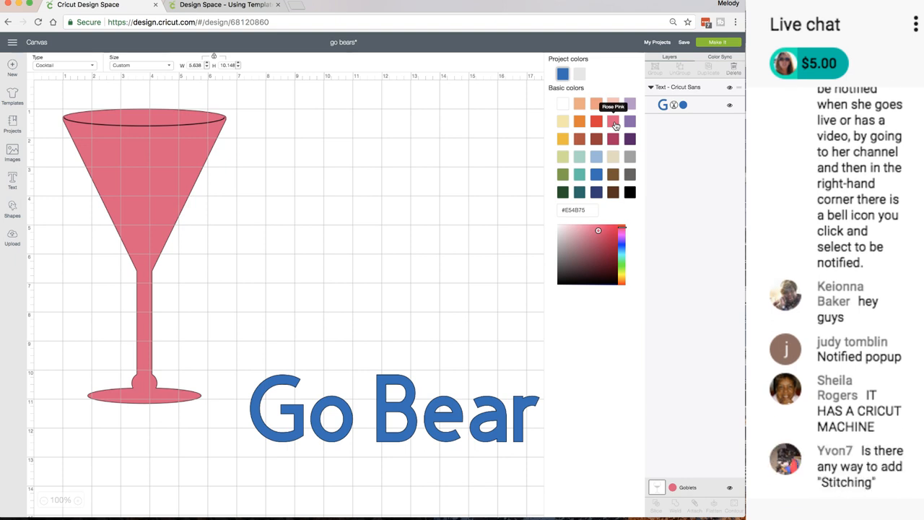
scroll("down", 3)
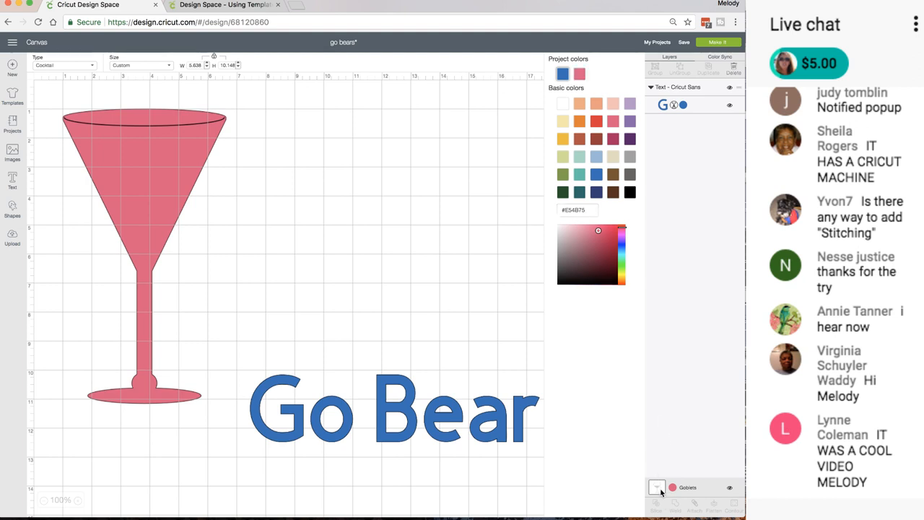
scroll("down", 3)
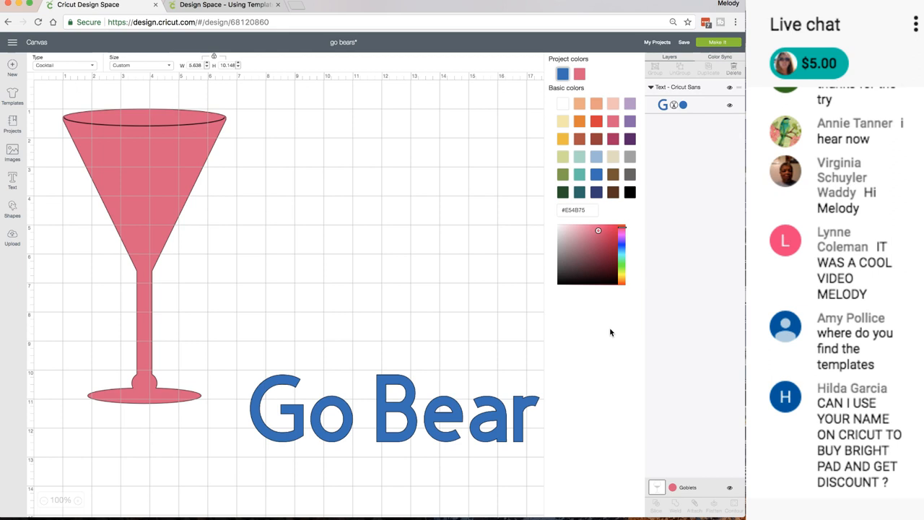
scroll("down", 3)
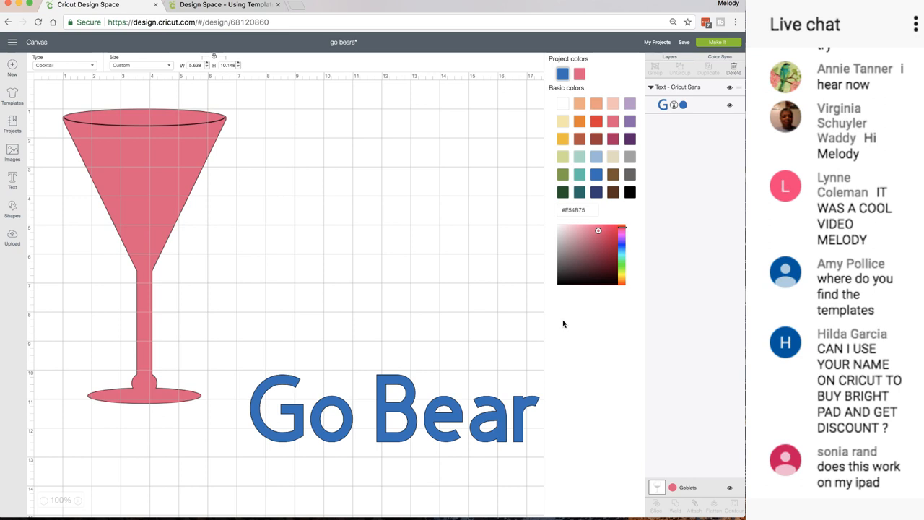
scroll("down", 3)
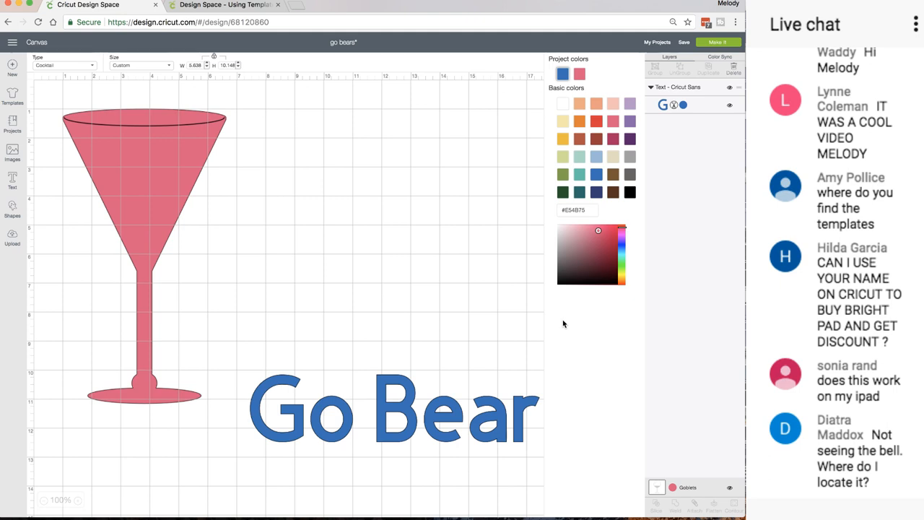
scroll("down", 3)
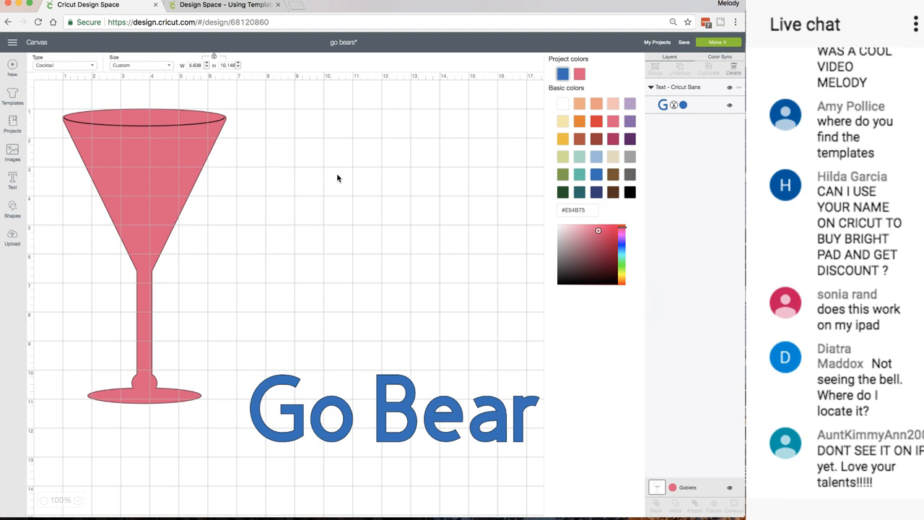
scroll("down", 3)
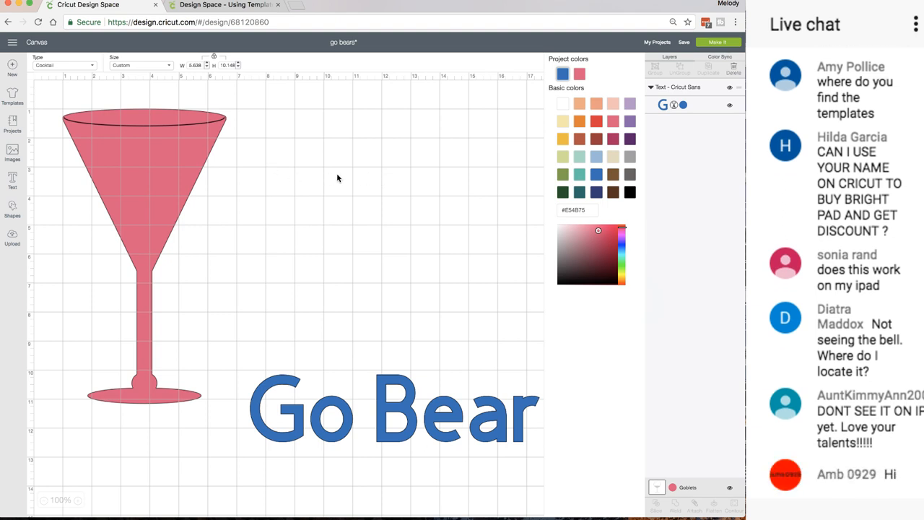
scroll("down", 3)
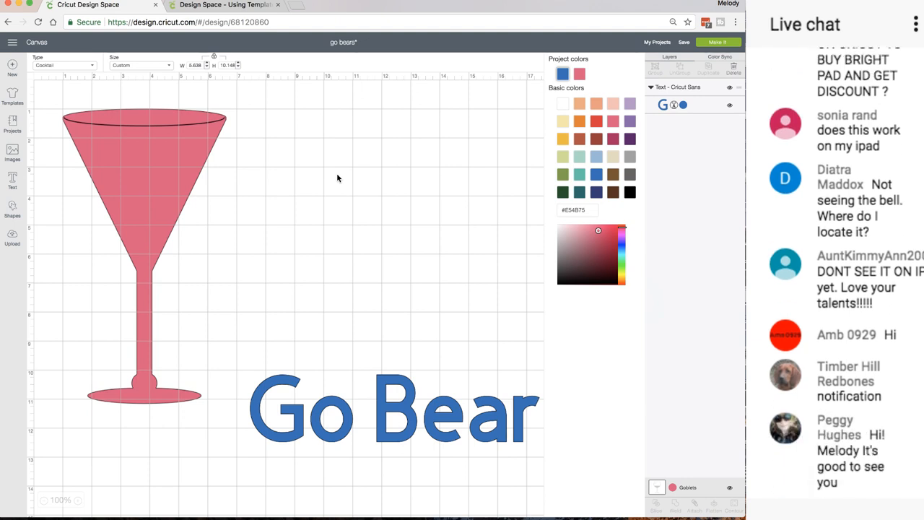
scroll("down", 3)
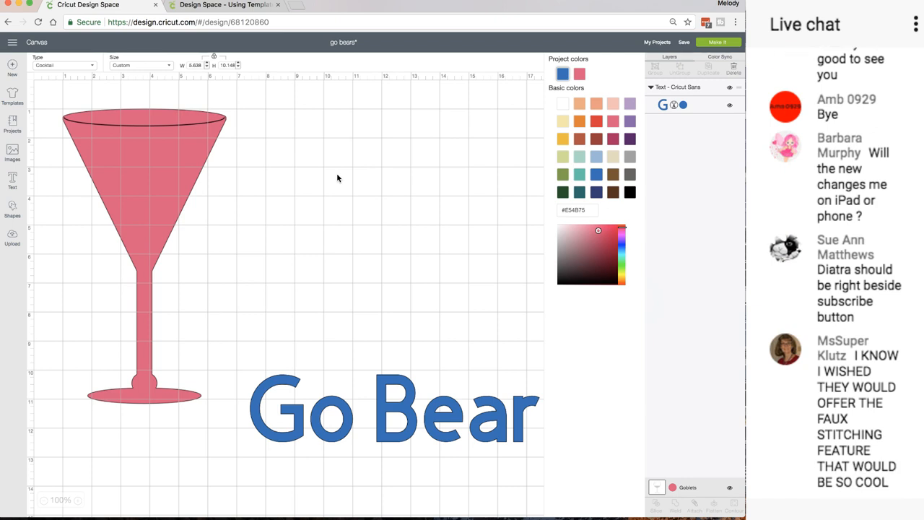
scroll("down", 3)
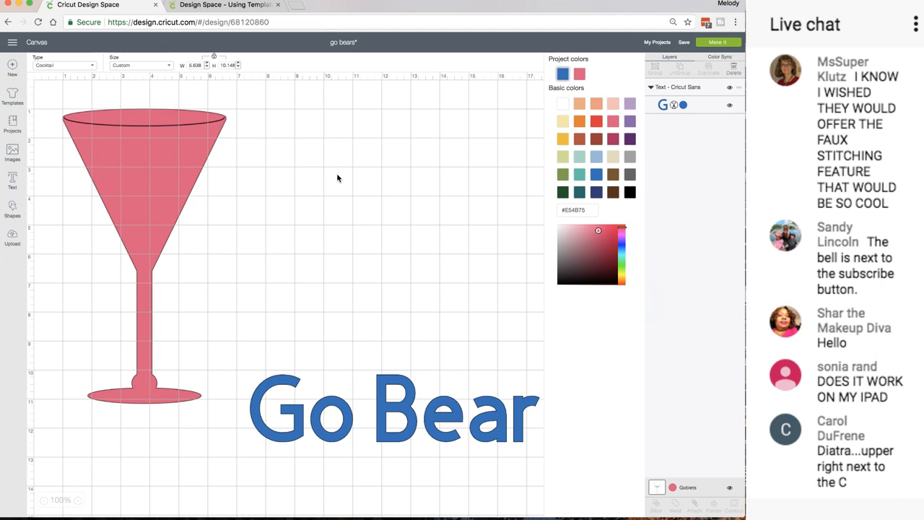
scroll("down", 3)
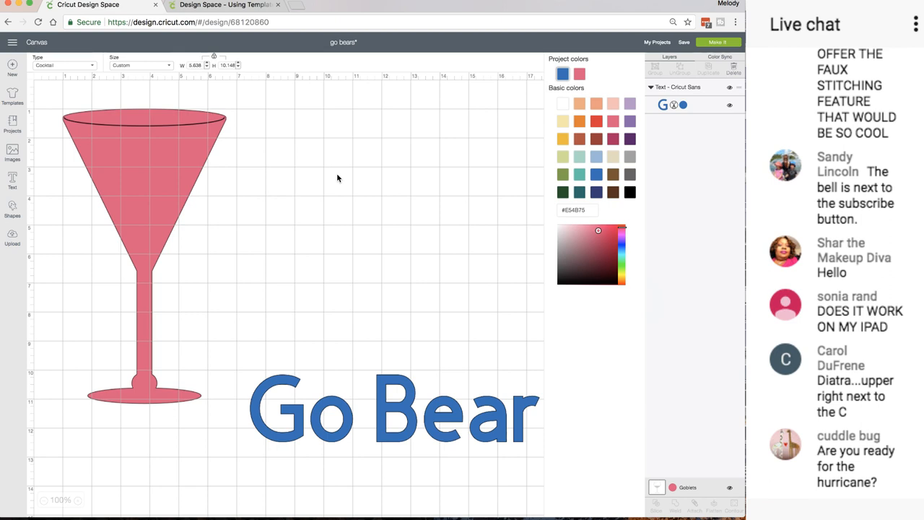
scroll("down", 3)
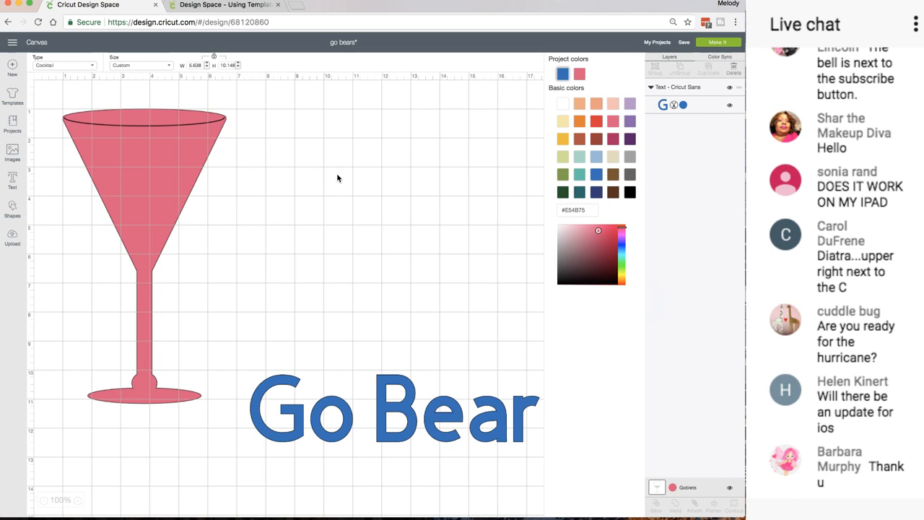
scroll("down", 3)
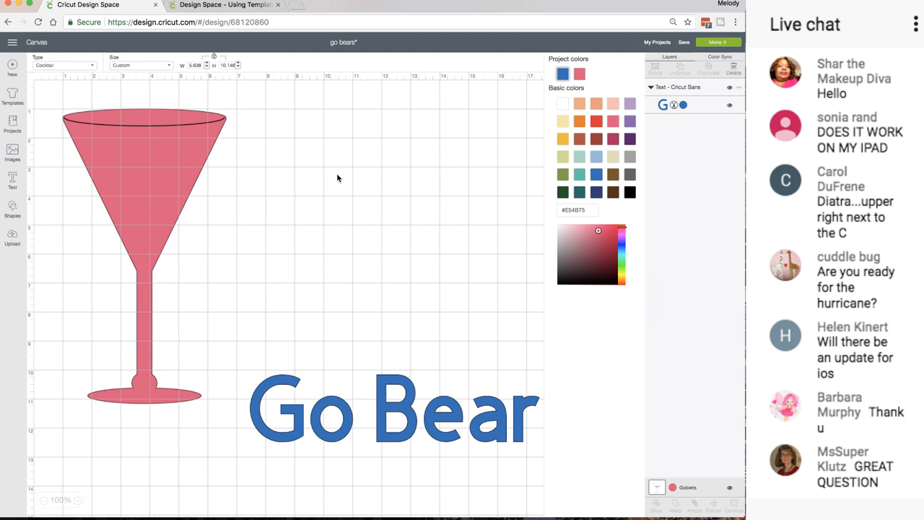
scroll("down", 3)
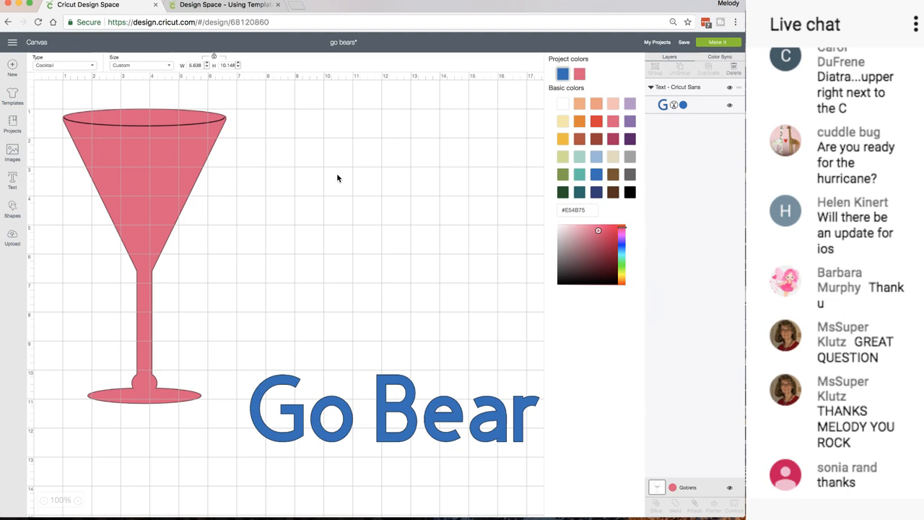
scroll("down", 3)
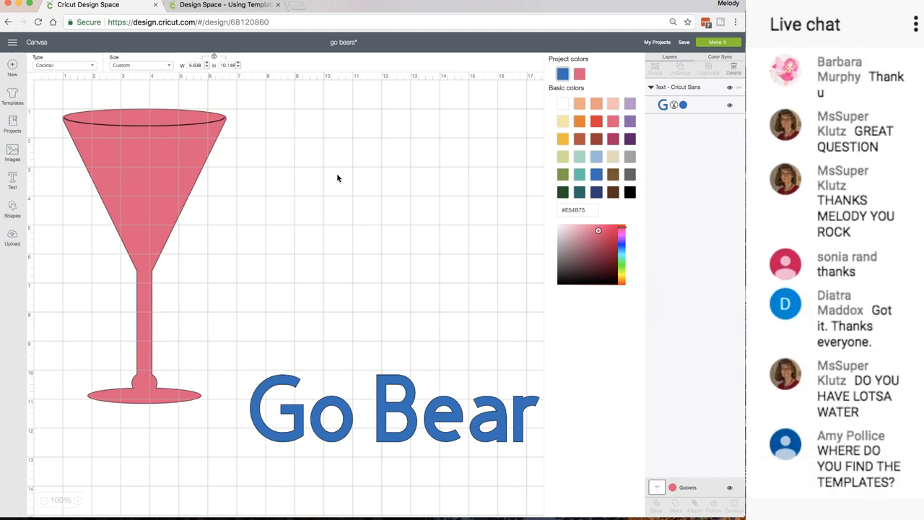
scroll("down", 3)
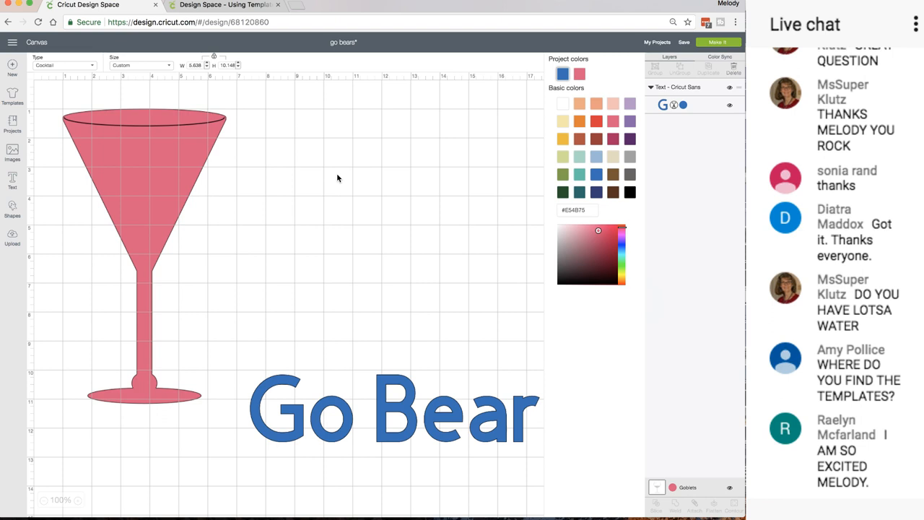
scroll("down", 3)
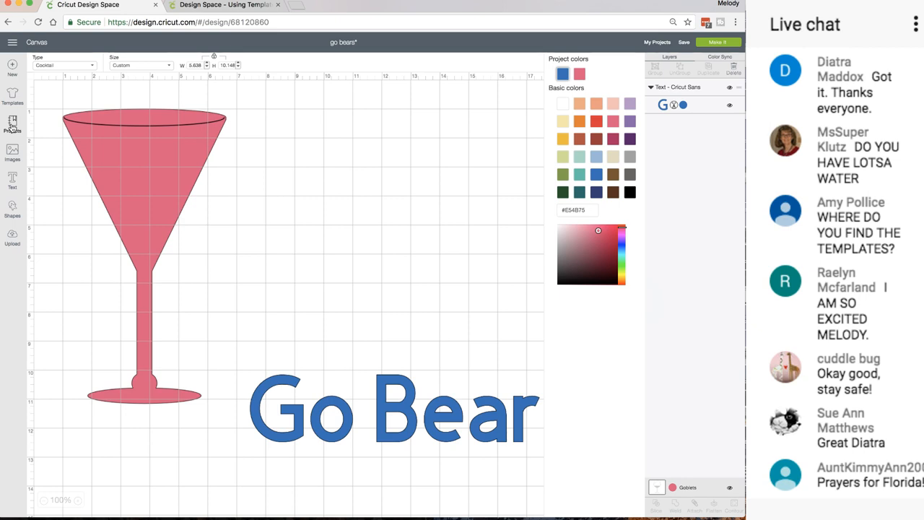
scroll("down", 3)
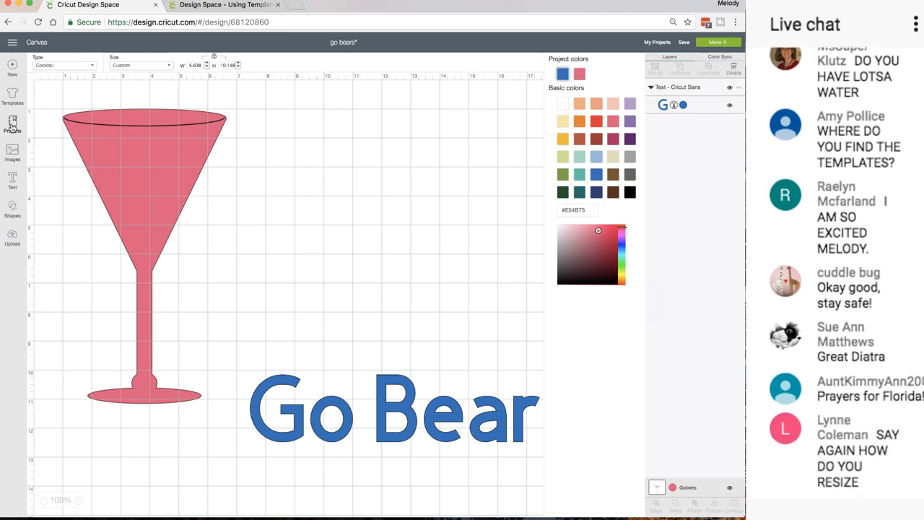
scroll("down", 3)
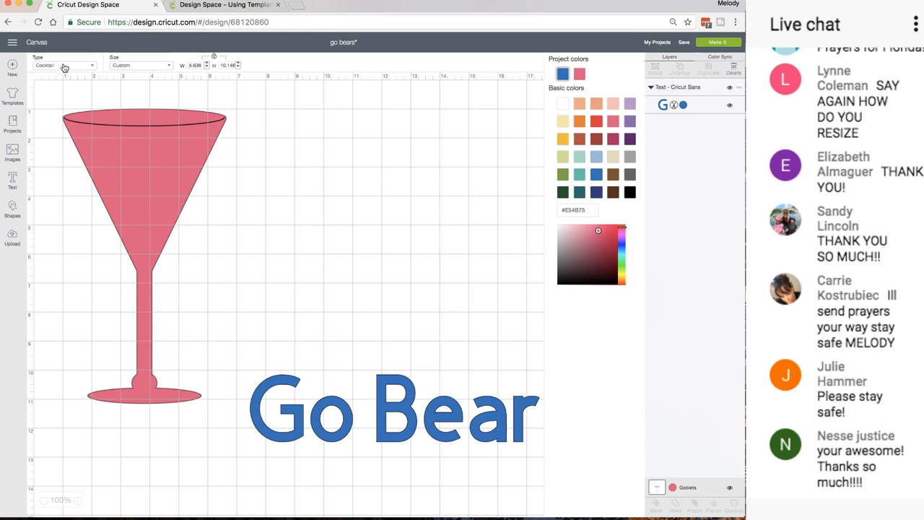
mouse_move(93, 69)
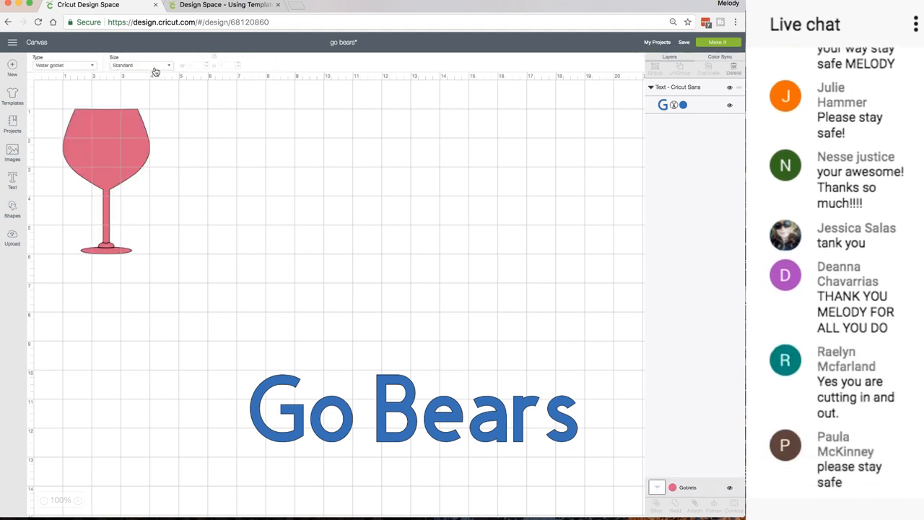
Keep the wine glass template at its standard size via the Size dropdown
left_click(141, 65)
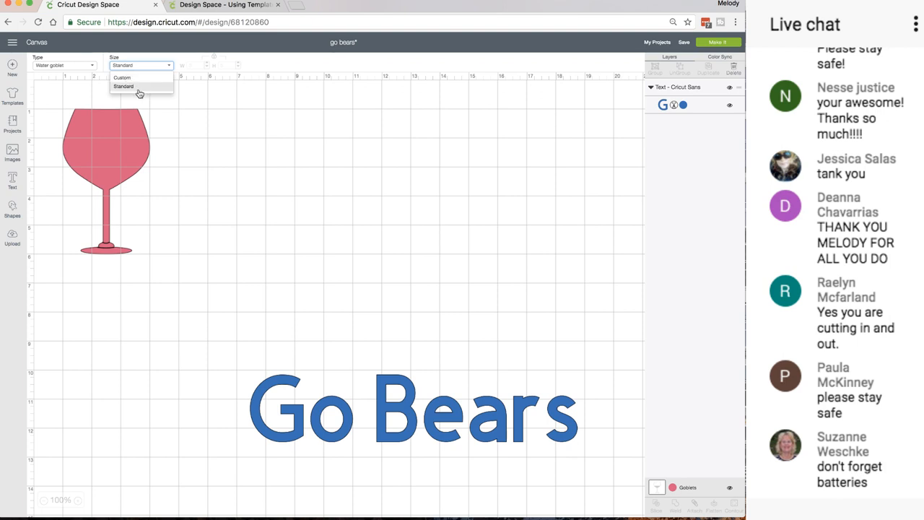
left_click(11, 95)
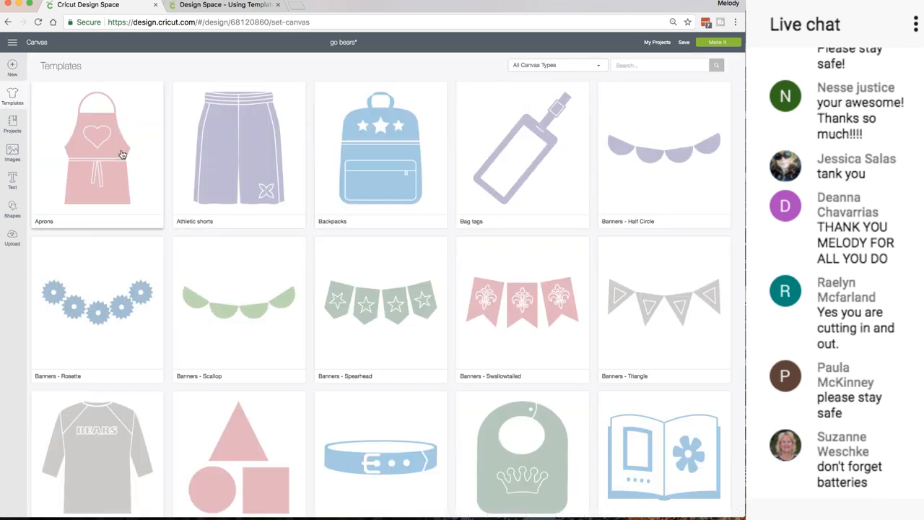
Preview the Aprons template behind the Go Bears text and switch it to the half apron style
left_click(97, 145)
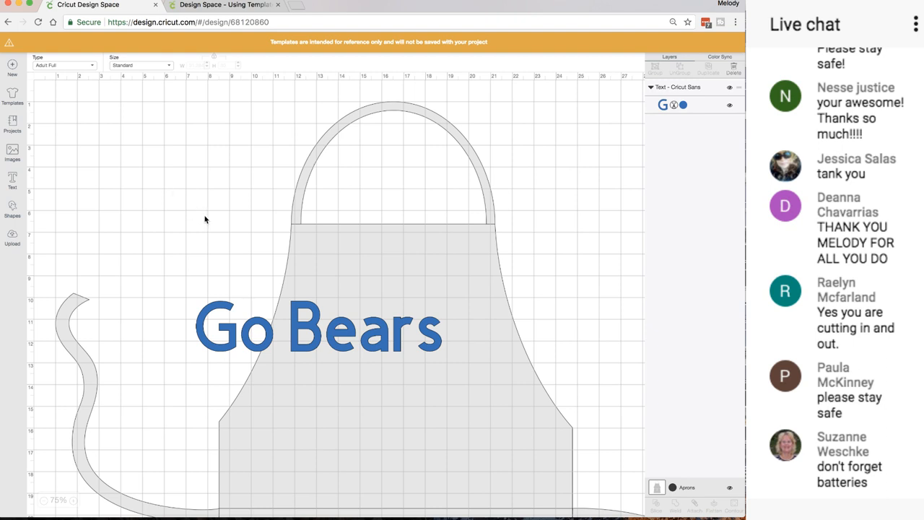
left_click(141, 65)
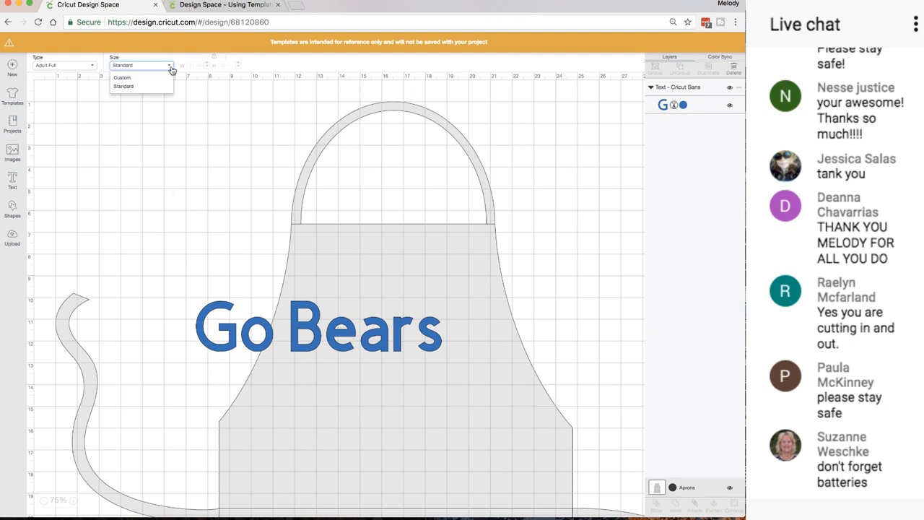
left_click(63, 65)
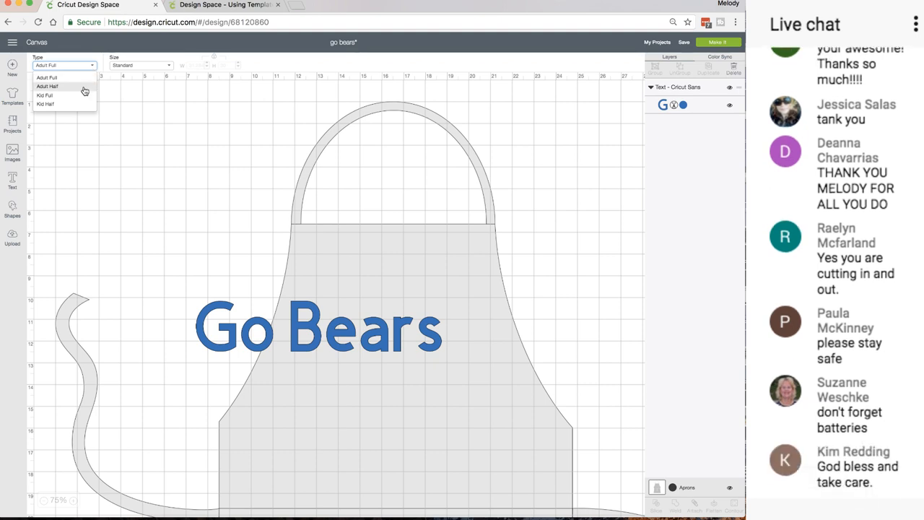
left_click(46, 87)
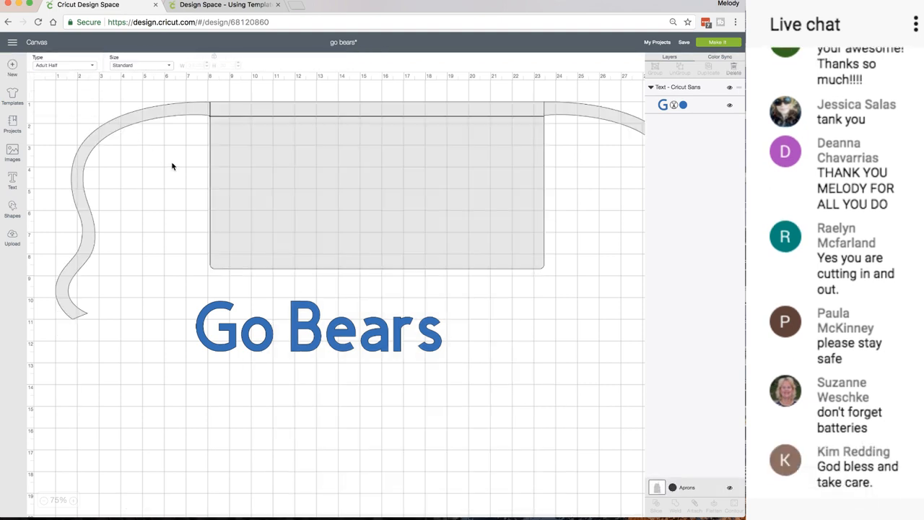
scroll("down", 3)
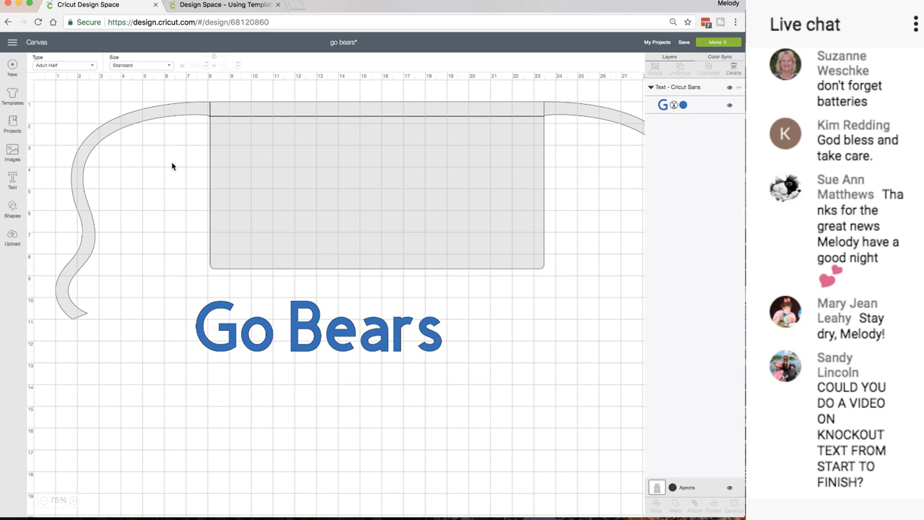
scroll("down", 3)
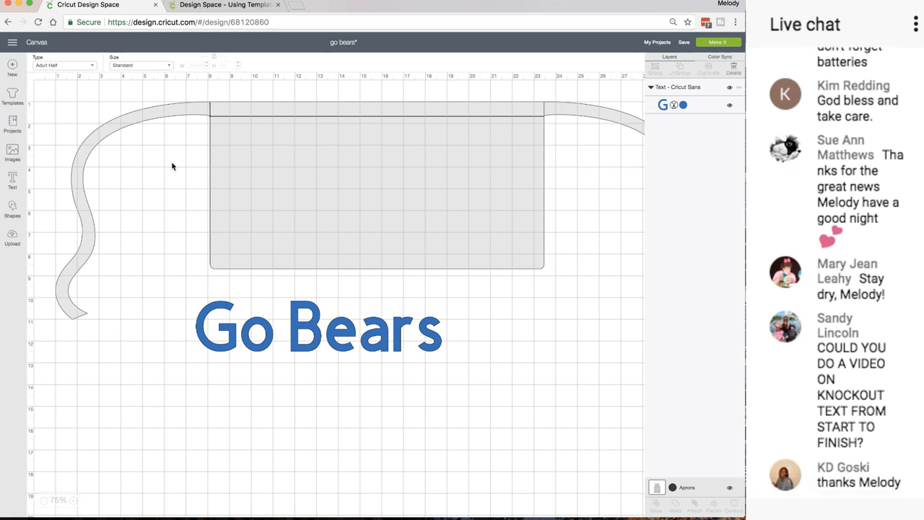
scroll("down", 3)
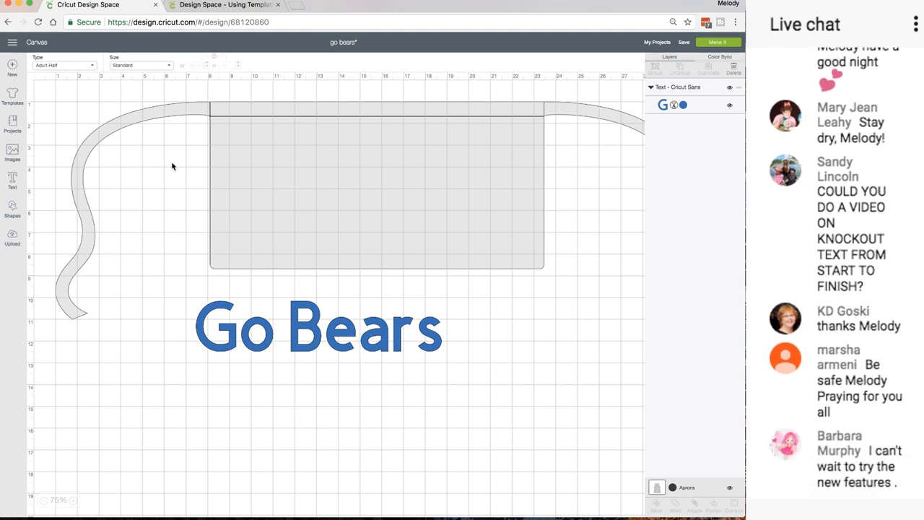
scroll("down", 3)
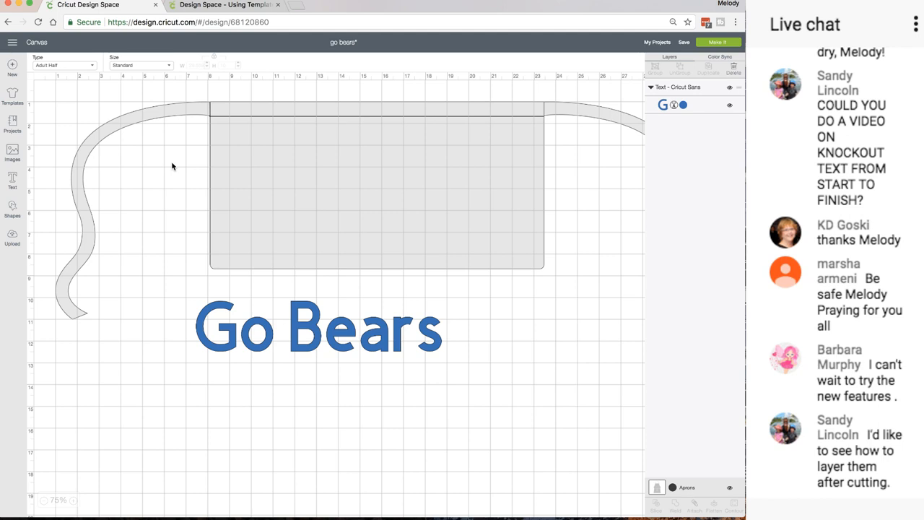
scroll("down", 3)
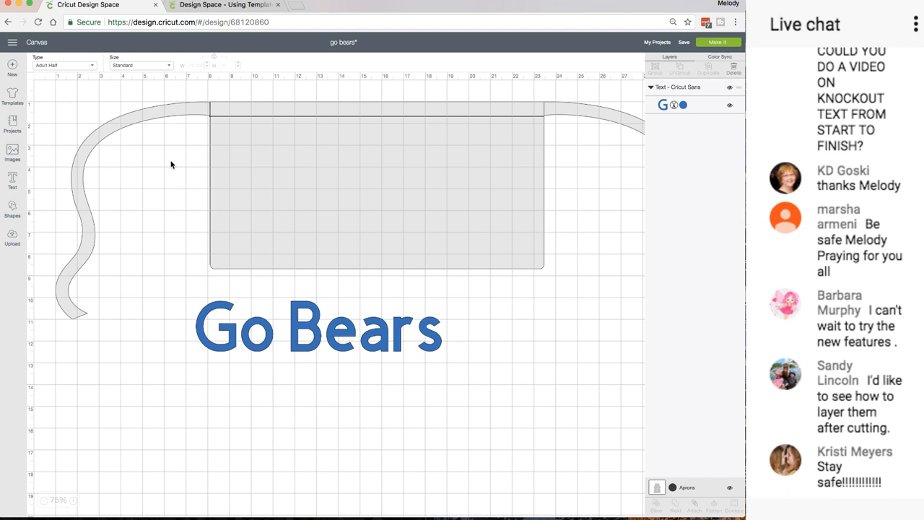
scroll("down", 3)
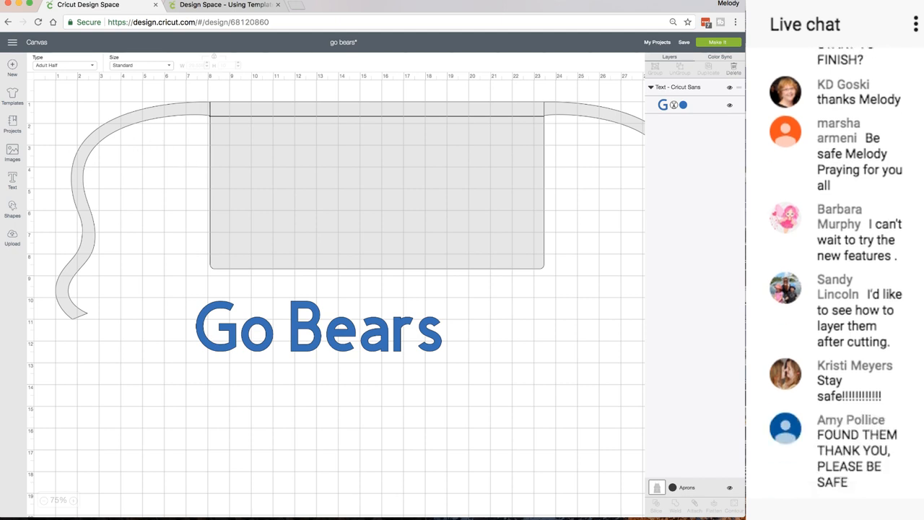
scroll("down", 3)
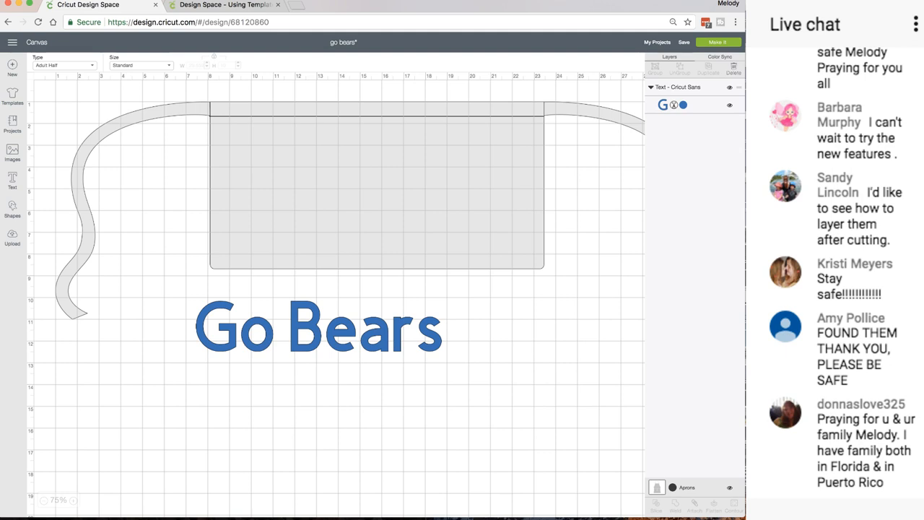